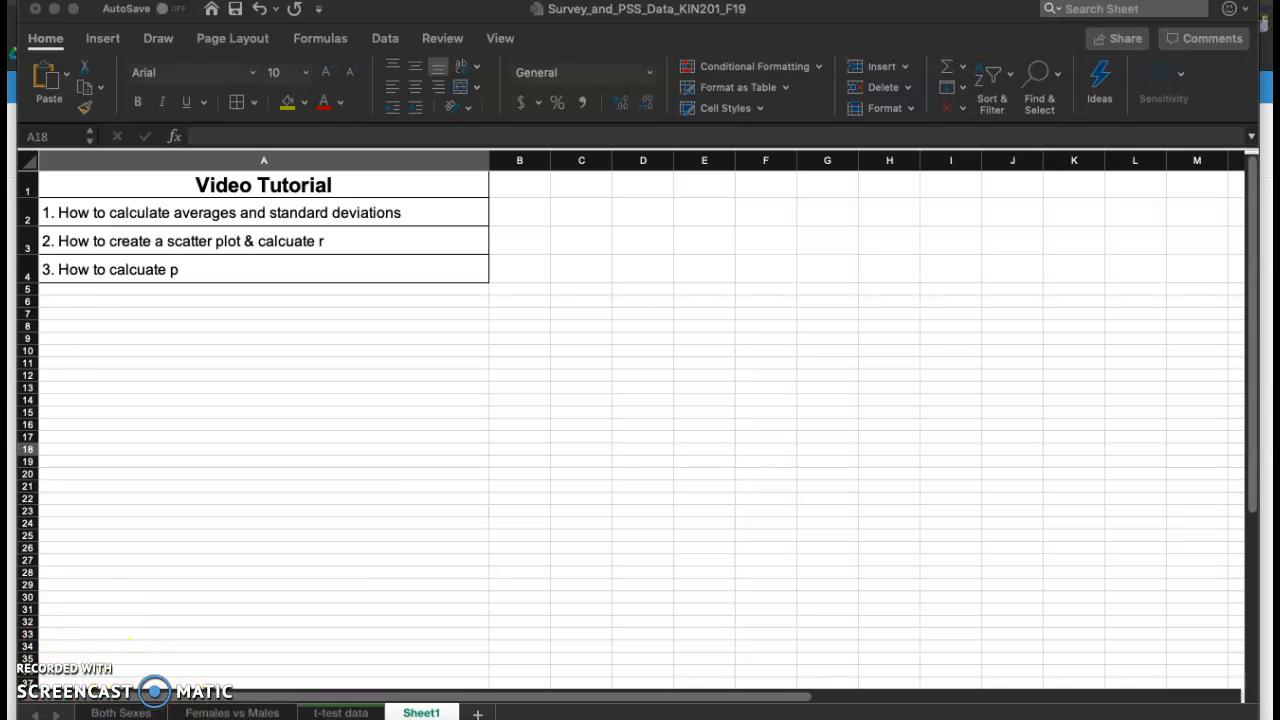
# Step: On Females vs Males, enter =AVERAGE(B2:B26) in B27 to get the female age average 19.8
pyautogui.click(233, 712)
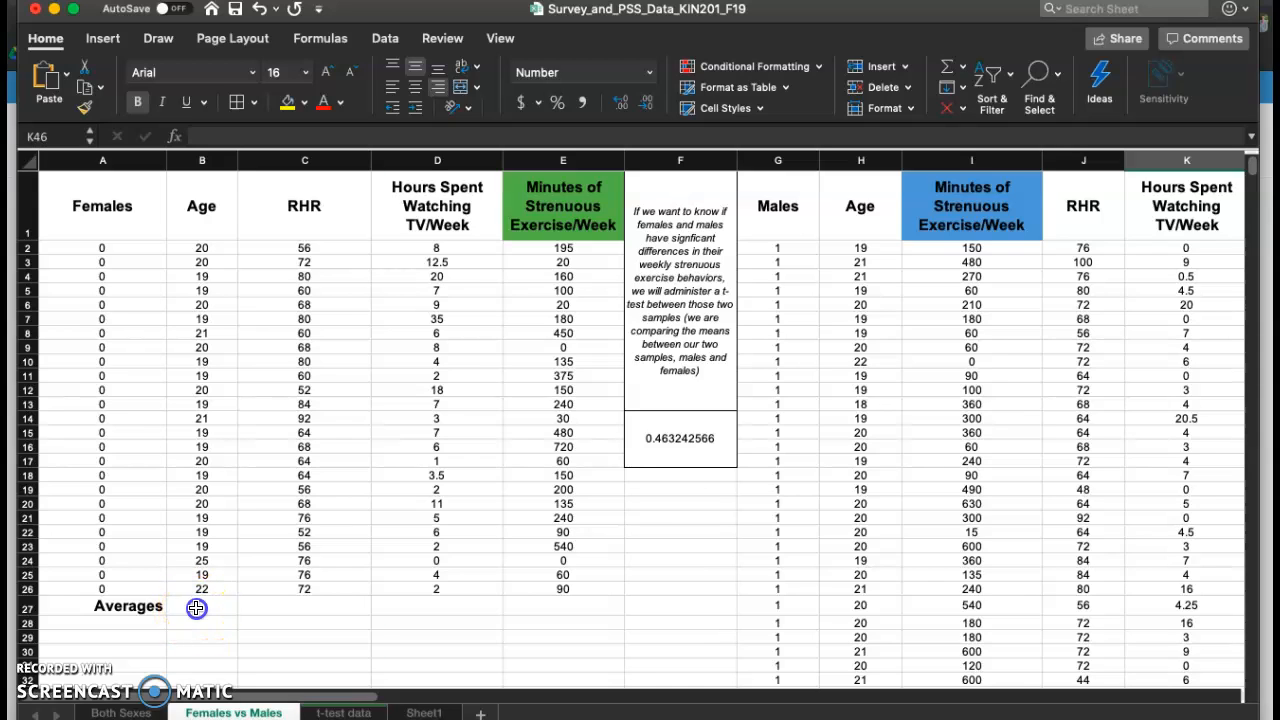
pyautogui.click(201, 606)
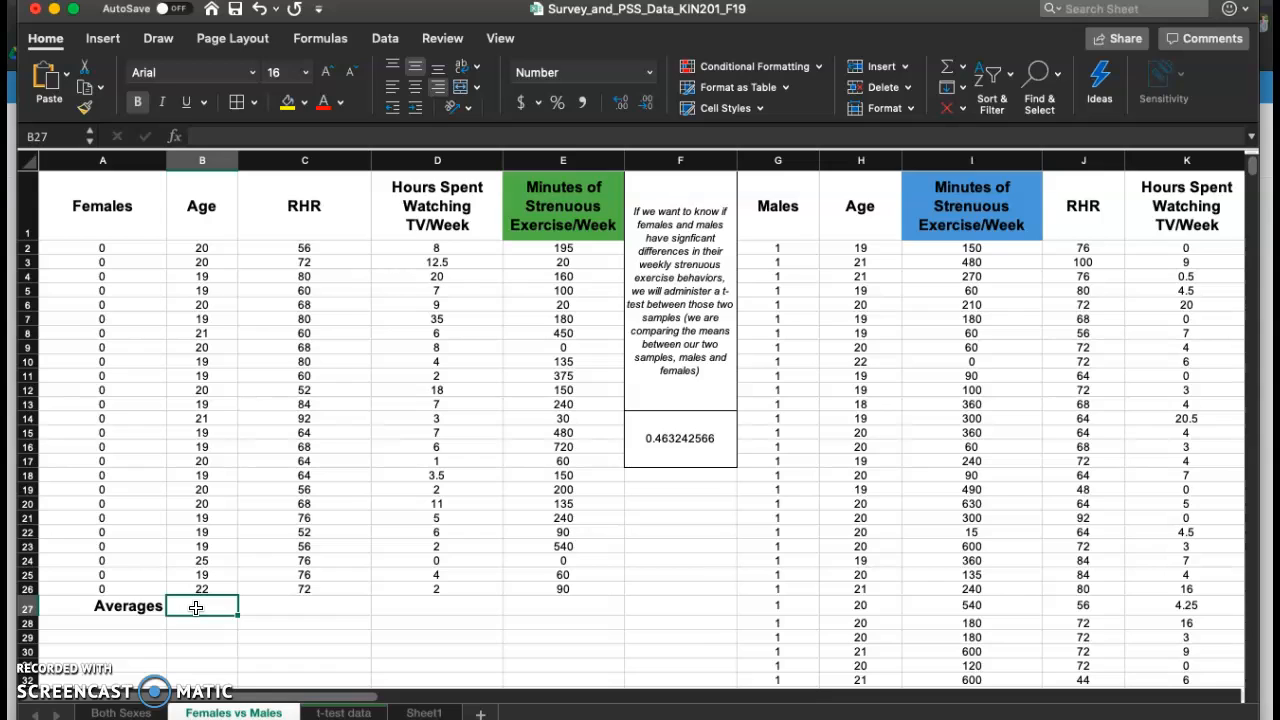
pyautogui.write('=')
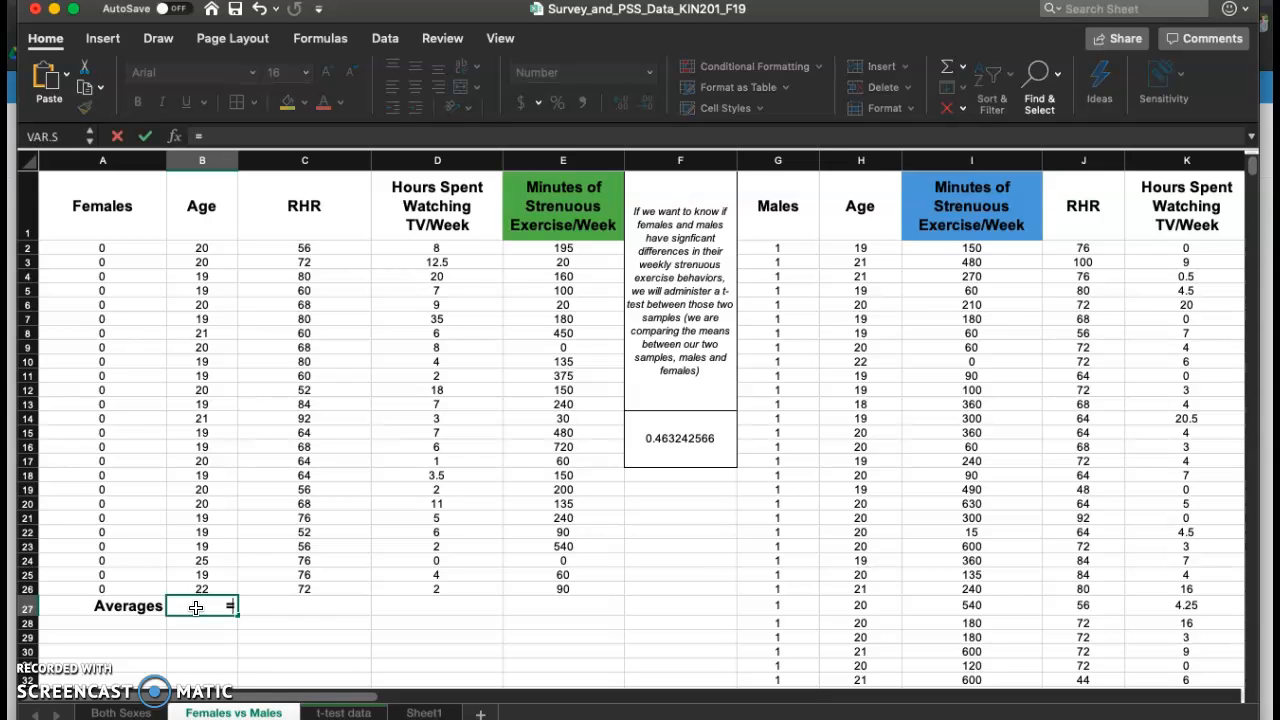
pyautogui.write('av')
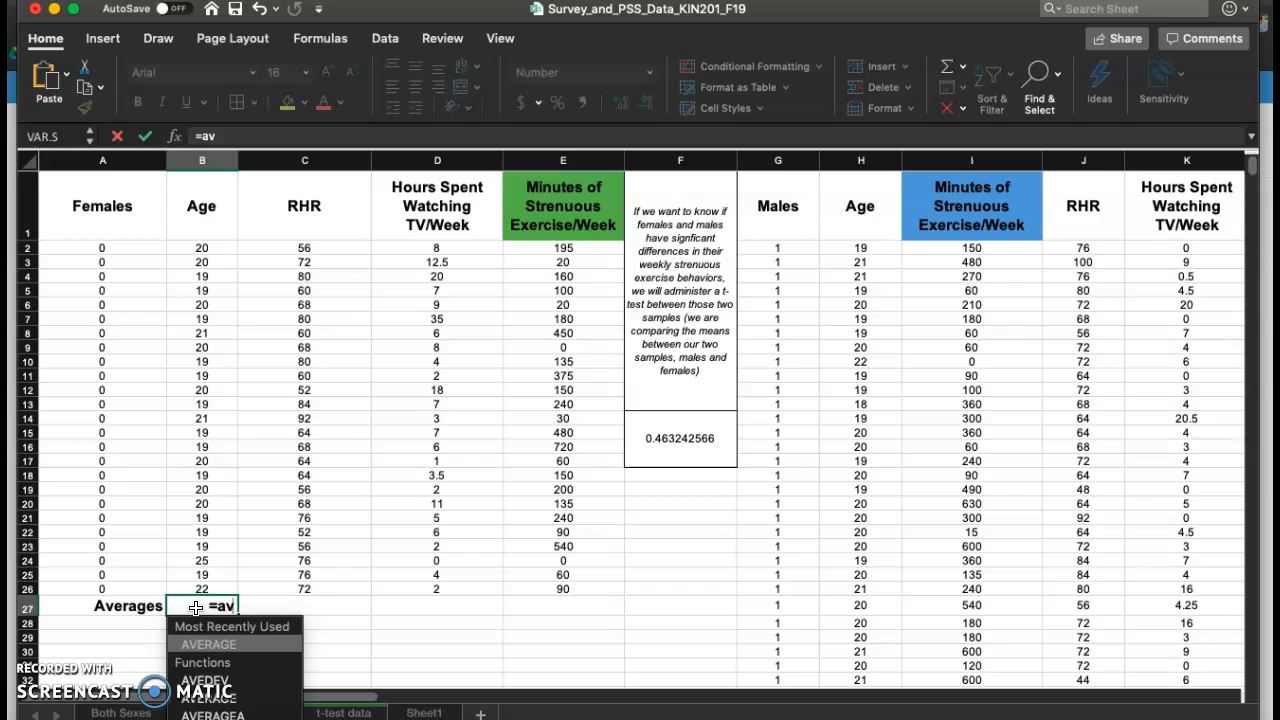
pyautogui.write('er')
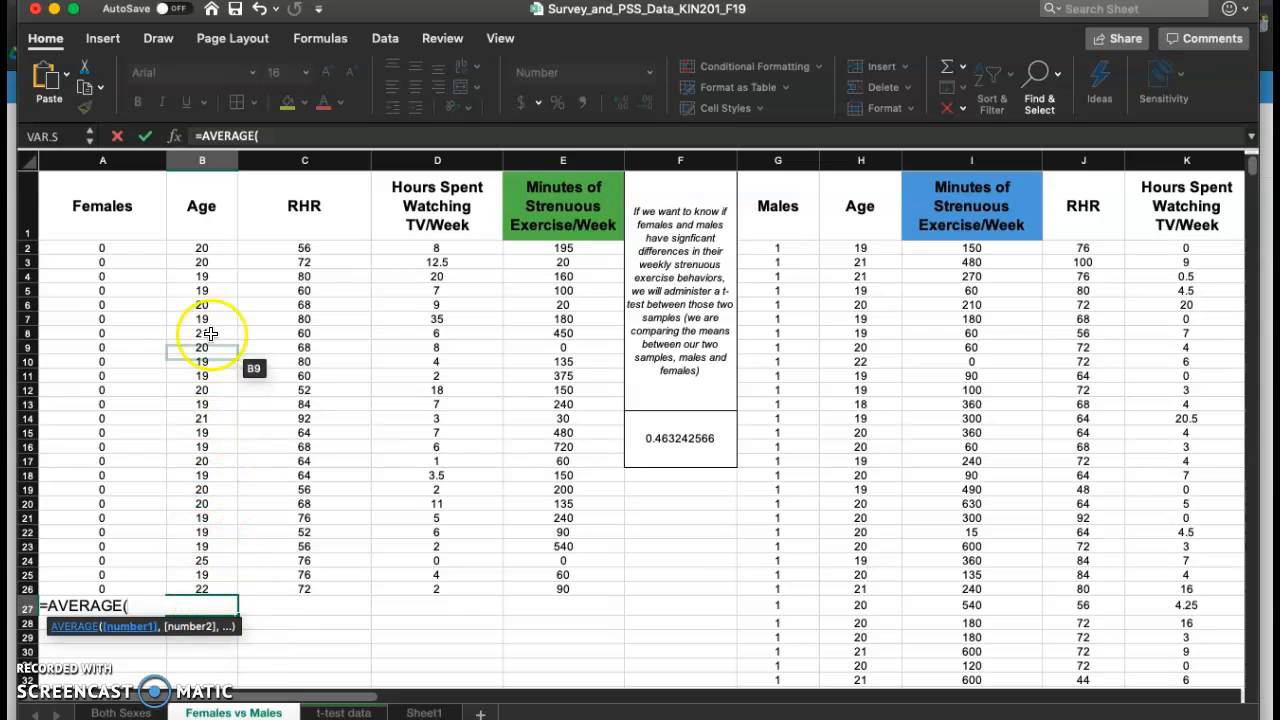
pyautogui.click(202, 247)
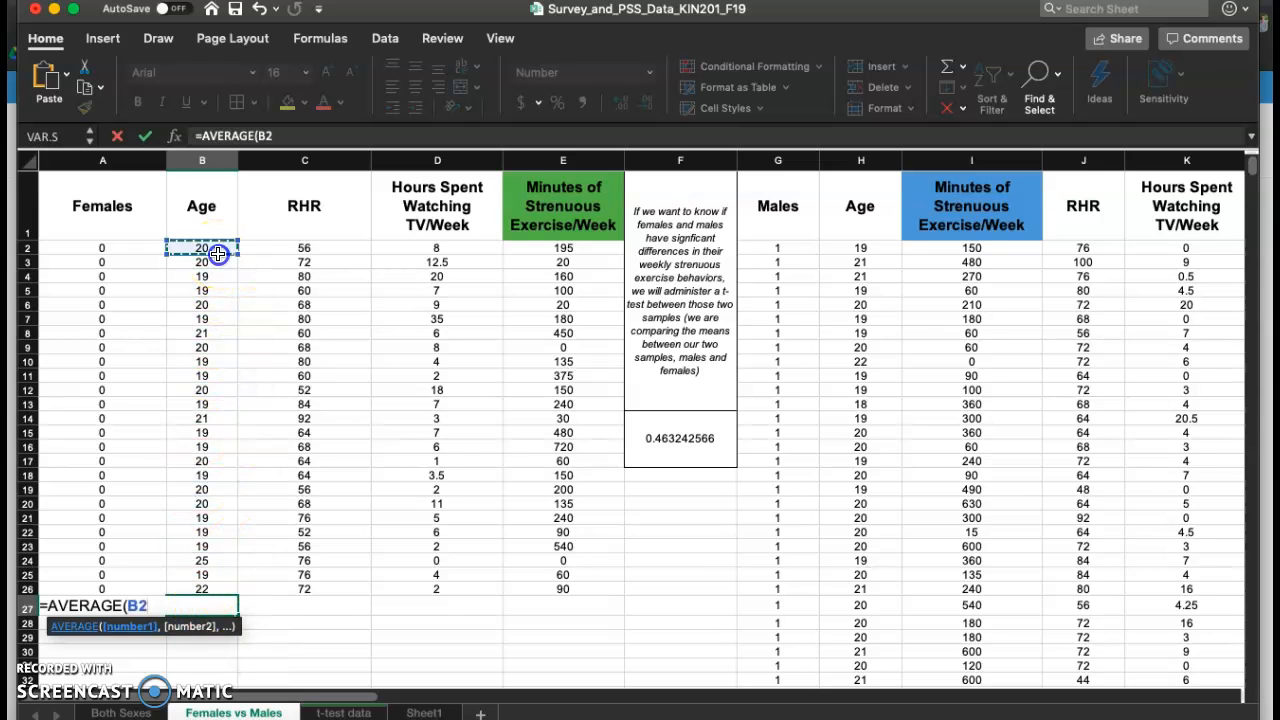
pyautogui.moveTo(201, 248); pyautogui.dragTo(201, 560)
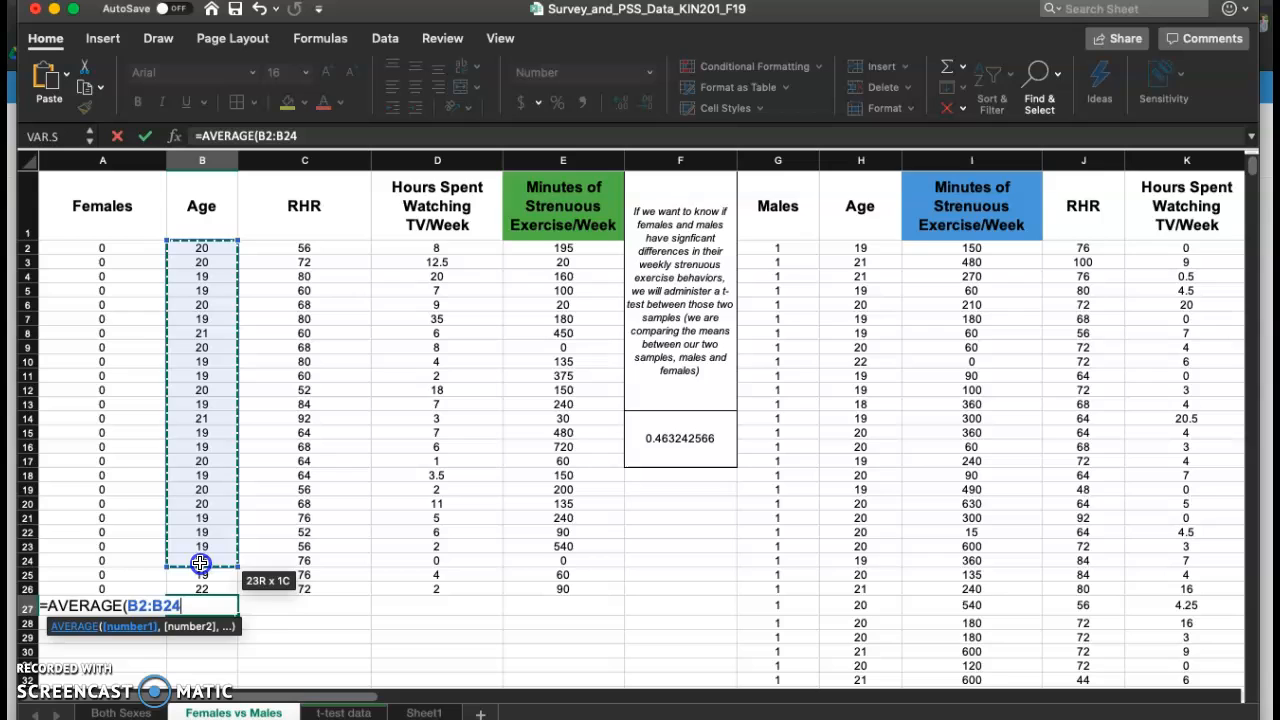
pyautogui.moveTo(201, 560); pyautogui.dragTo(201, 589)
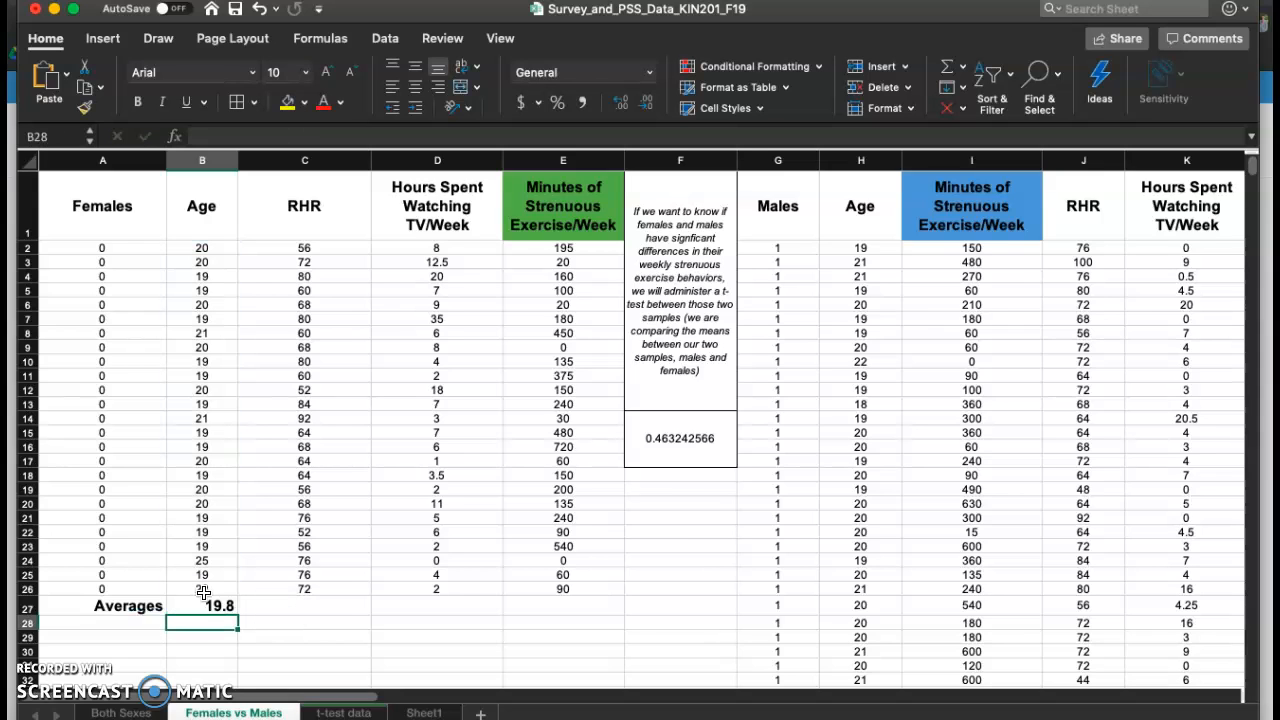
# Step: Fill the age average across to give RHR 68.2, TV 7.6 and exercise 192.8, then view Sheet1
pyautogui.click(202, 605)
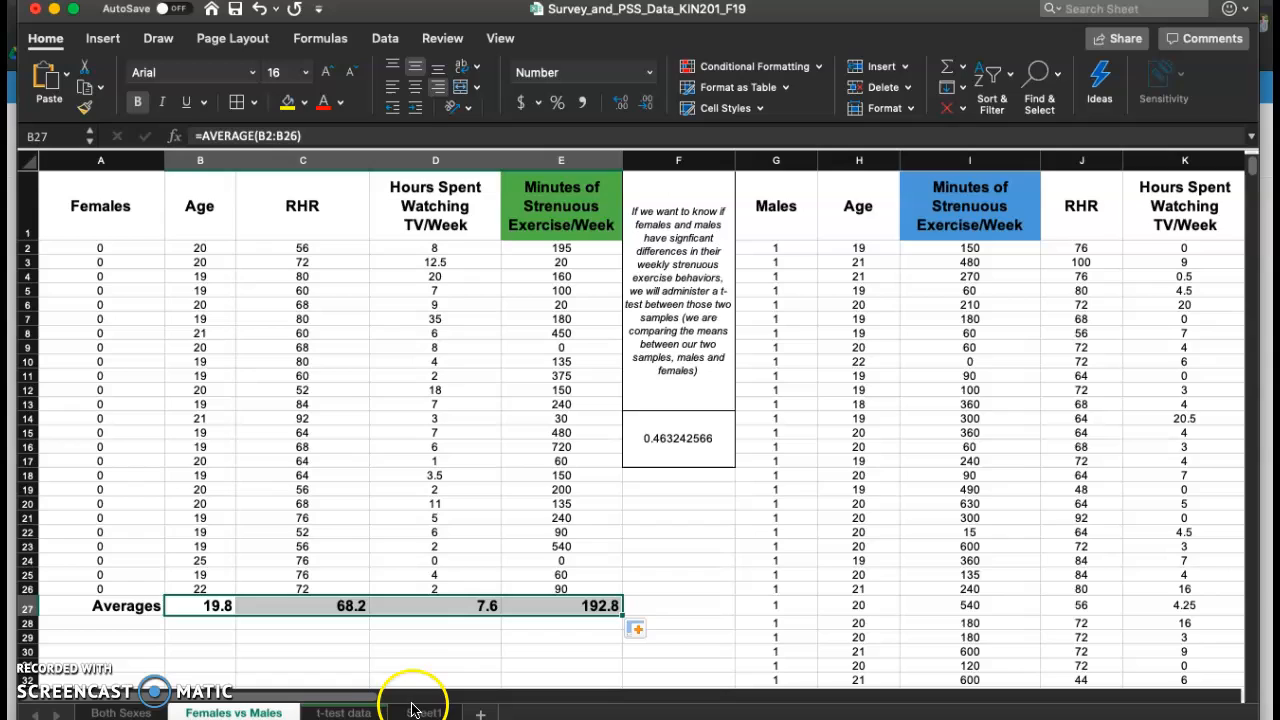
pyautogui.click(421, 712)
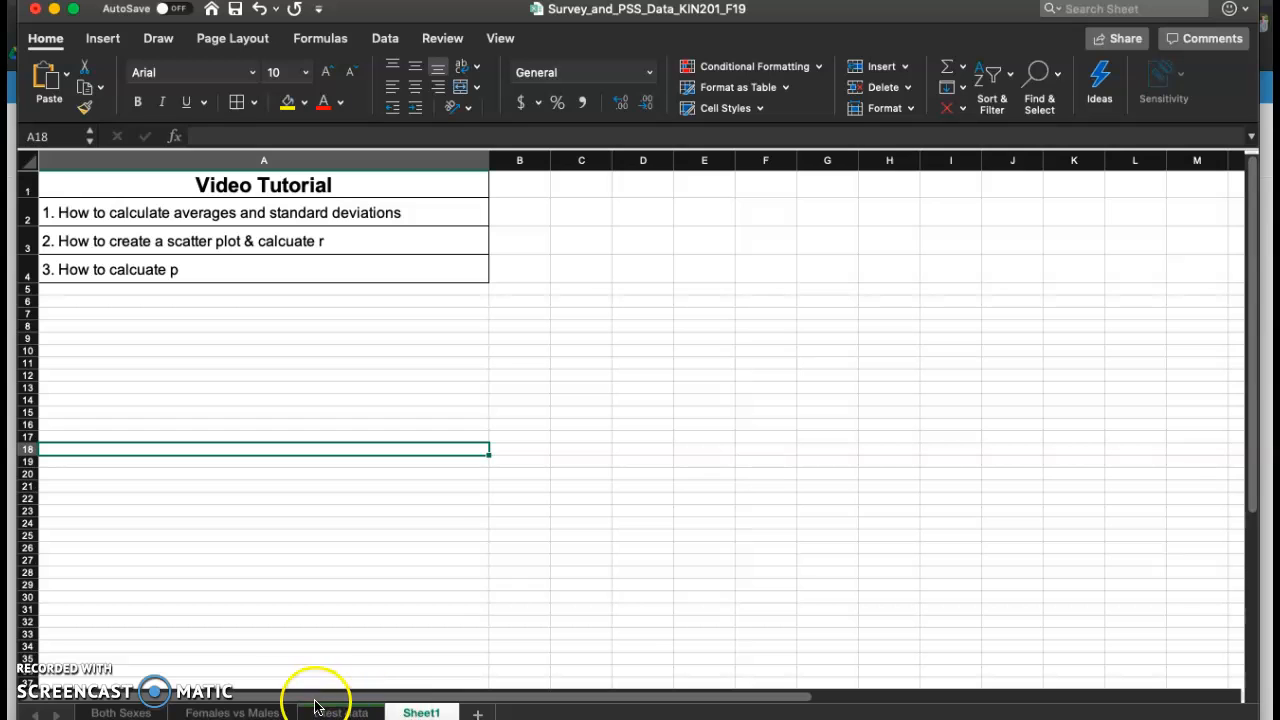
# Step: Enter =STDEV.S(B2:B26) in B28 for a female age standard deviation of about 1.344
pyautogui.click(233, 712)
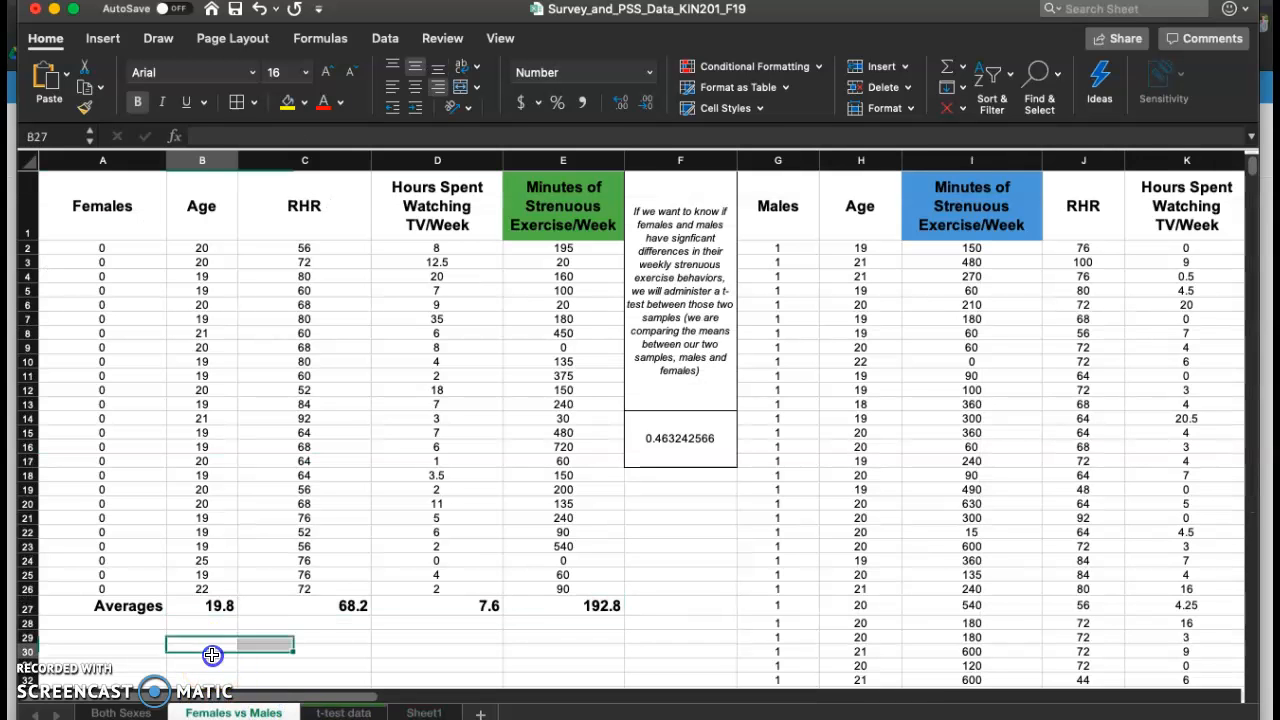
pyautogui.click(202, 623)
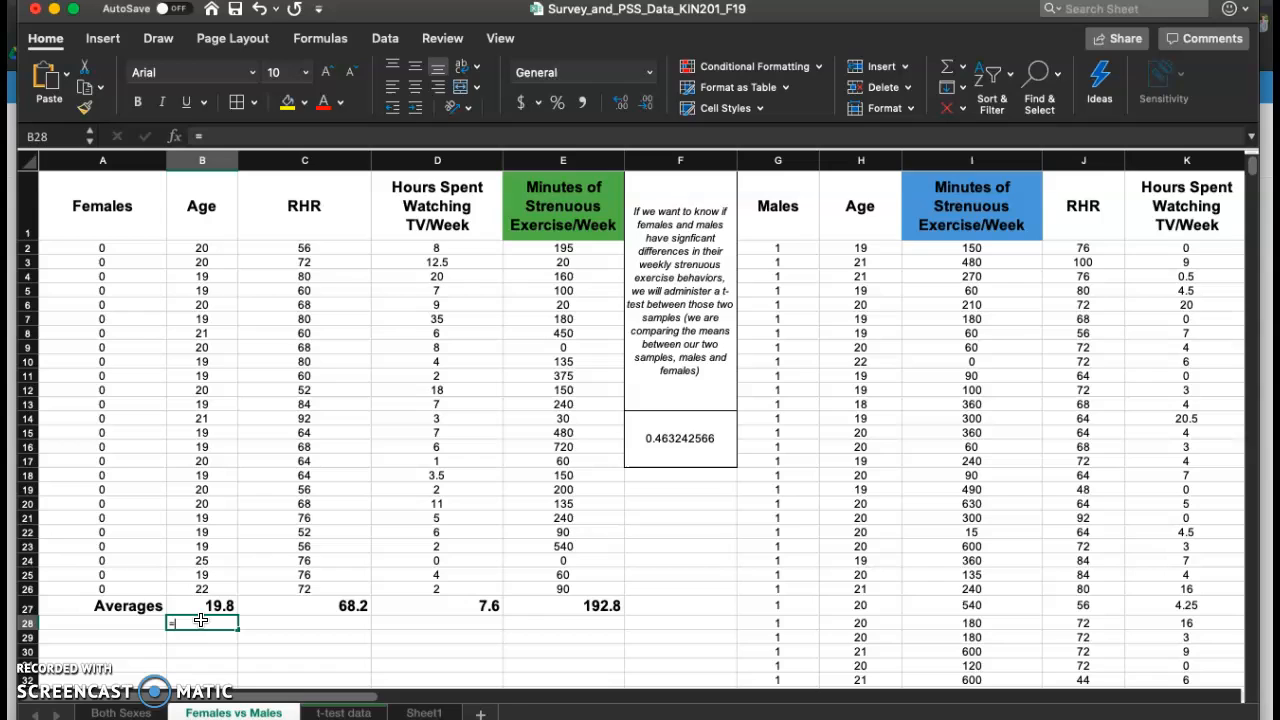
pyautogui.write('=s')
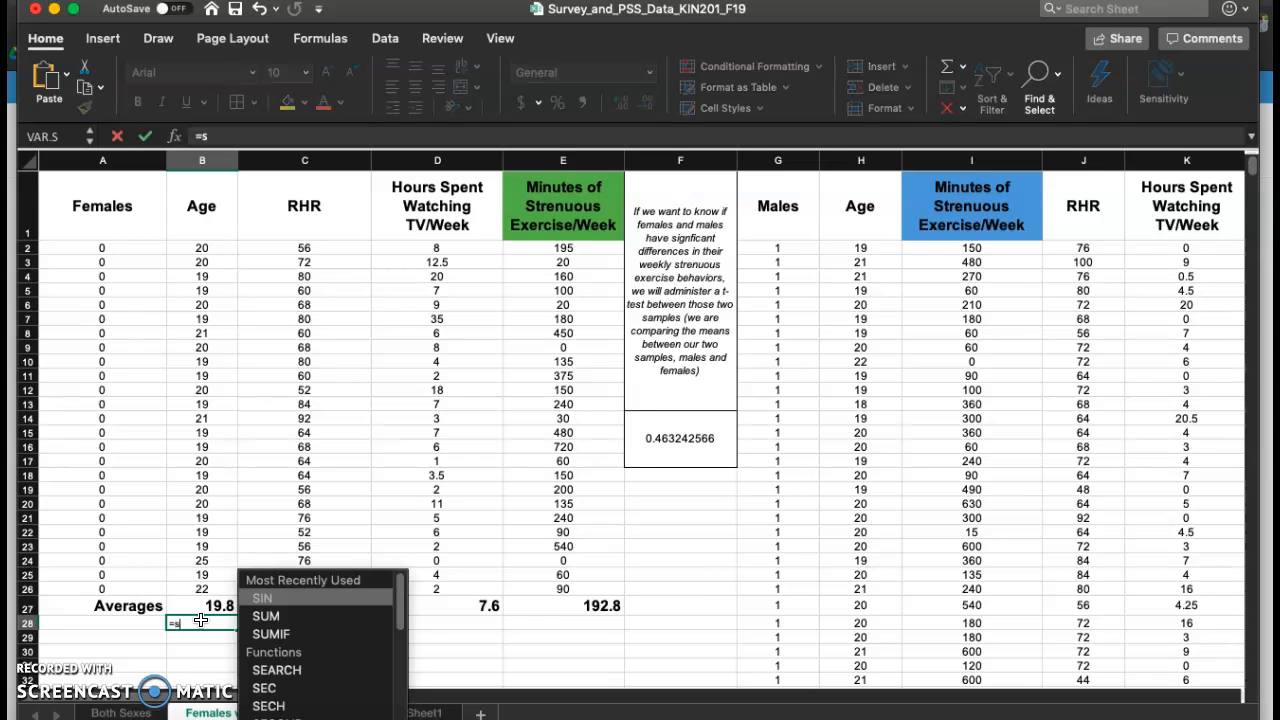
pyautogui.write('t')
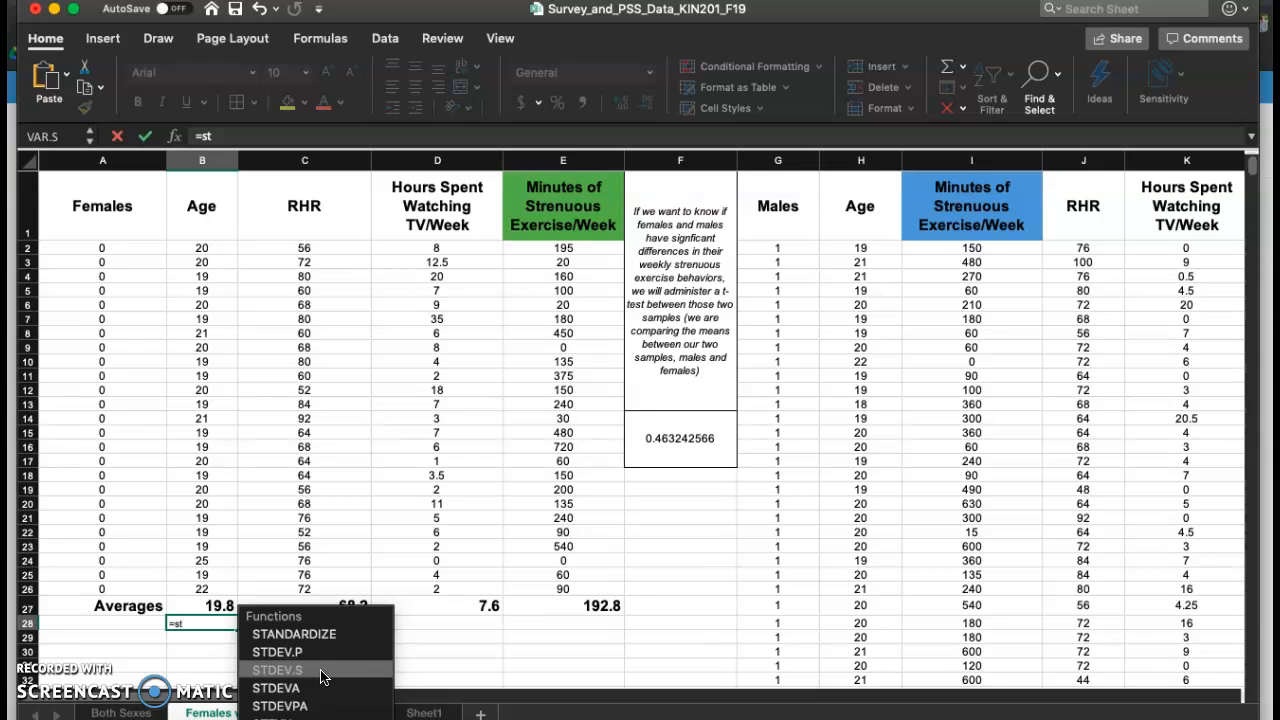
pyautogui.click(277, 670)
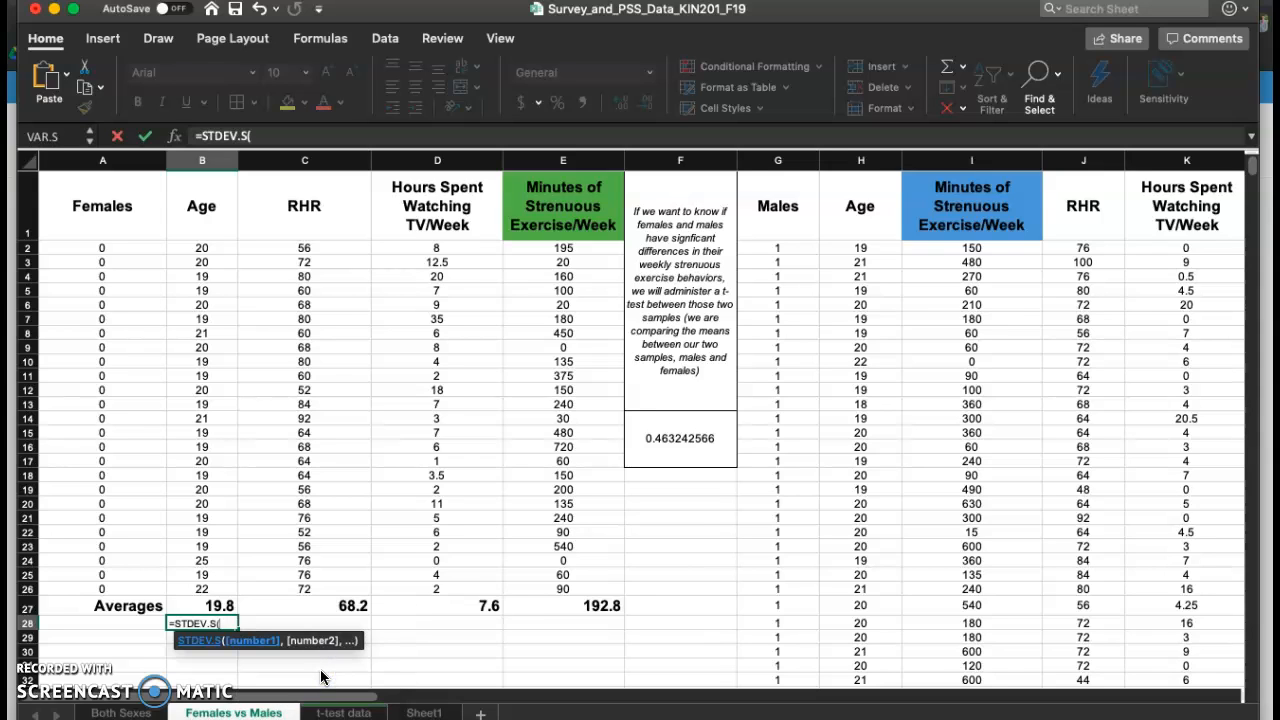
pyautogui.click(201, 361)
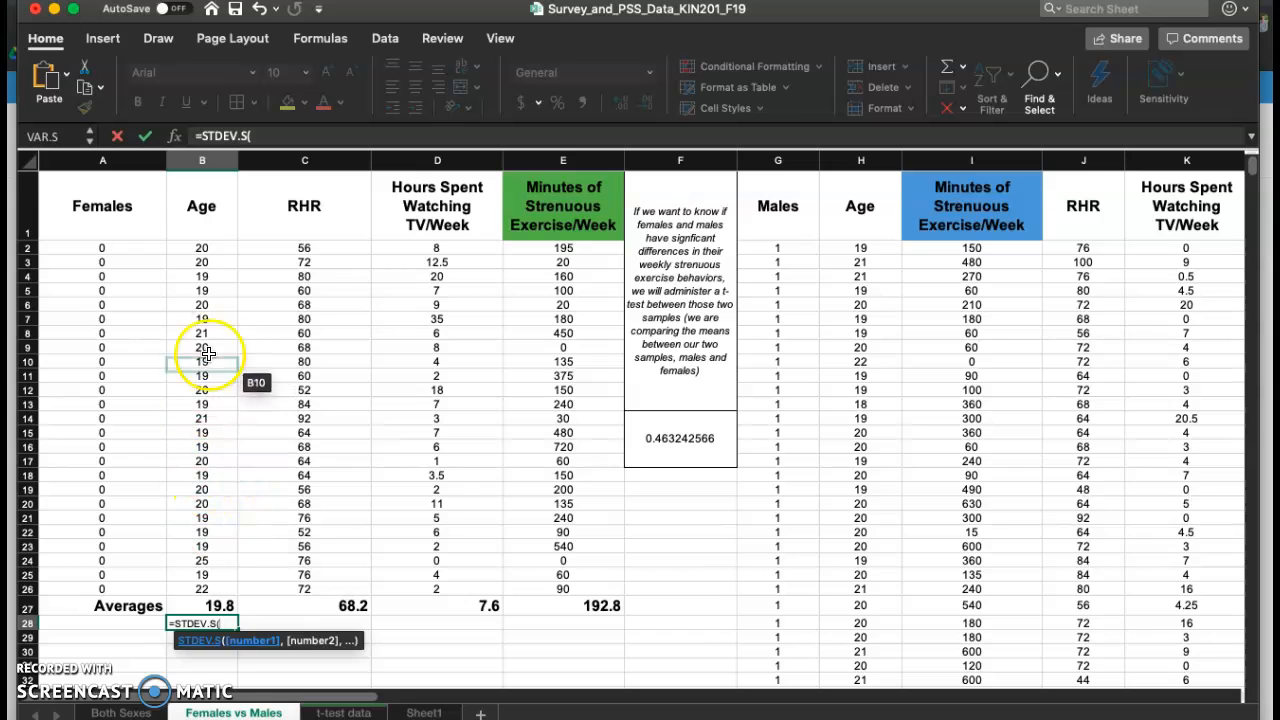
pyautogui.moveTo(202, 248); pyautogui.dragTo(202, 290)
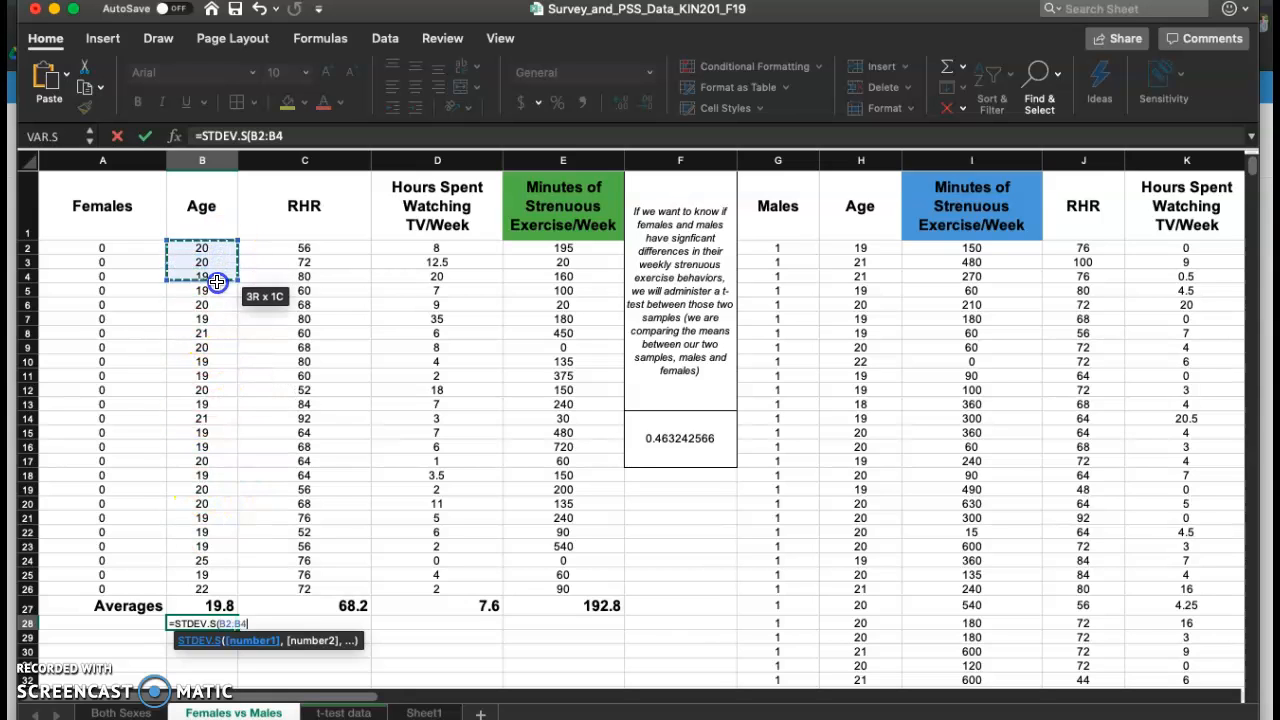
pyautogui.moveTo(202, 280); pyautogui.dragTo(202, 585)
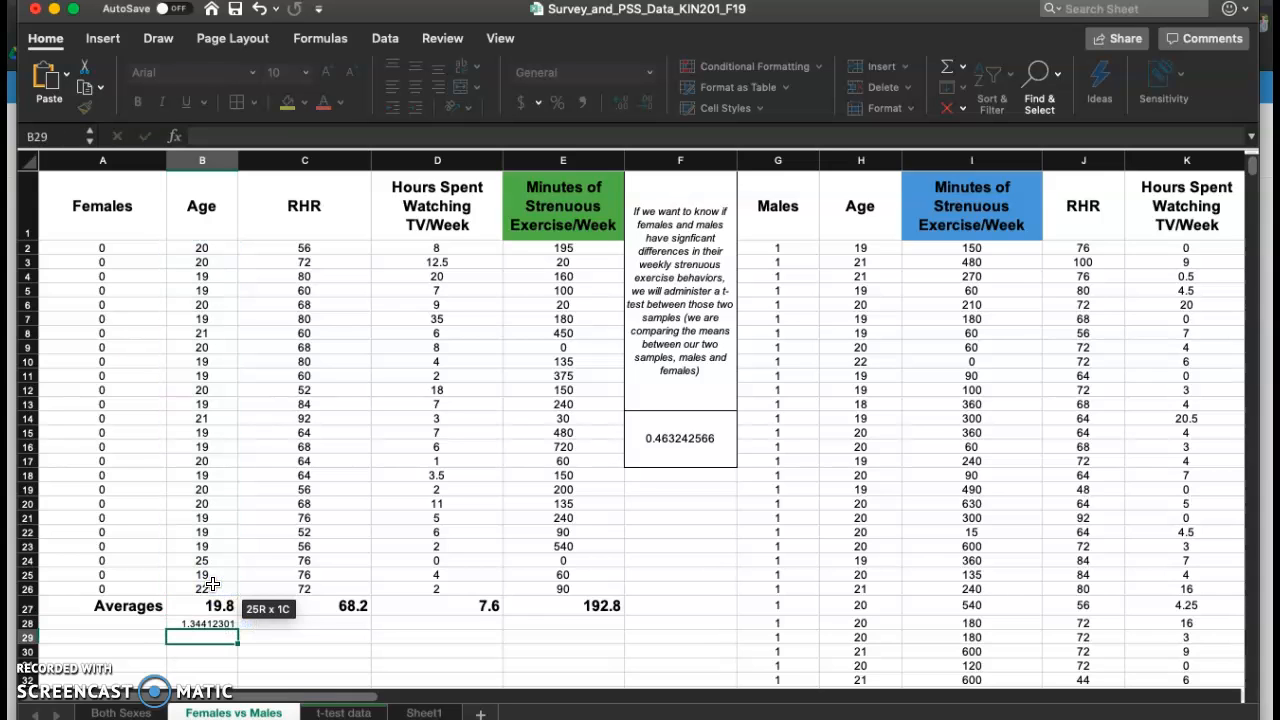
pyautogui.click(202, 623)
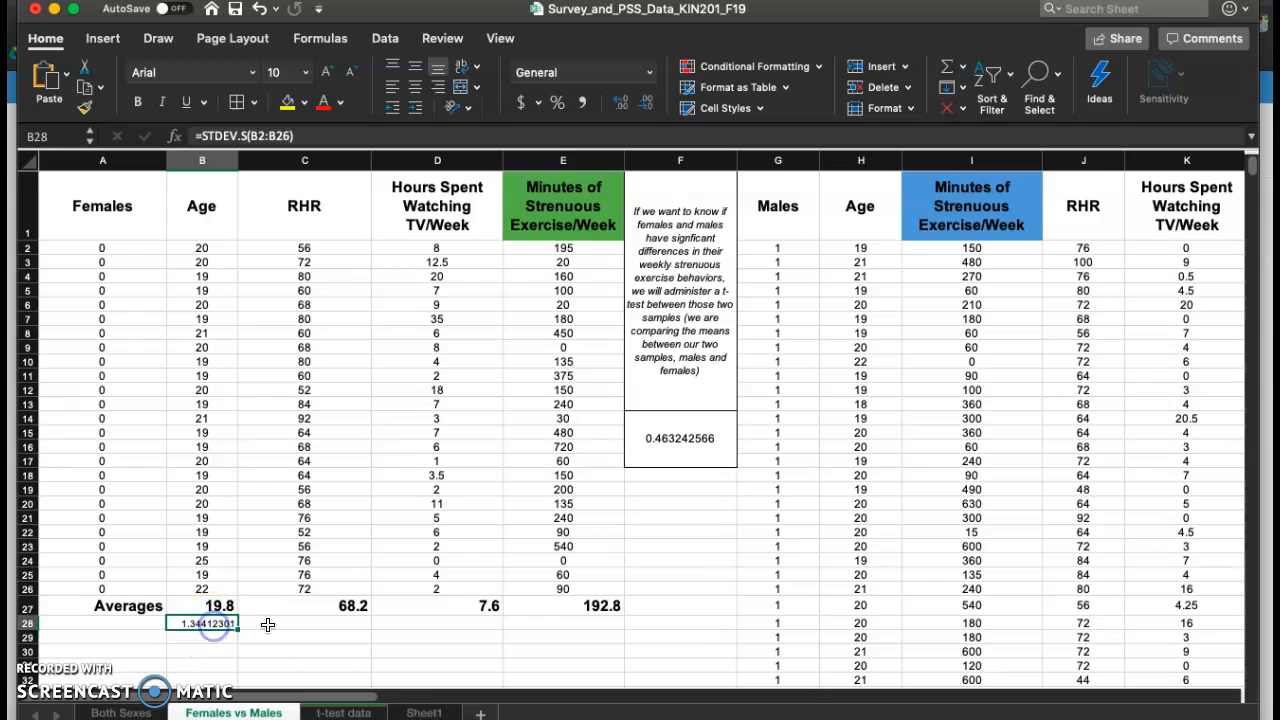
pyautogui.moveTo(396, 583)
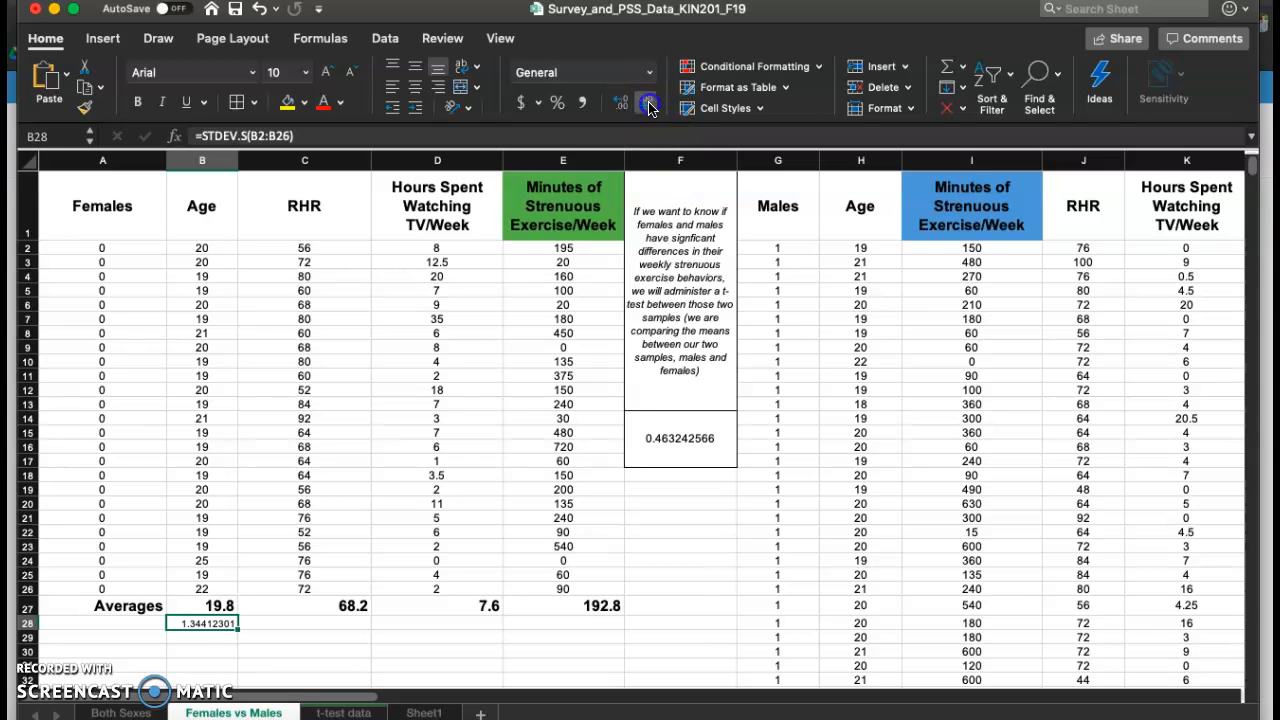
# Step: Round the SD to one decimal and fill it across: 1.3, 10.6, 7.5, 185.1
pyautogui.click(647, 102)
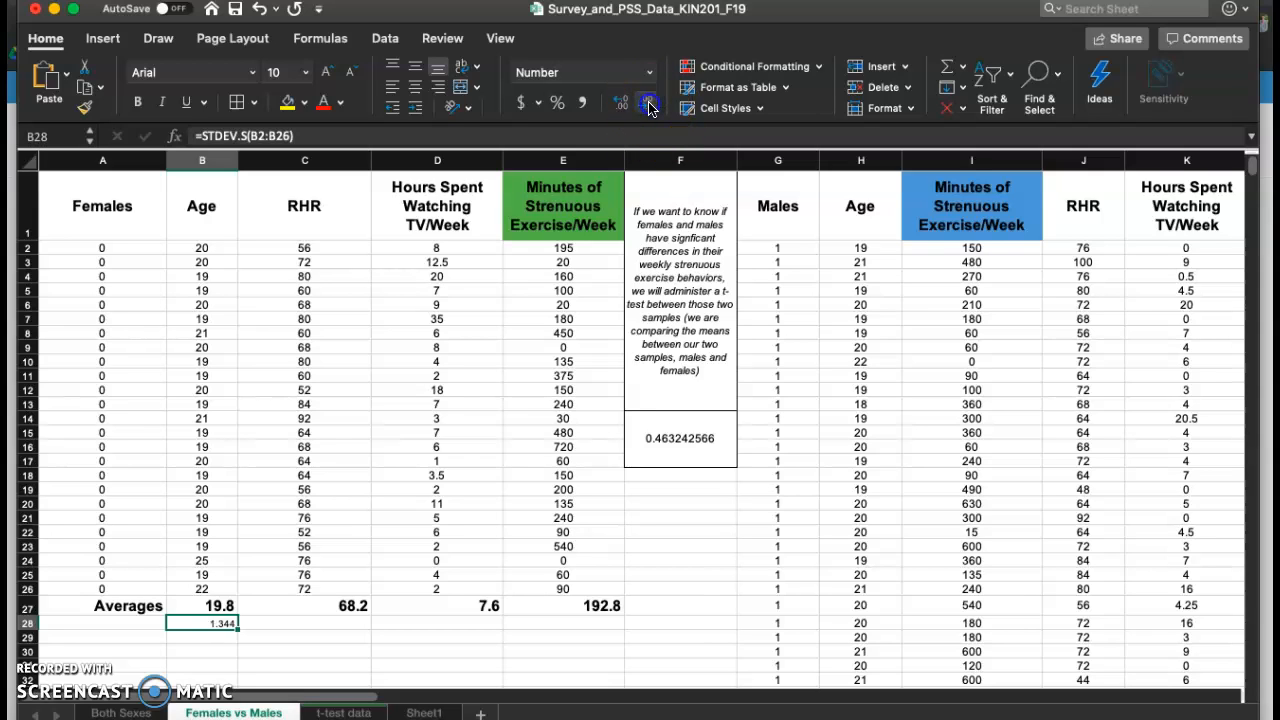
pyautogui.click(648, 102)
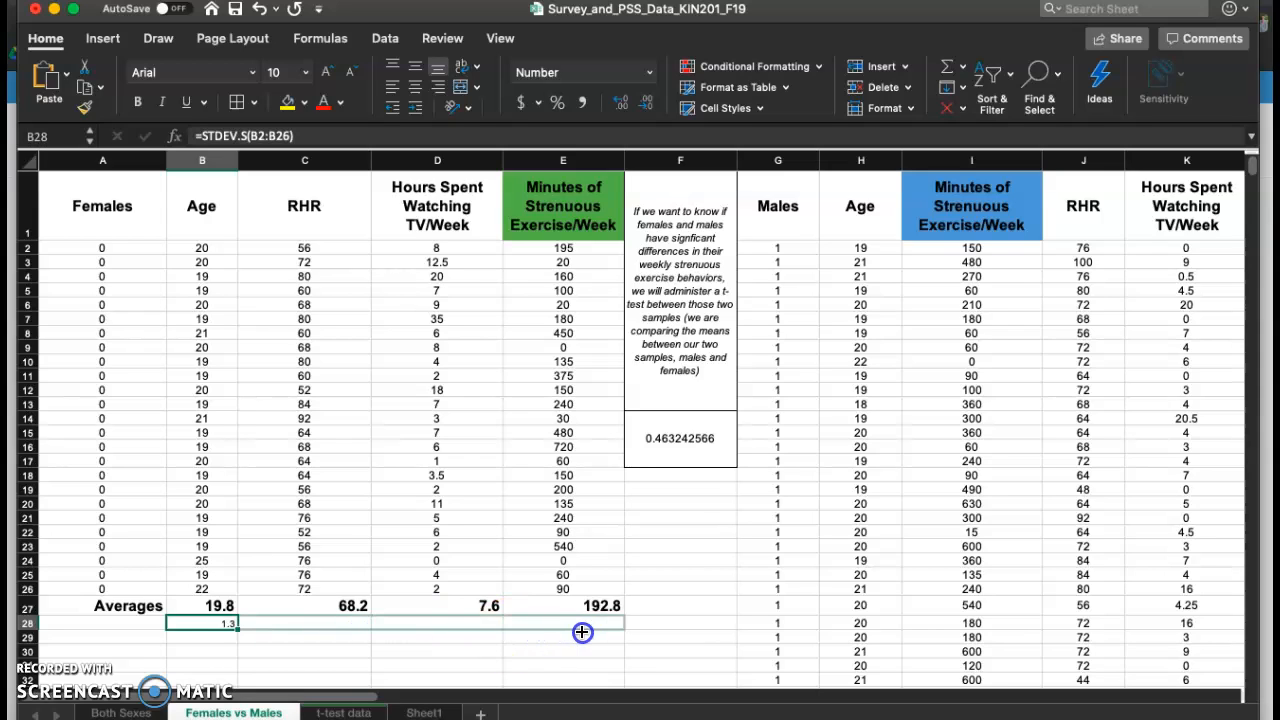
pyautogui.moveTo(228, 623); pyautogui.dragTo(601, 623)
pyautogui.write('SD')
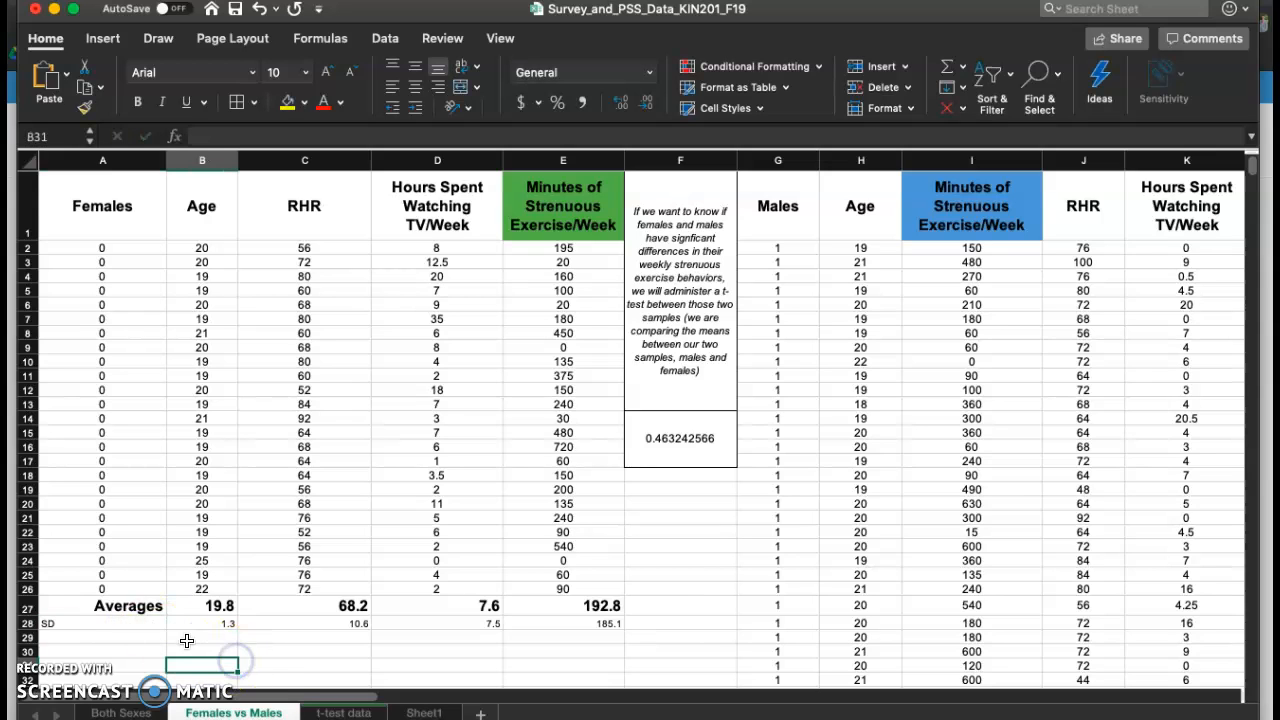
# Step: Select the SD row label and switch to Sheet1's tutorial outline
pyautogui.click(102, 623)
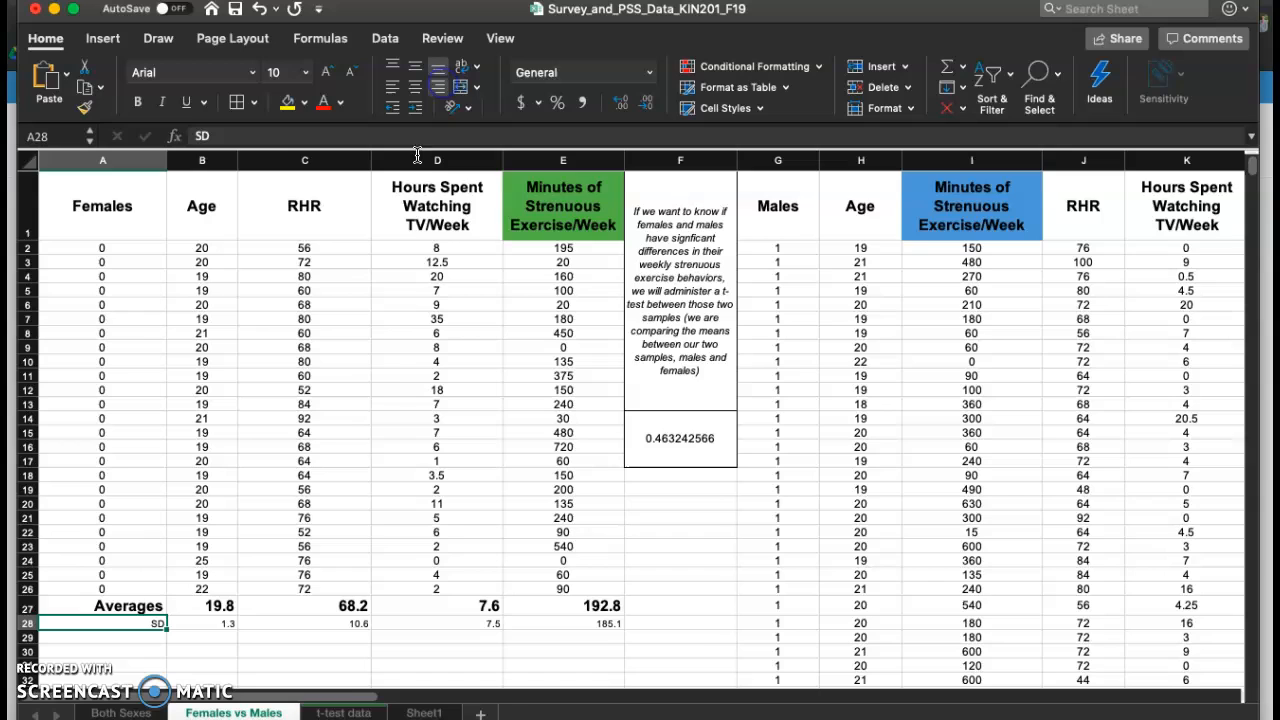
pyautogui.click(305, 679)
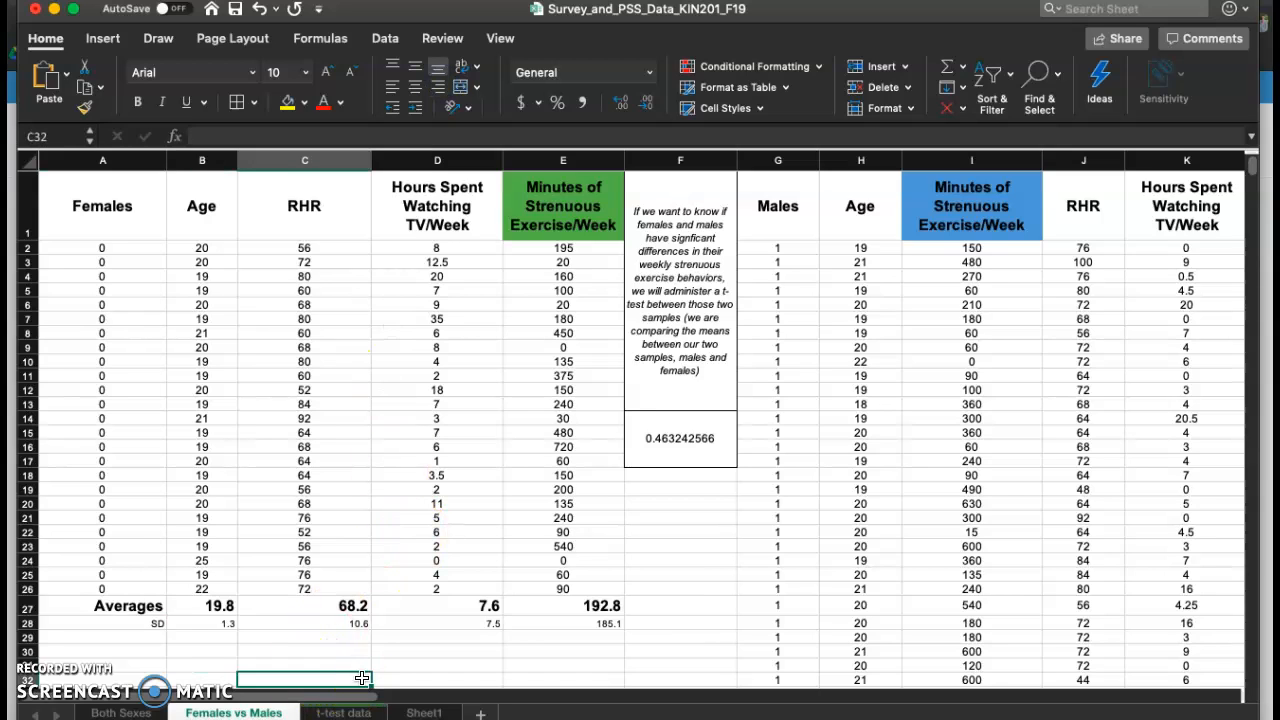
pyautogui.click(421, 712)
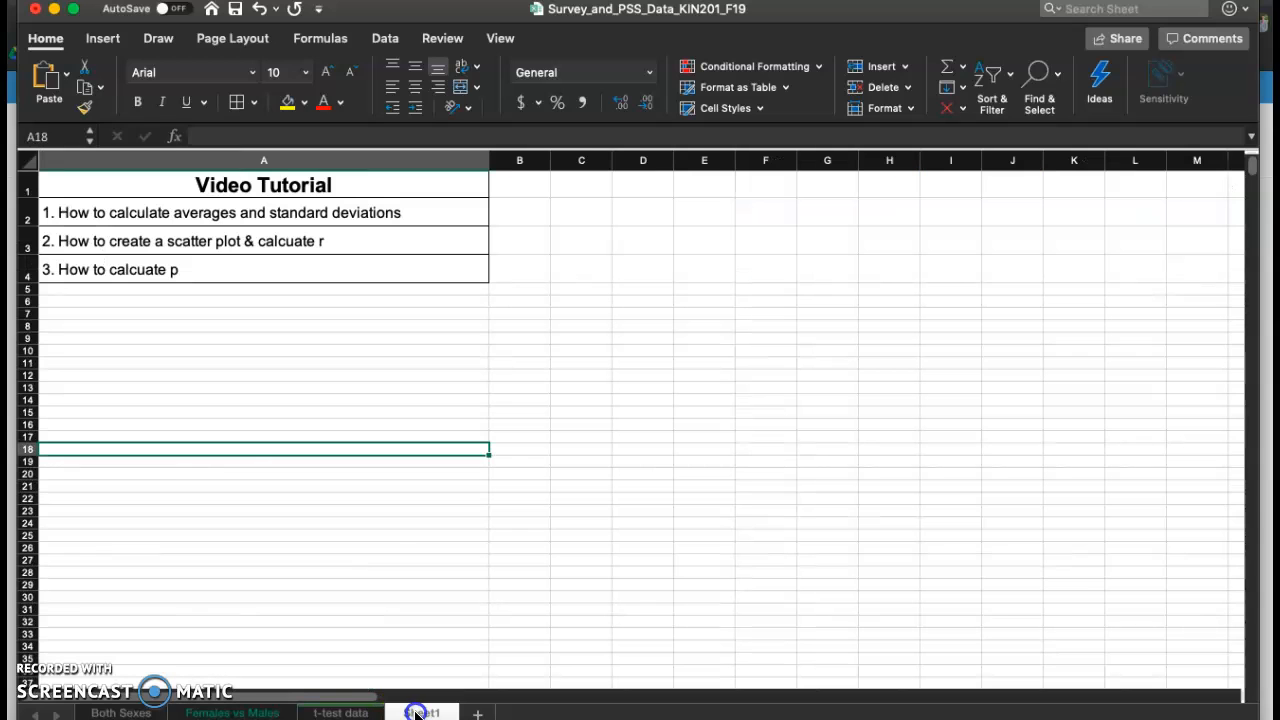
# Step: Select the scatter plot and r item on Sheet1, then open the Both Sexes sheet
pyautogui.click(189, 242)
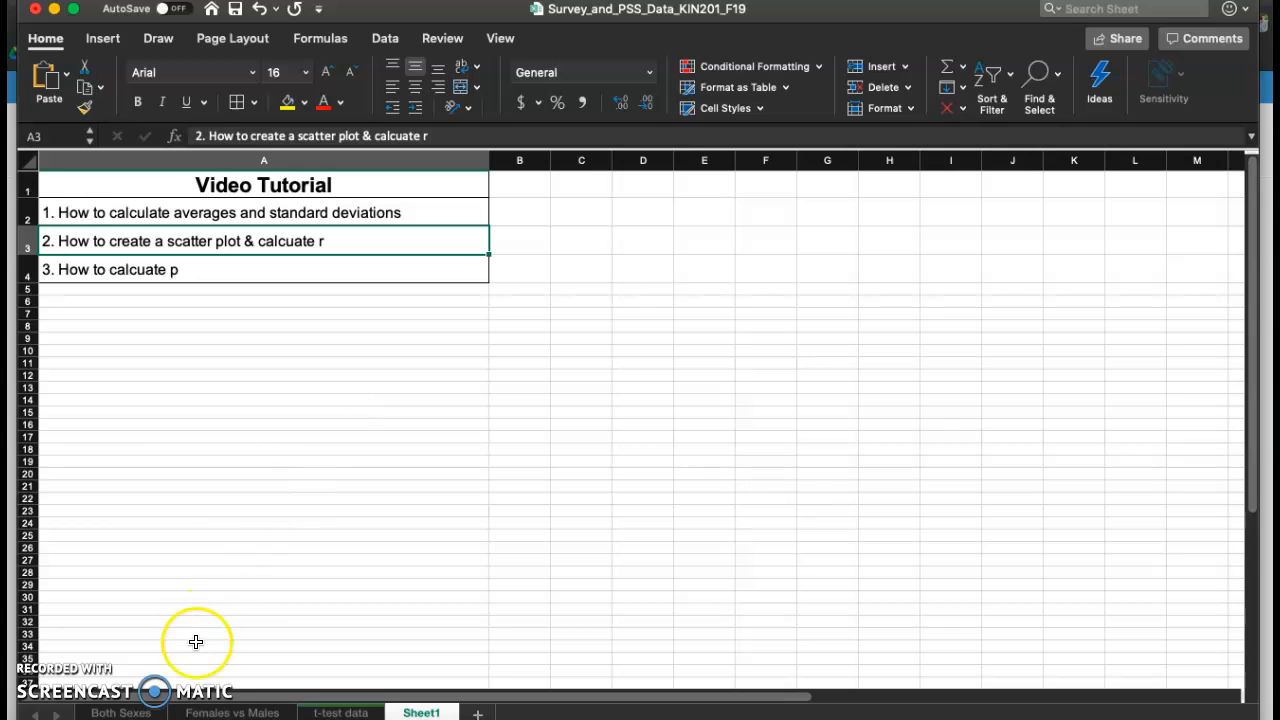
pyautogui.click(120, 712)
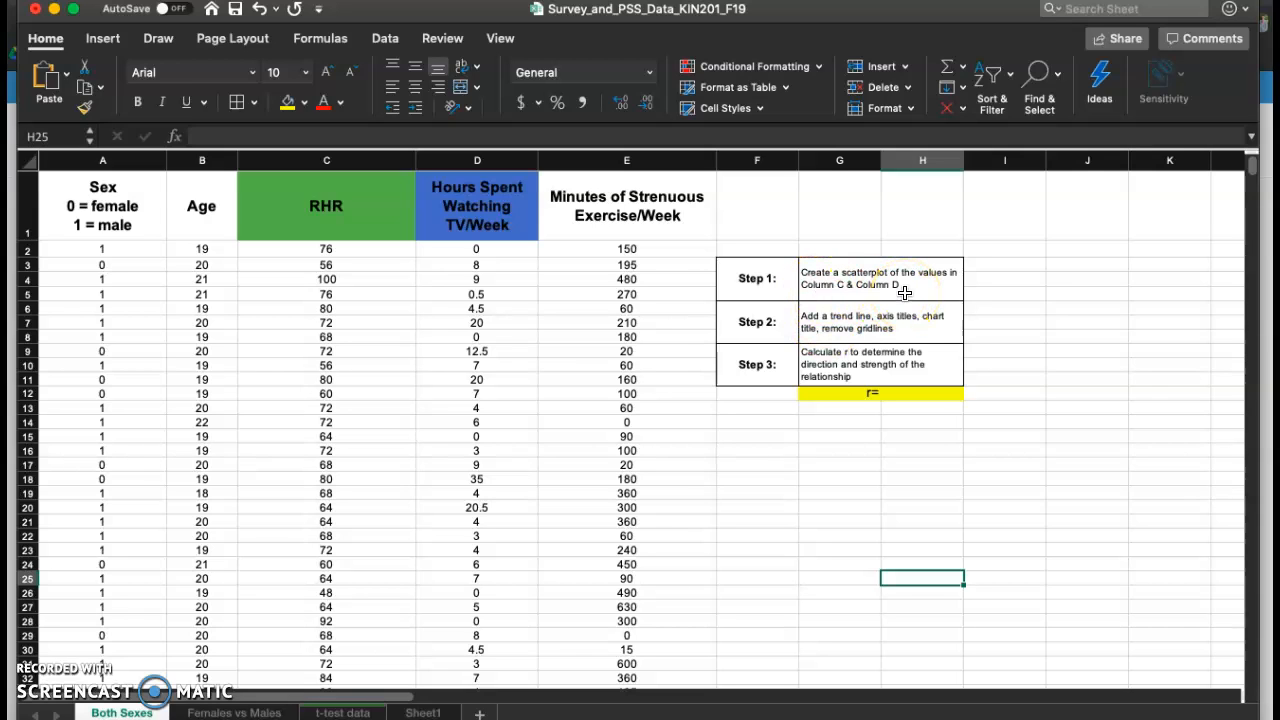
pyautogui.moveTo(547, 308)
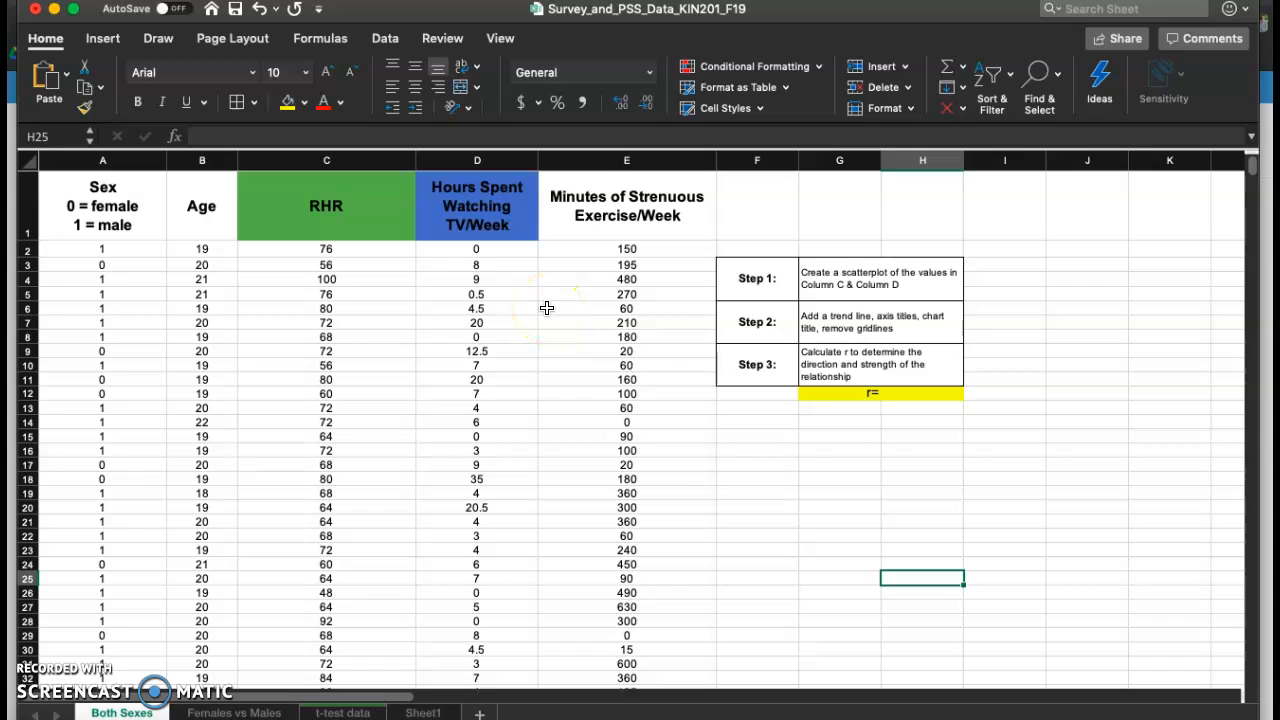
pyautogui.moveTo(350, 238)
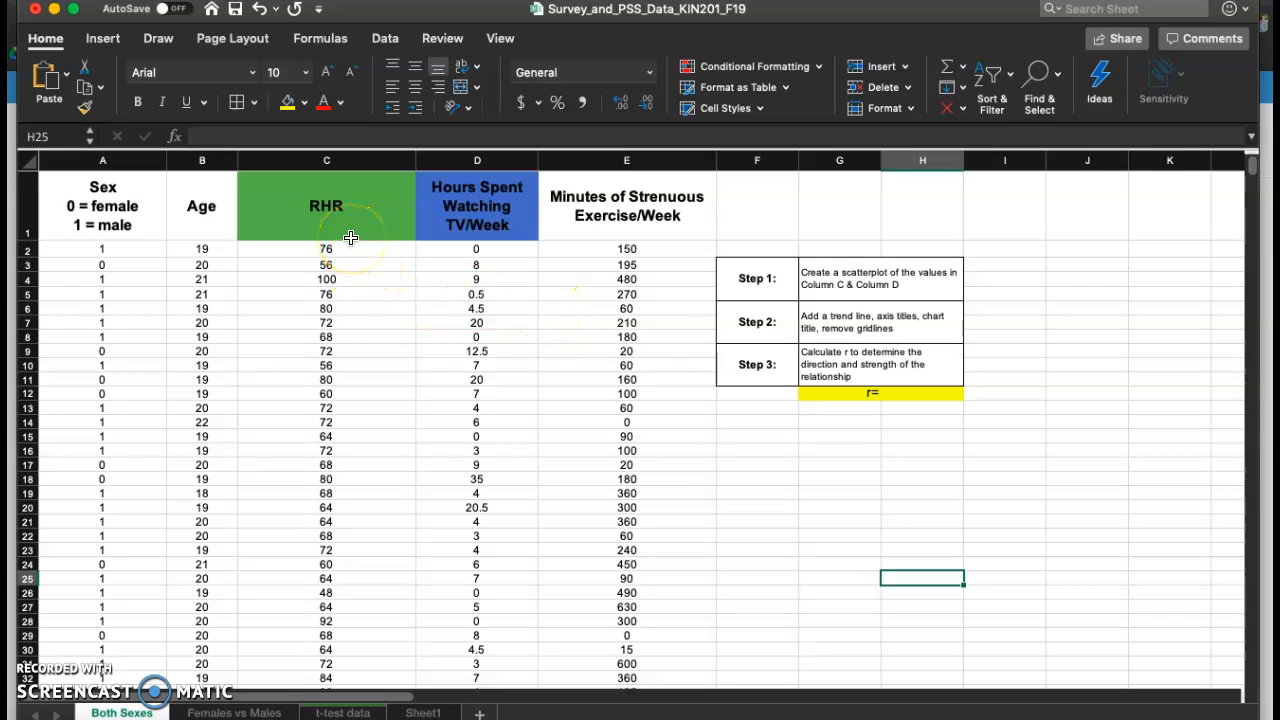
pyautogui.moveTo(343, 223)
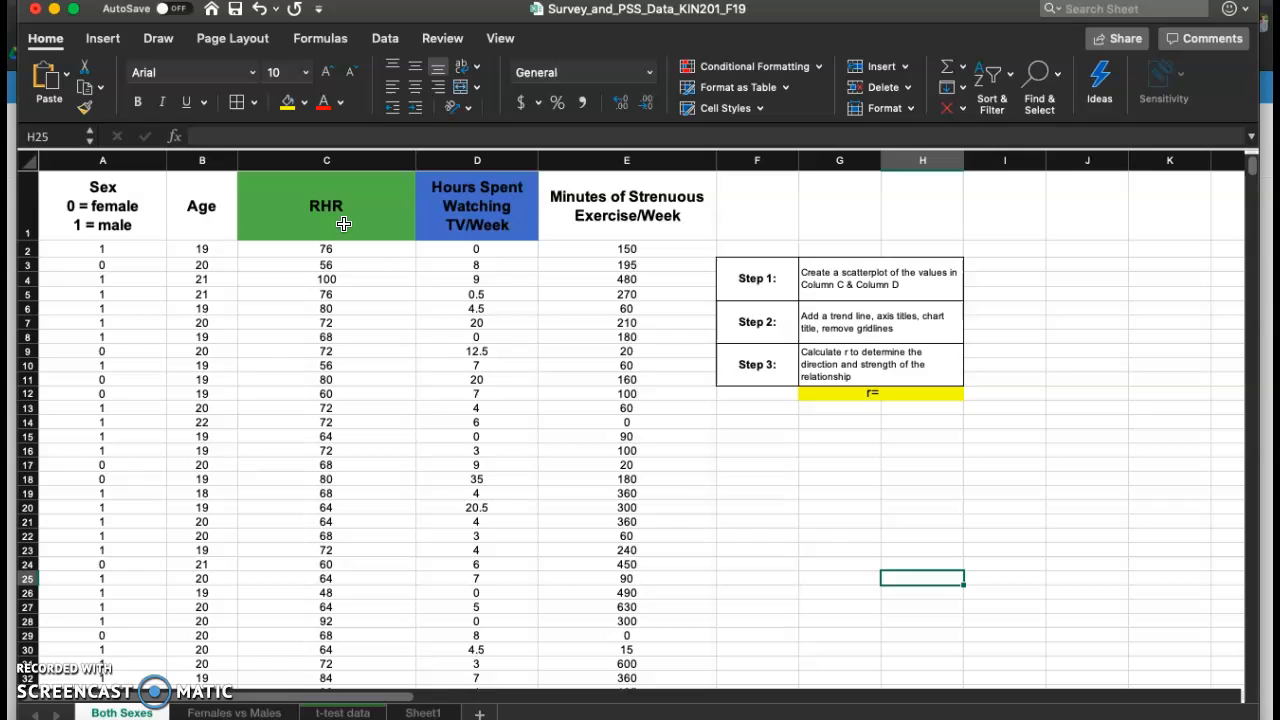
pyautogui.moveTo(527, 198)
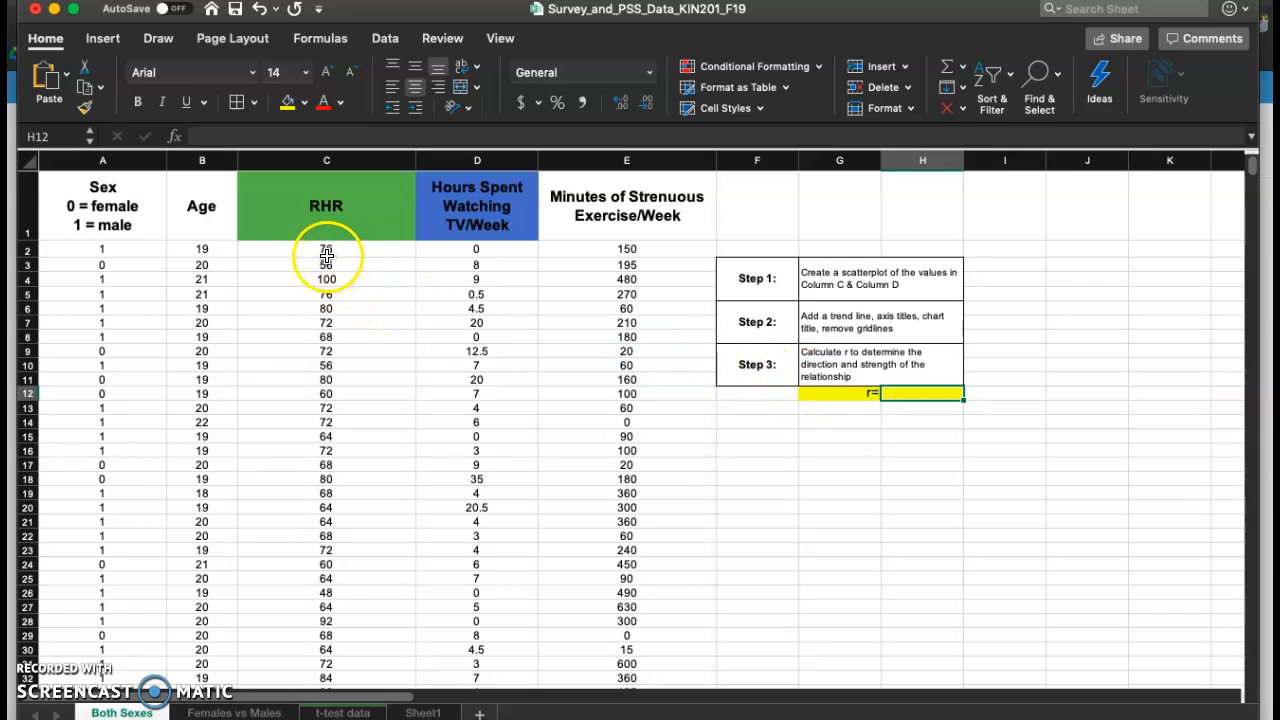
# Step: Insert a plain X Y scatter chart of the RHR and TV hours data in C2:D71
pyautogui.moveTo(326, 248); pyautogui.dragTo(468, 563)
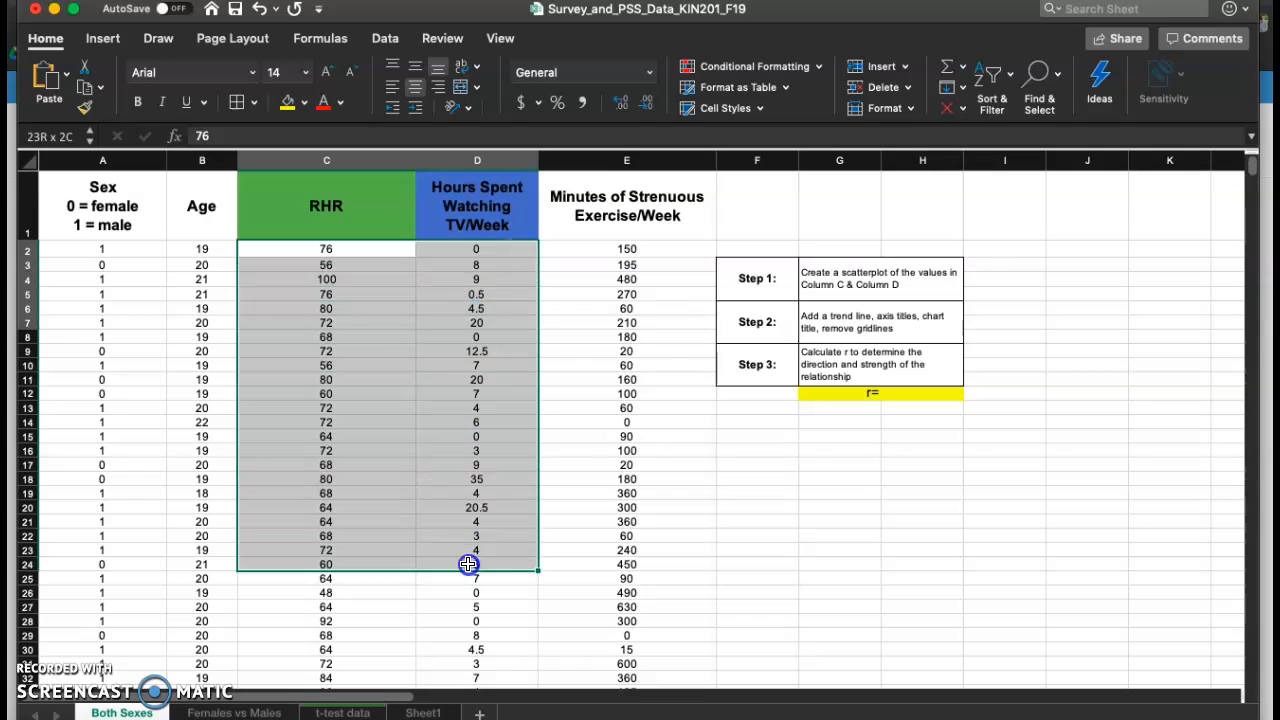
pyautogui.scroll(-3)
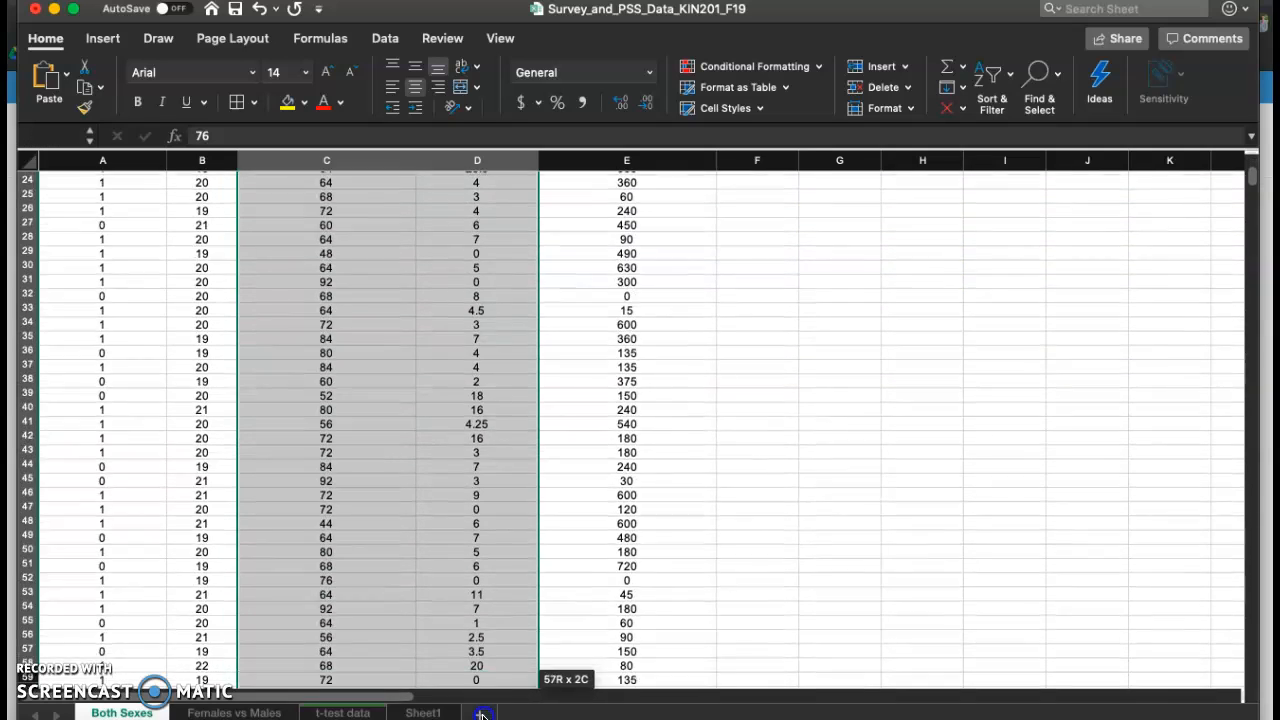
pyautogui.scroll(-3)
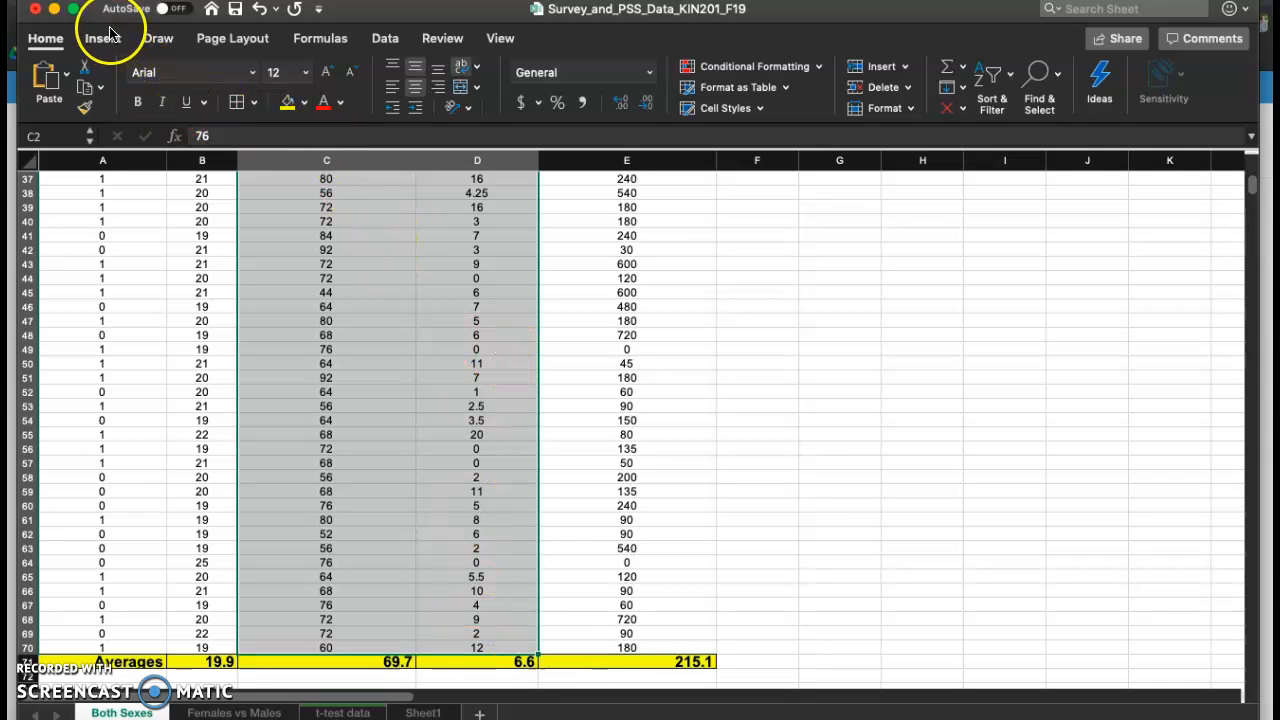
pyautogui.click(102, 38)
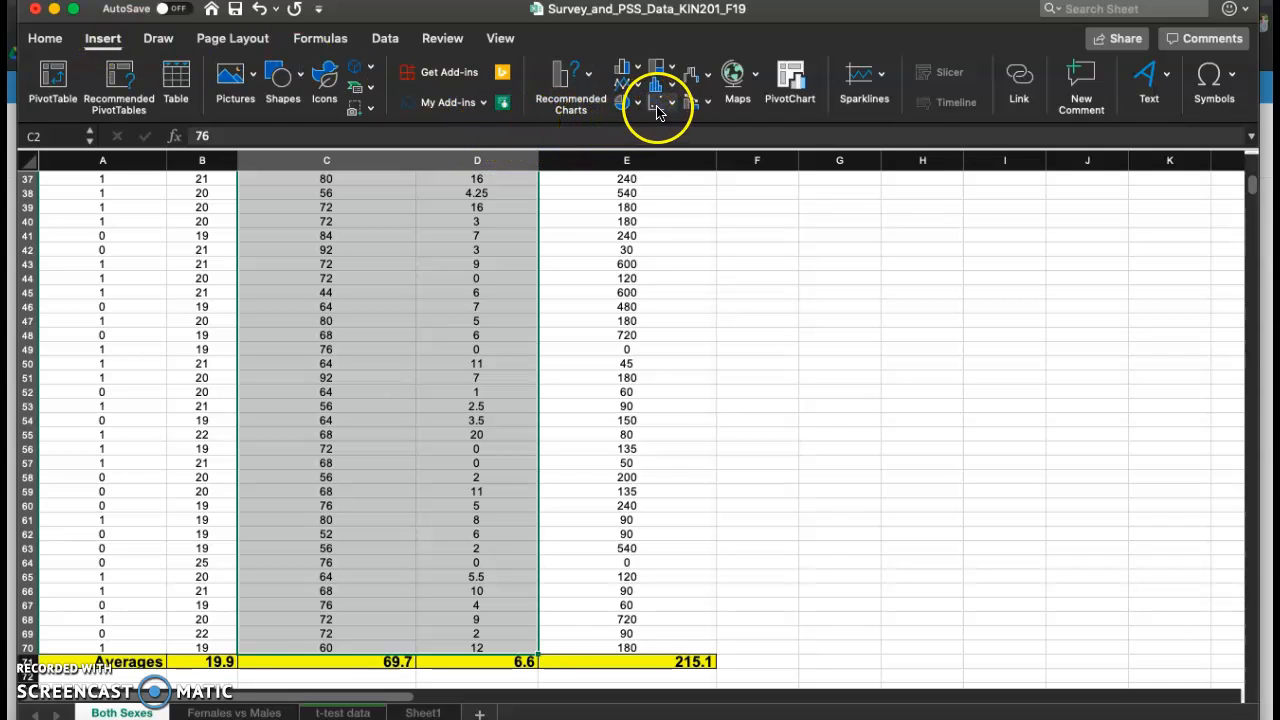
pyautogui.moveTo(657, 84)
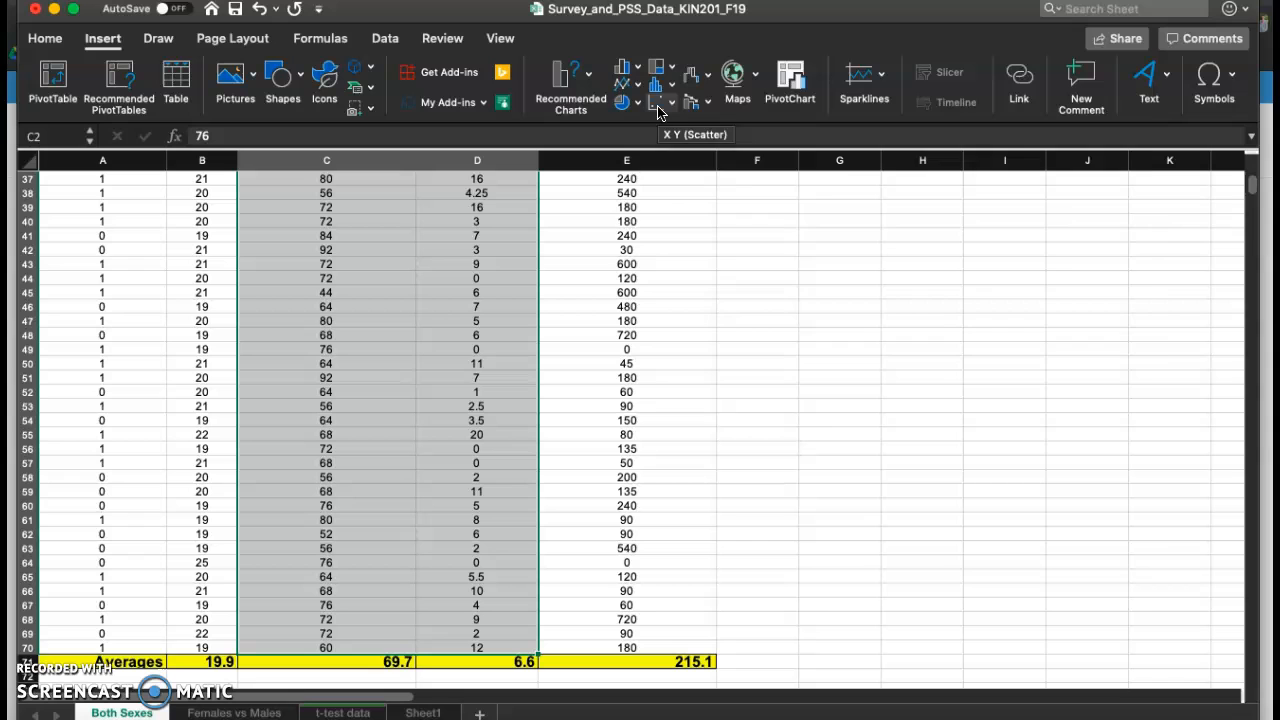
pyautogui.click(660, 102)
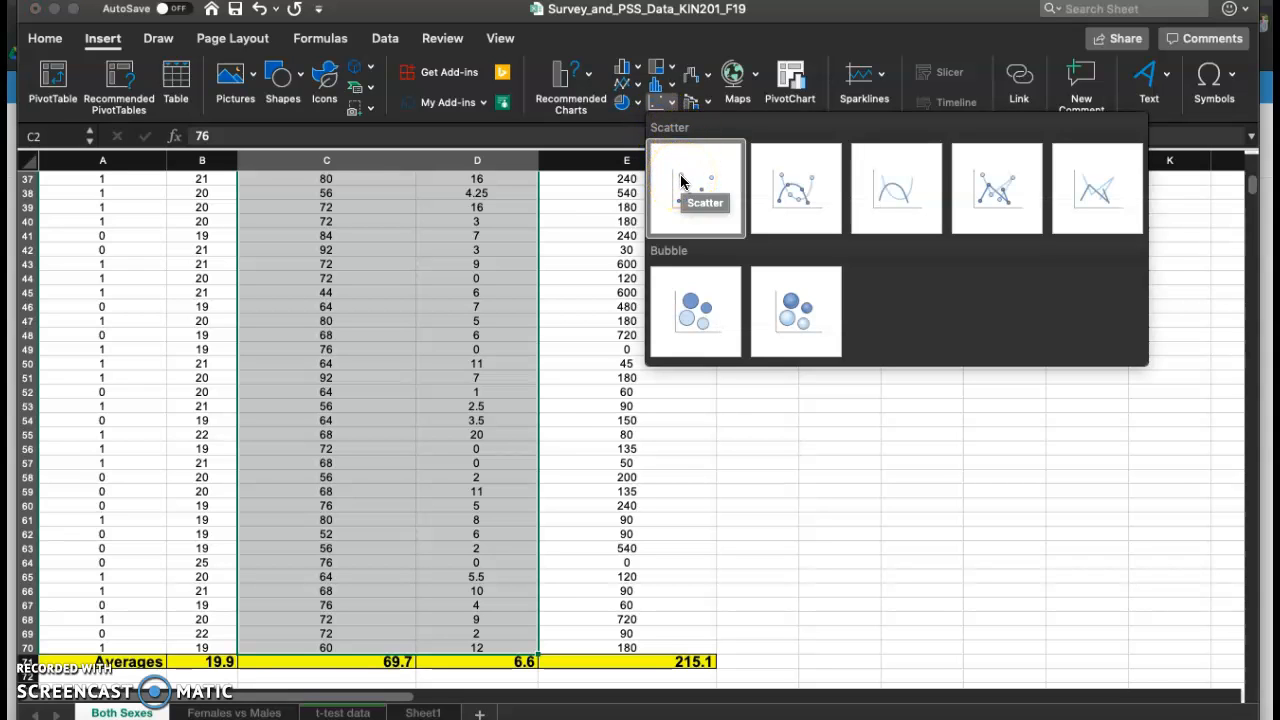
pyautogui.click(695, 187)
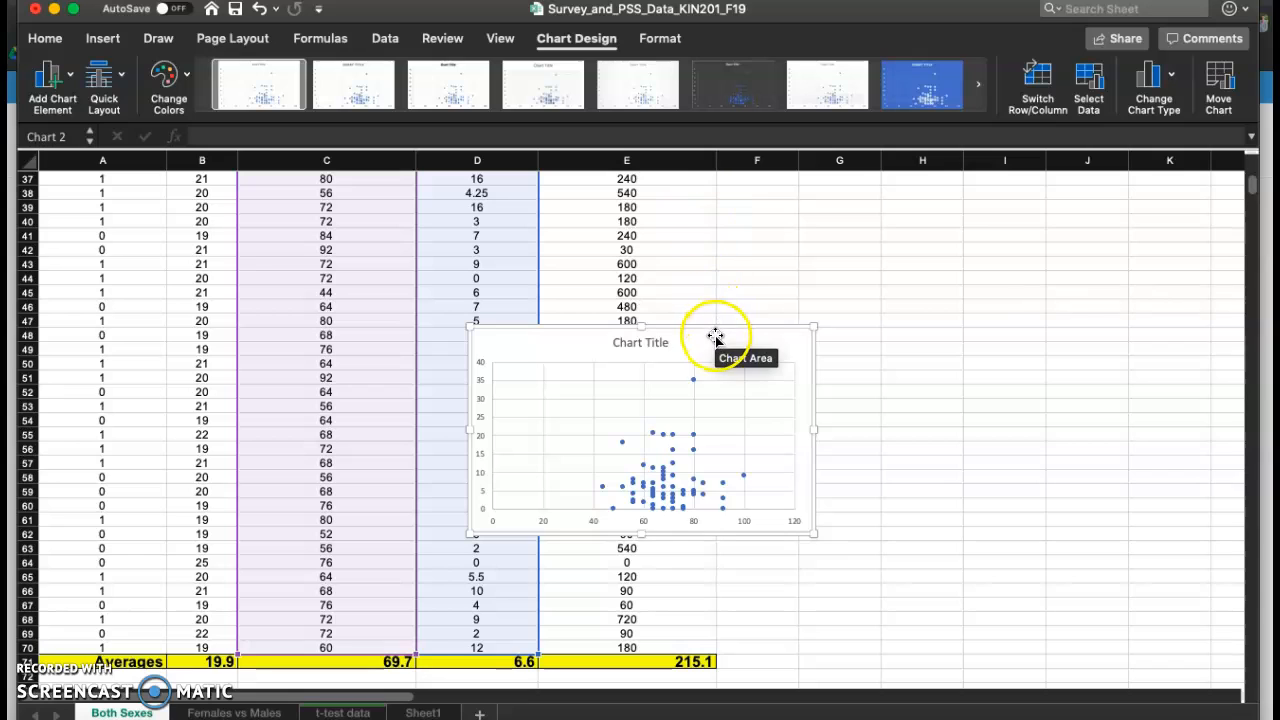
# Step: Move the chart right of the data and add primary horizontal and vertical axis titles
pyautogui.moveTo(715, 335); pyautogui.dragTo(975, 320)
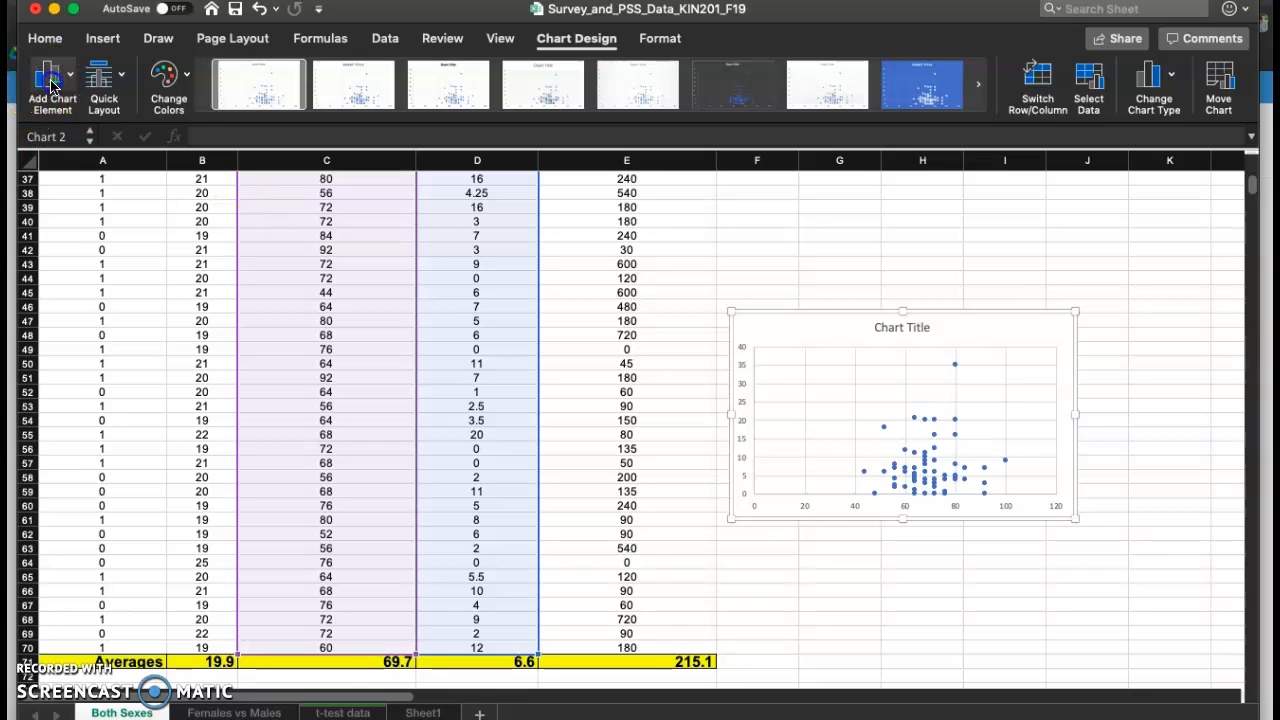
pyautogui.click(52, 80)
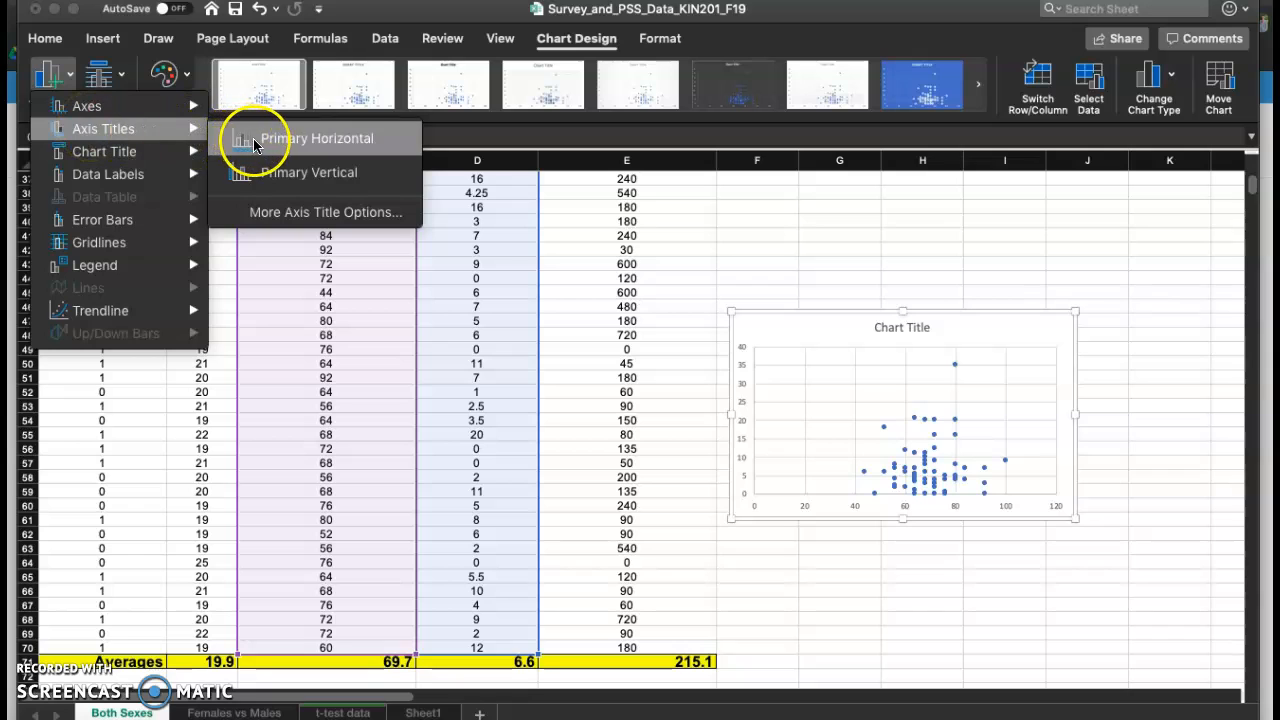
pyautogui.click(317, 138)
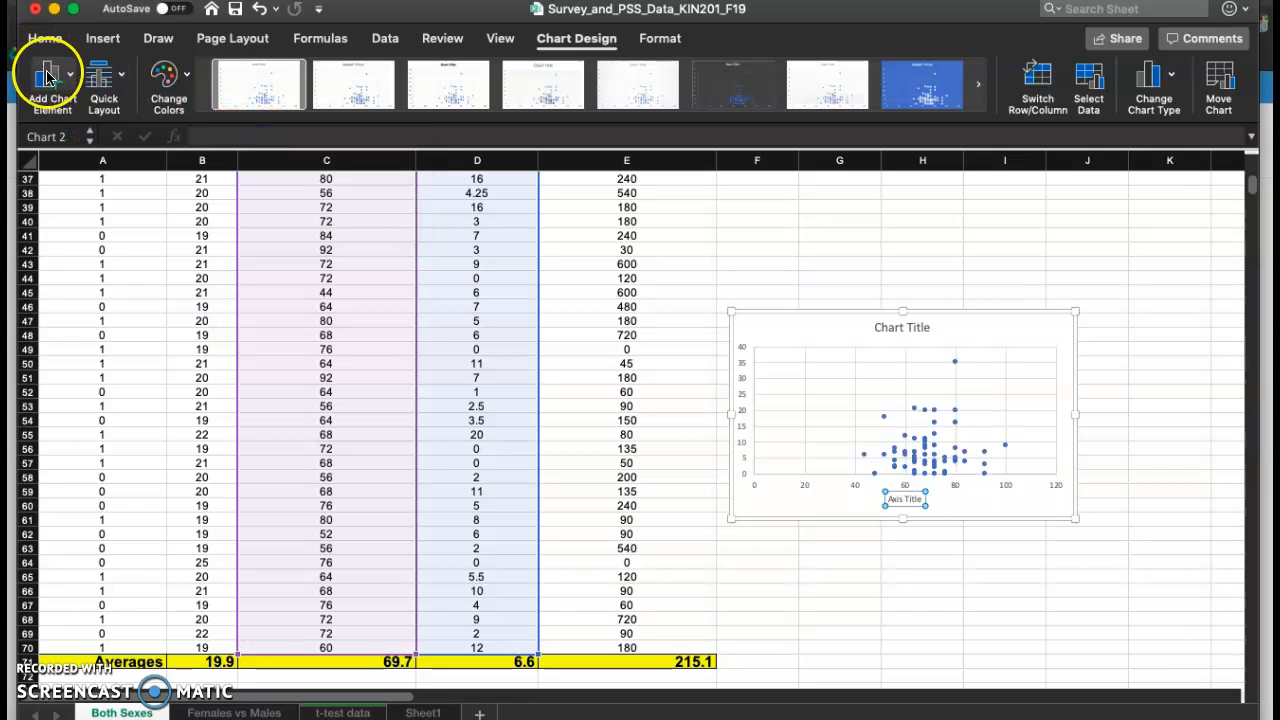
pyautogui.click(52, 88)
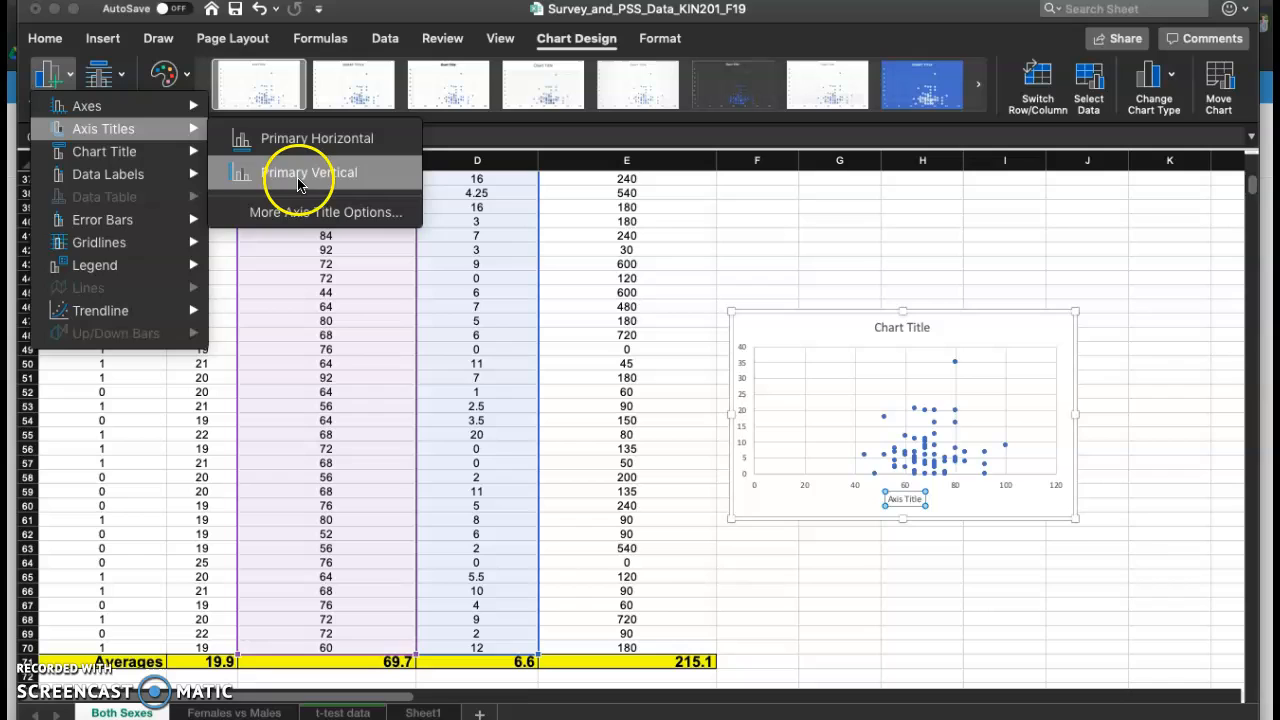
pyautogui.click(308, 172)
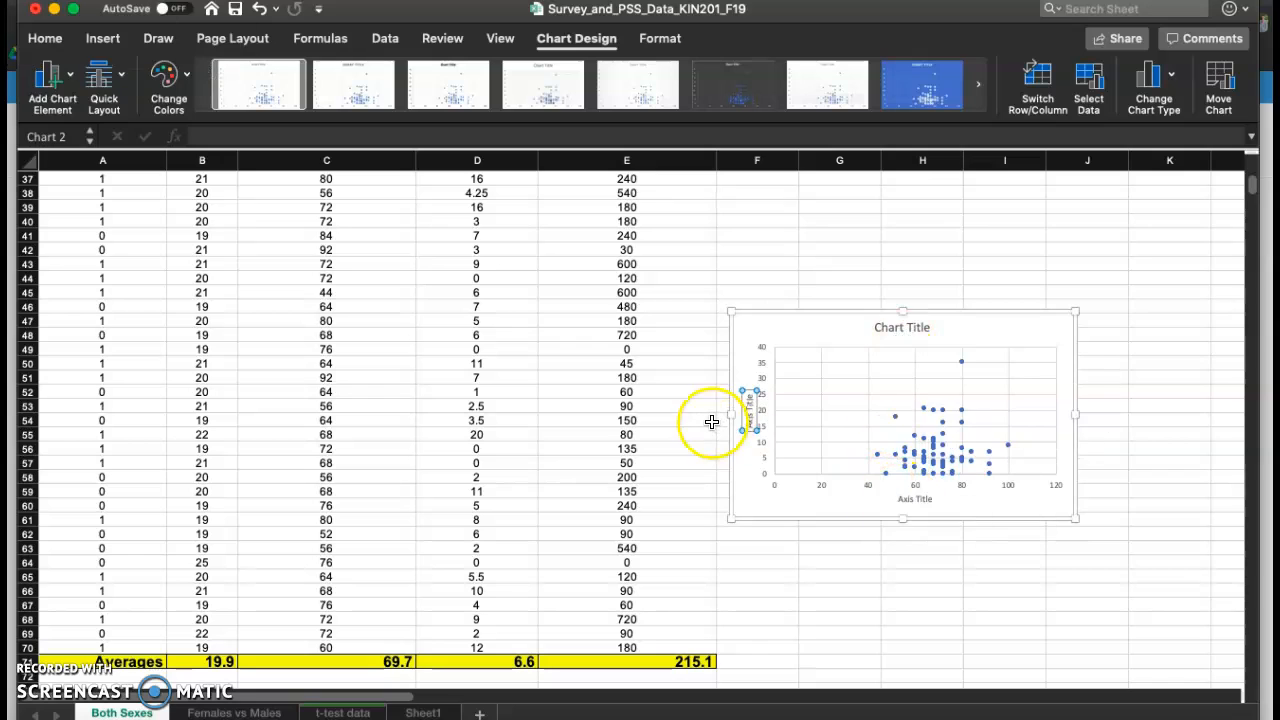
pyautogui.click(901, 327)
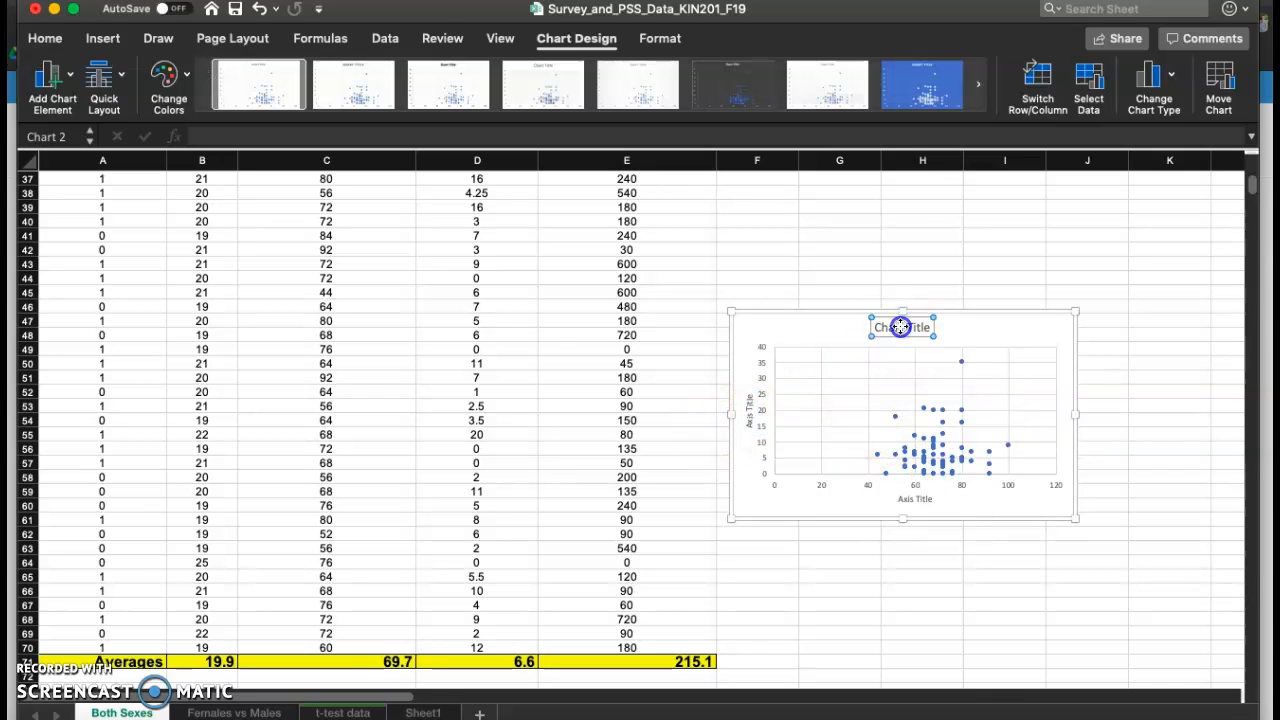
# Step: Retitle the chart 'Relationship Between RHR and Hours Spent Watching TV in College Students'
pyautogui.doubleClick(901, 327)
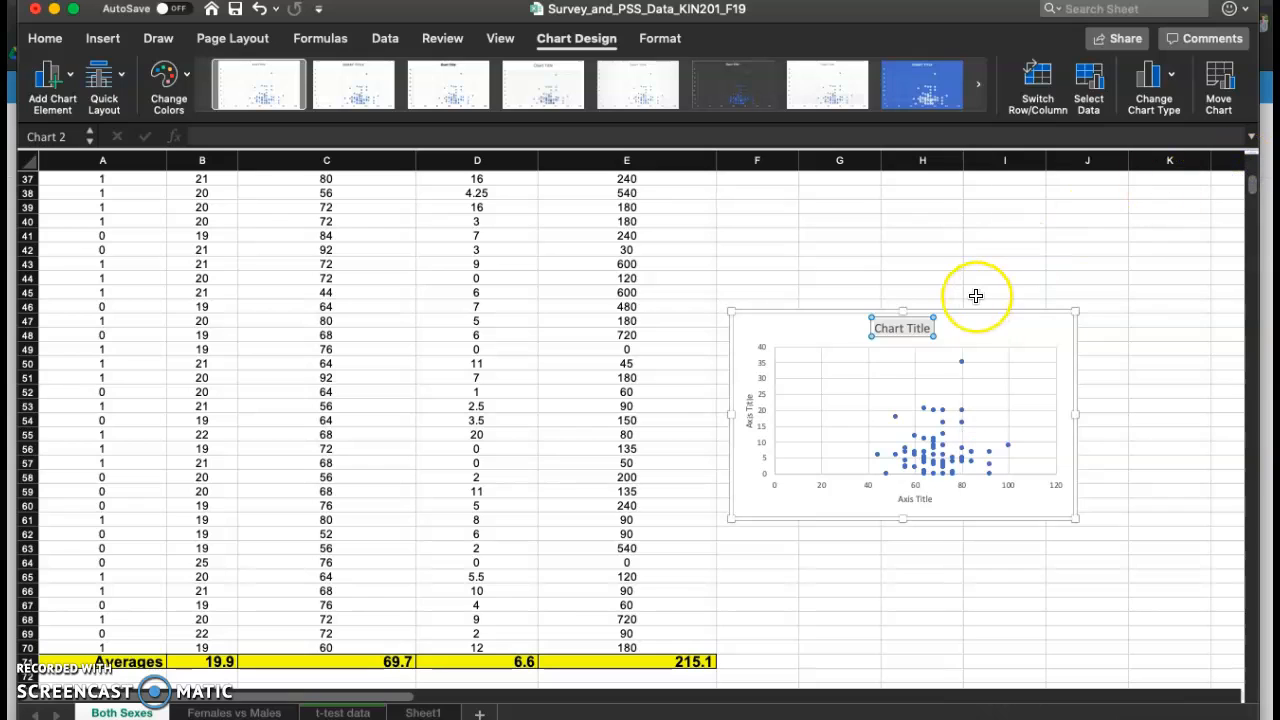
pyautogui.write('Relationship Between RHR and Hours Spen')
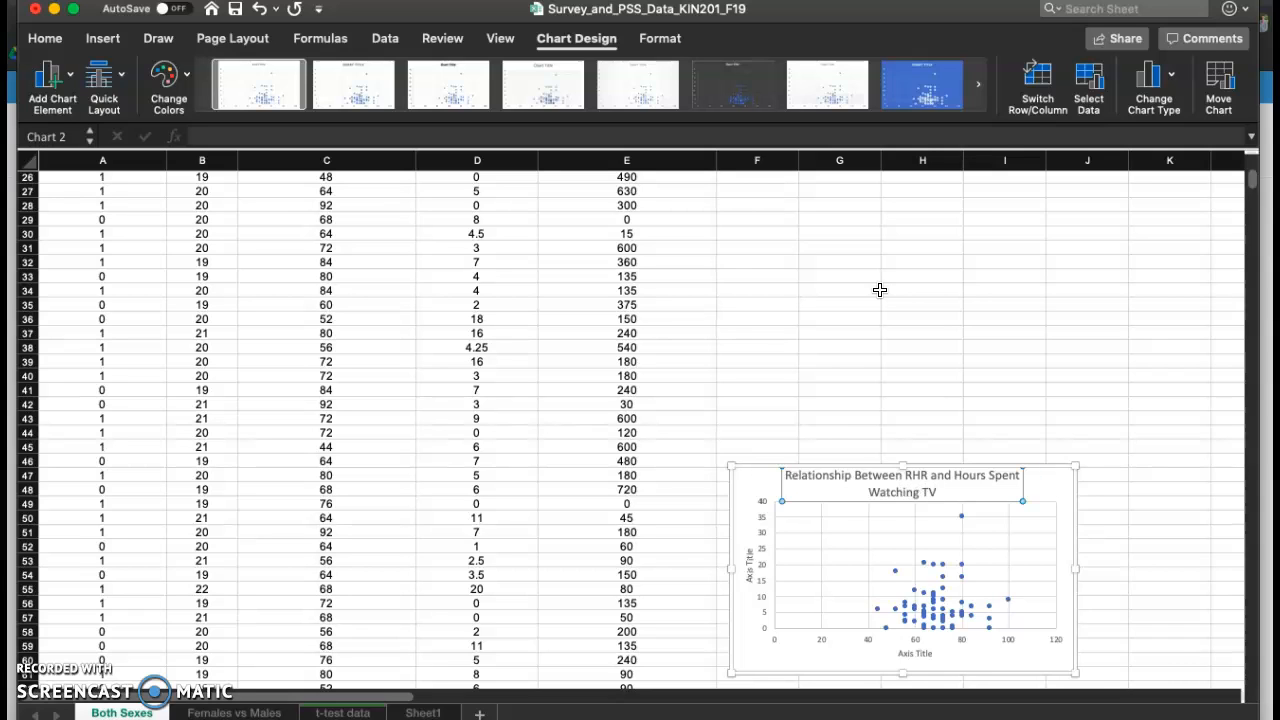
pyautogui.write('in College Students')
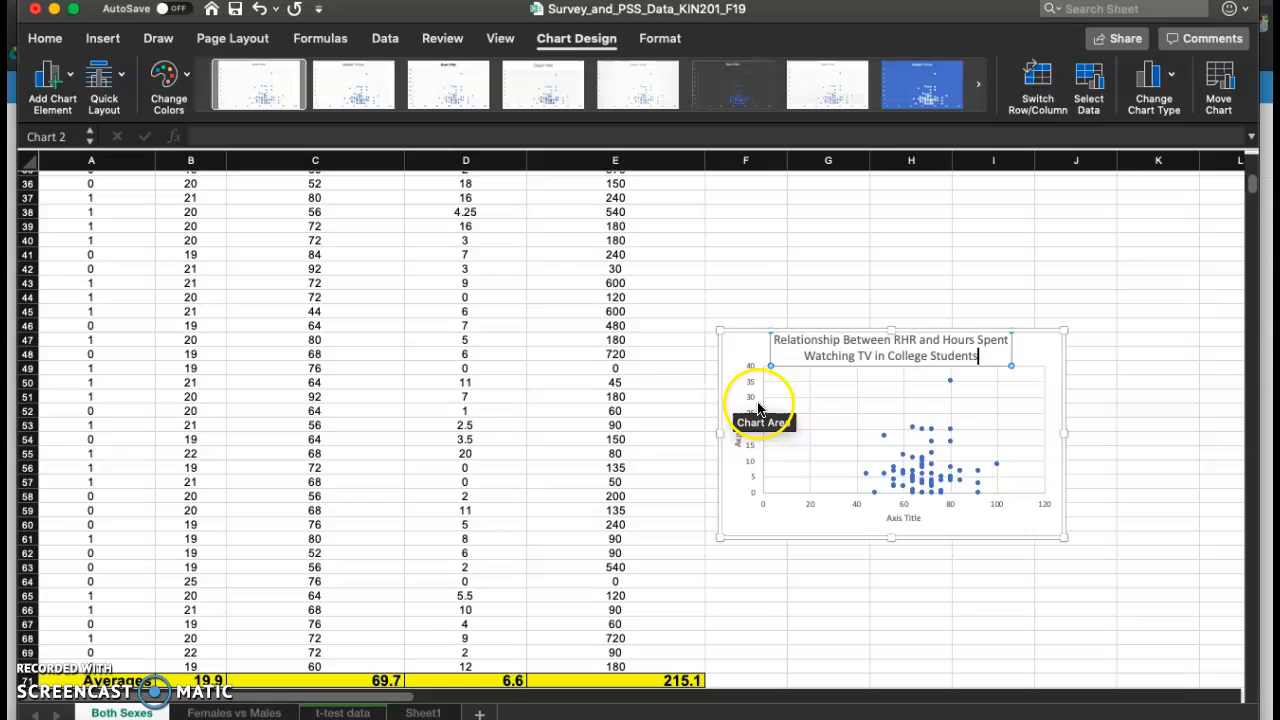
pyautogui.moveTo(740, 425)
pyautogui.write('Hours Spent Watching TV')
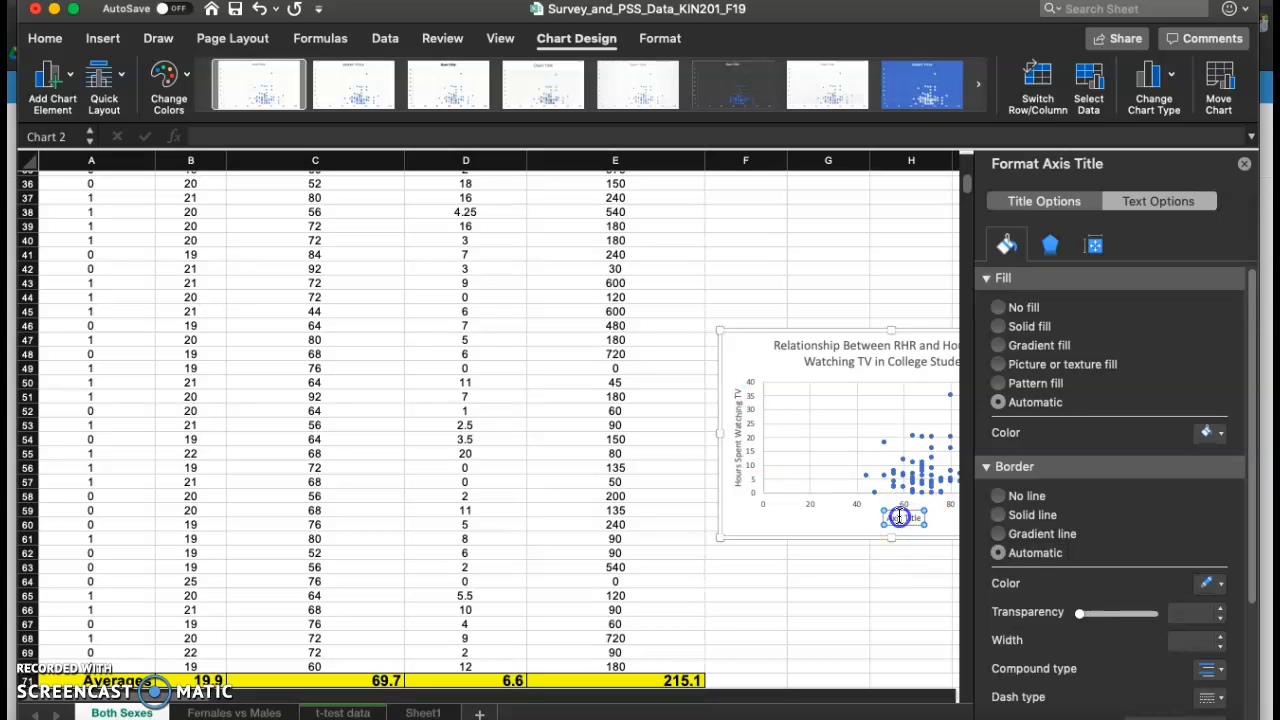
pyautogui.moveTo(903, 518)
pyautogui.write('RHR')
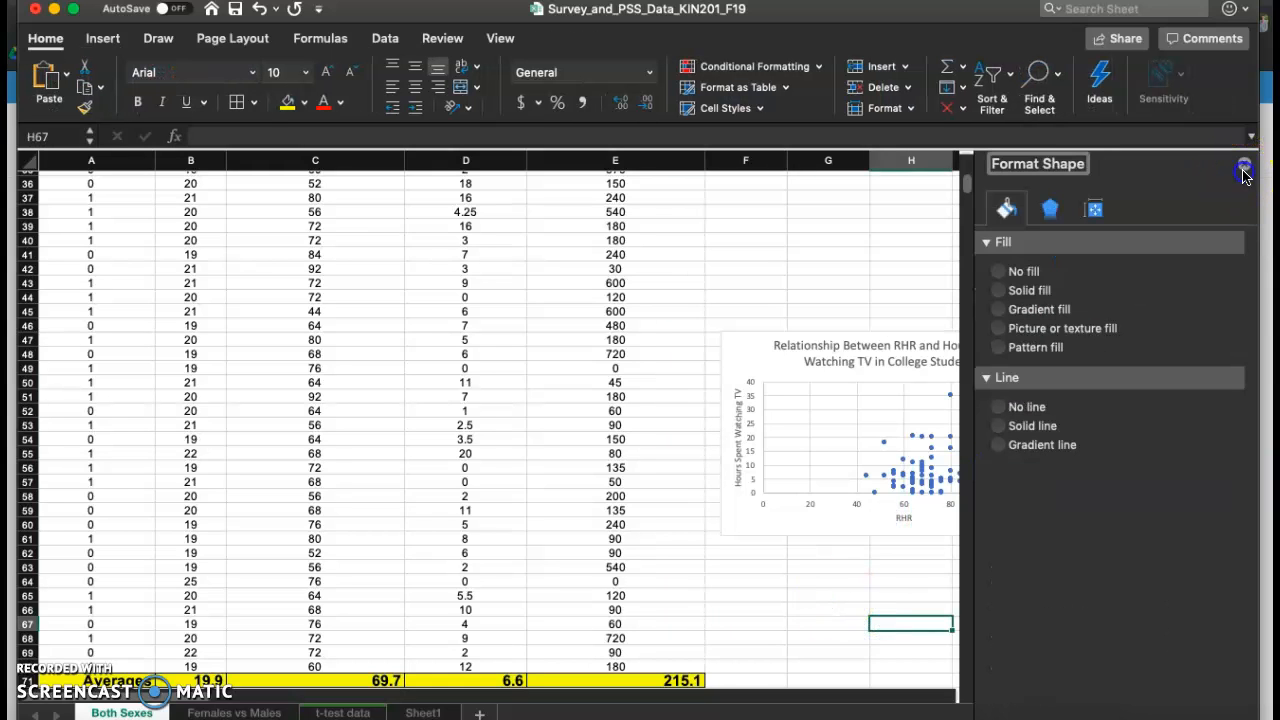
# Step: Remove the horizontal and vertical gridlines from the scatter chart and add a linear trend line
pyautogui.click(1244, 168)
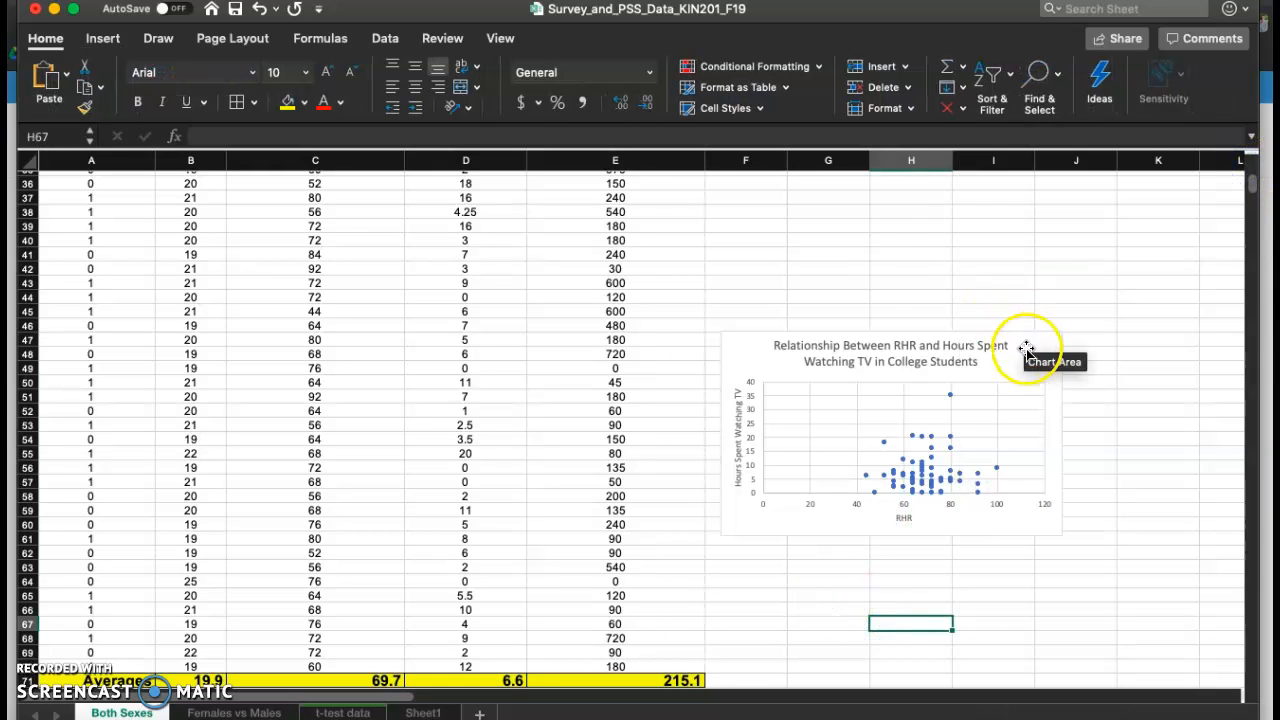
pyautogui.click(1025, 350)
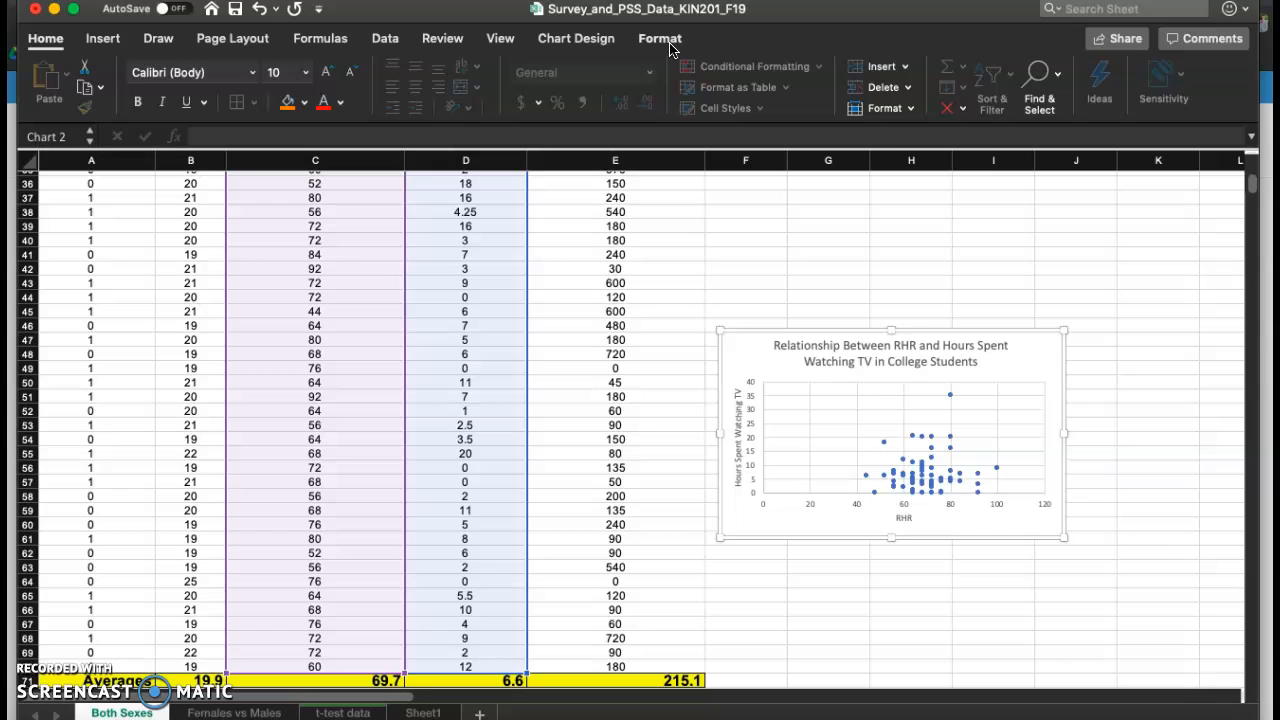
pyautogui.click(659, 38)
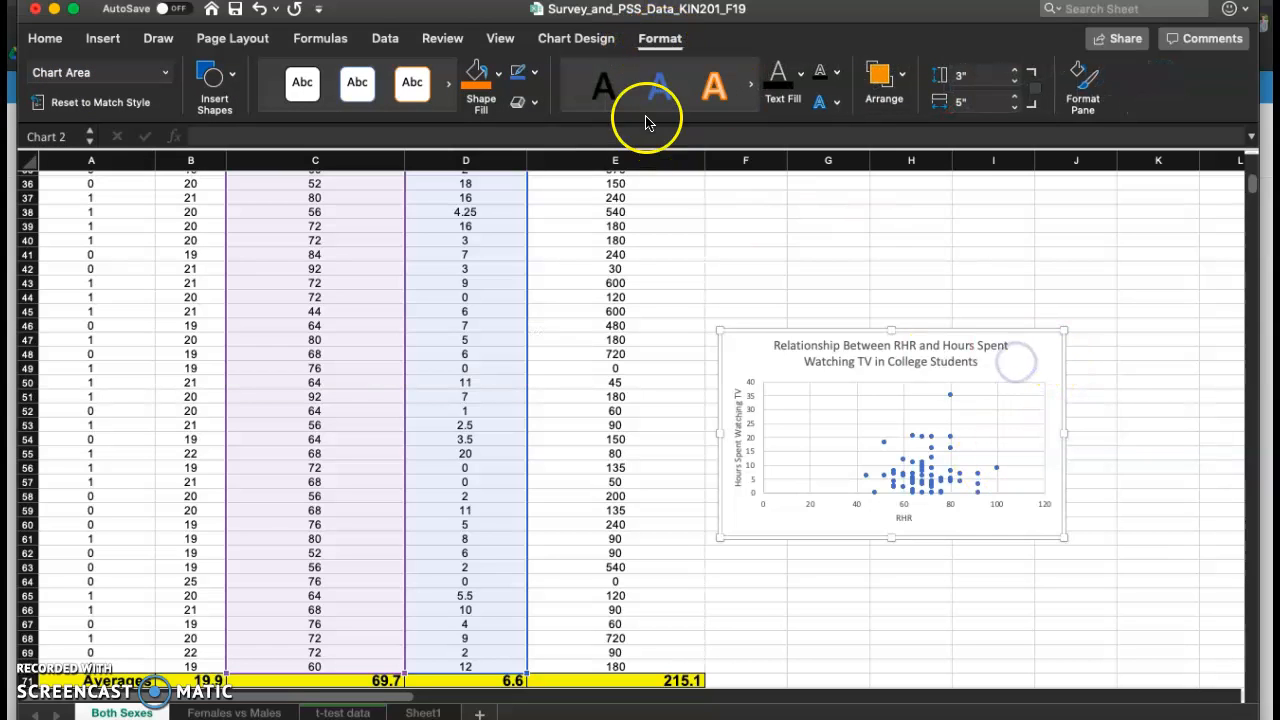
pyautogui.click(576, 38)
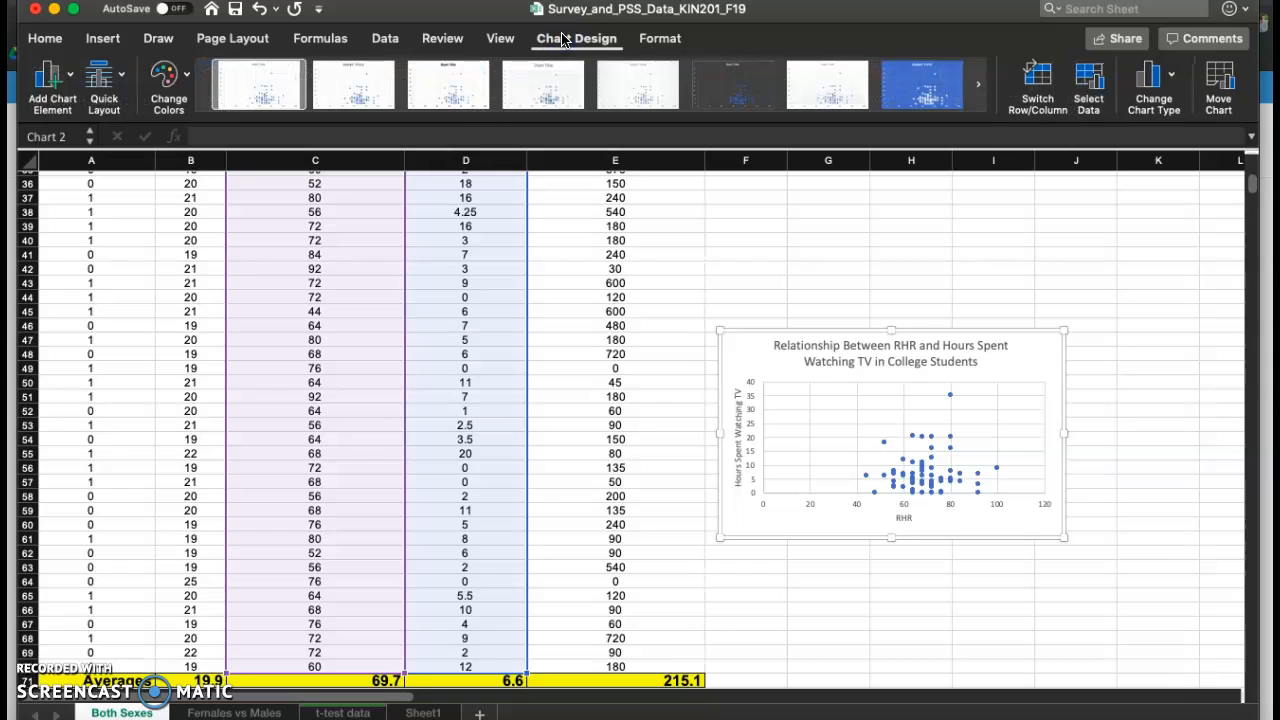
pyautogui.click(52, 85)
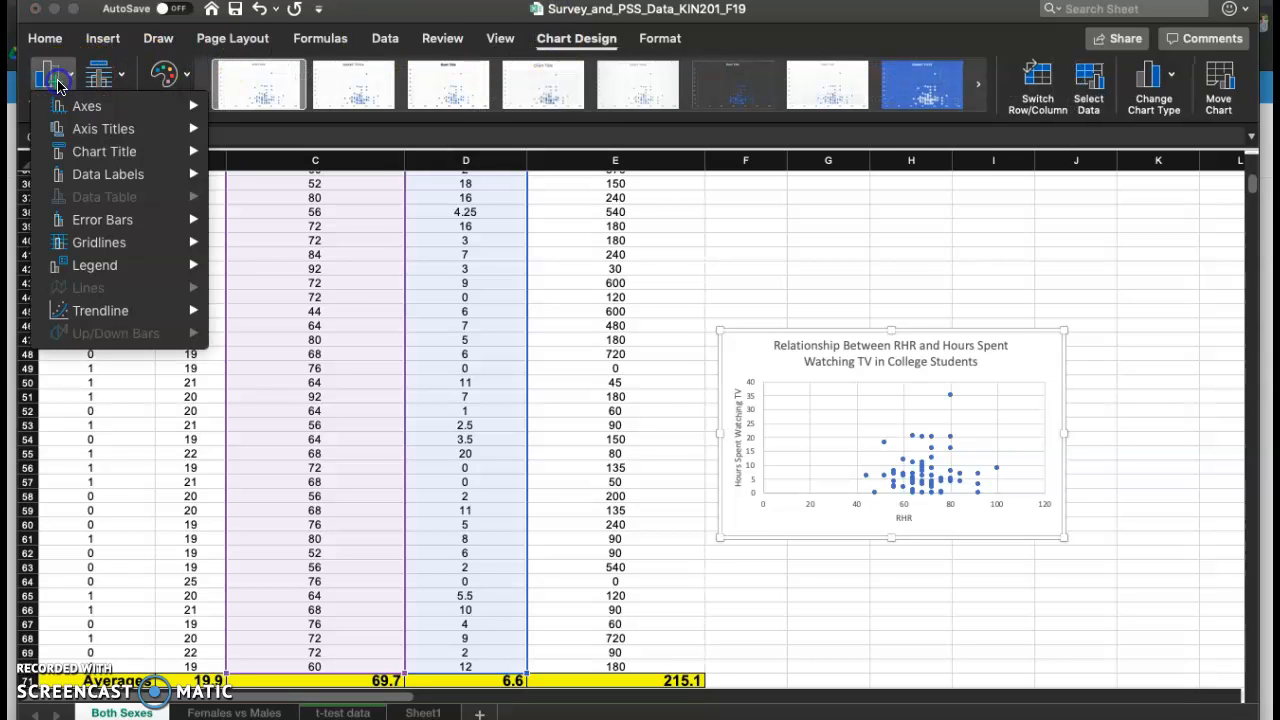
pyautogui.moveTo(98, 242)
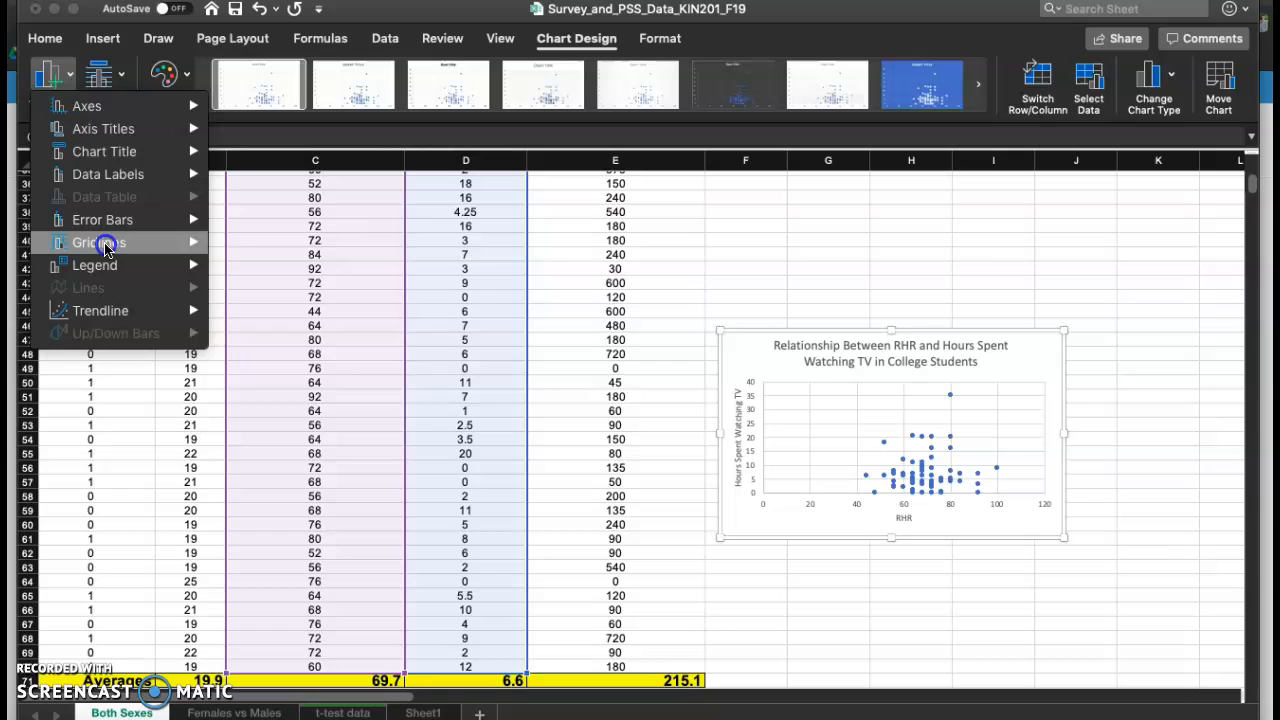
pyautogui.click(98, 242)
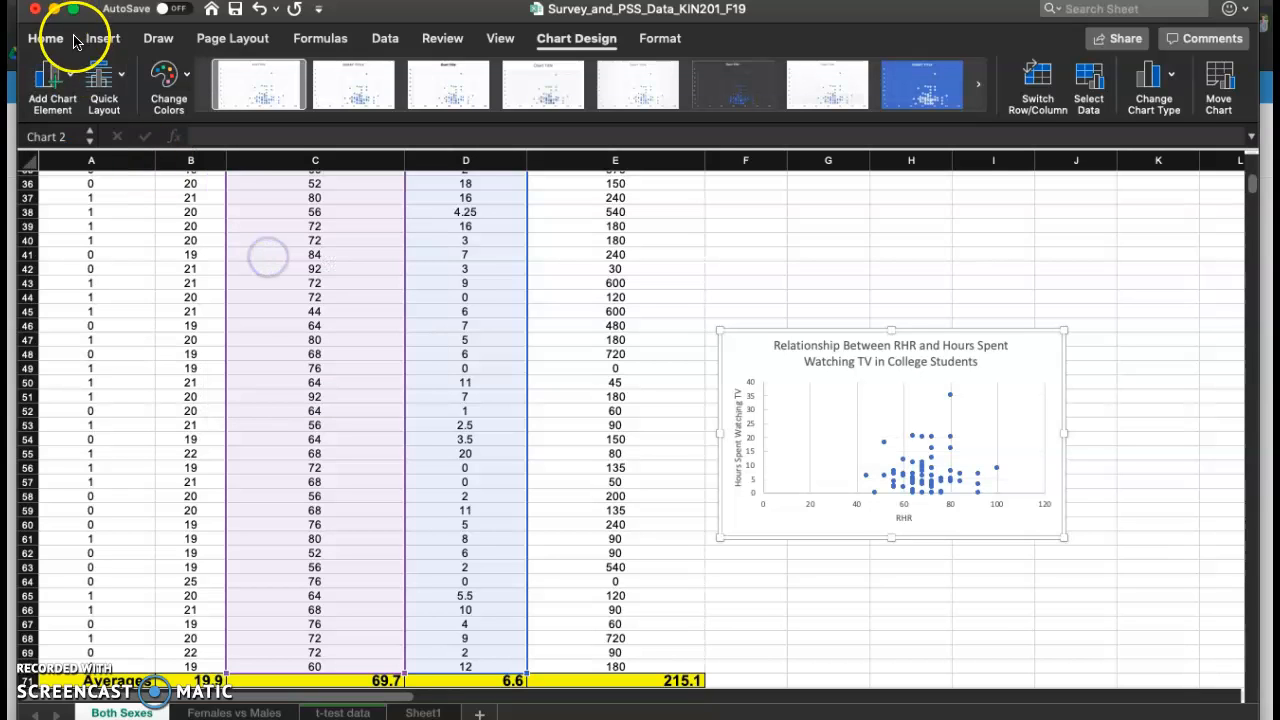
pyautogui.click(52, 75)
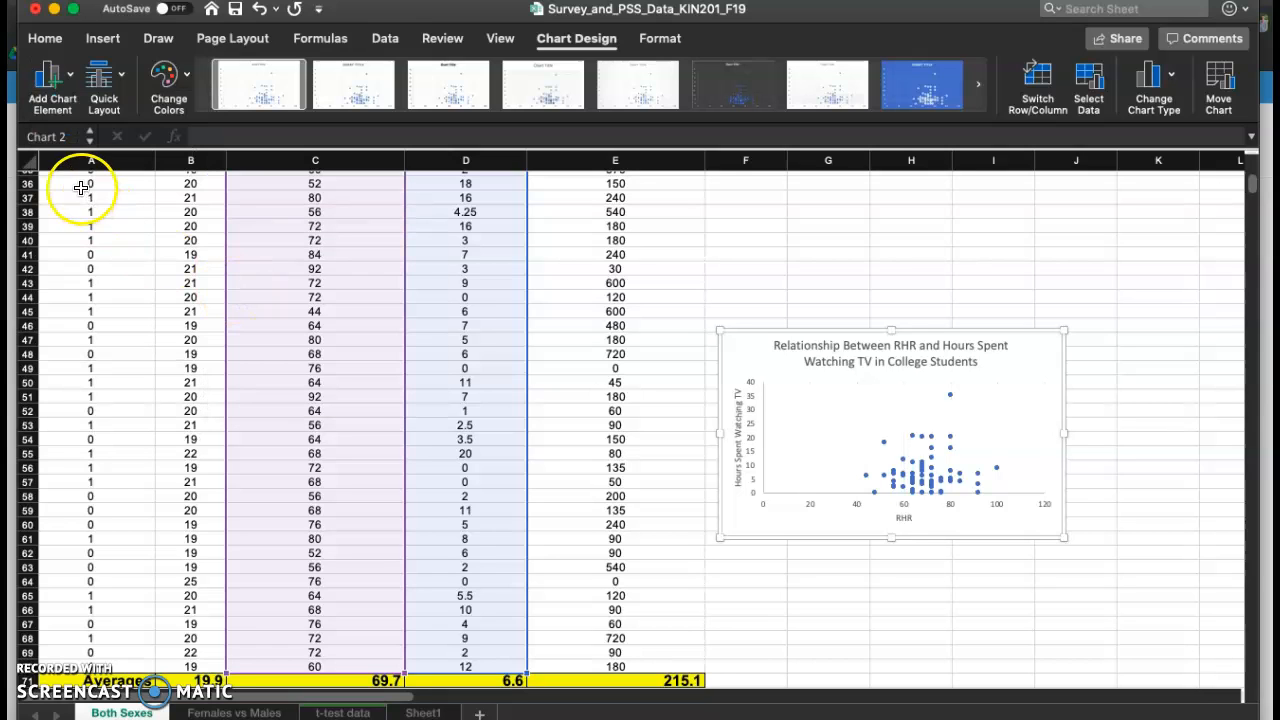
pyautogui.click(45, 75)
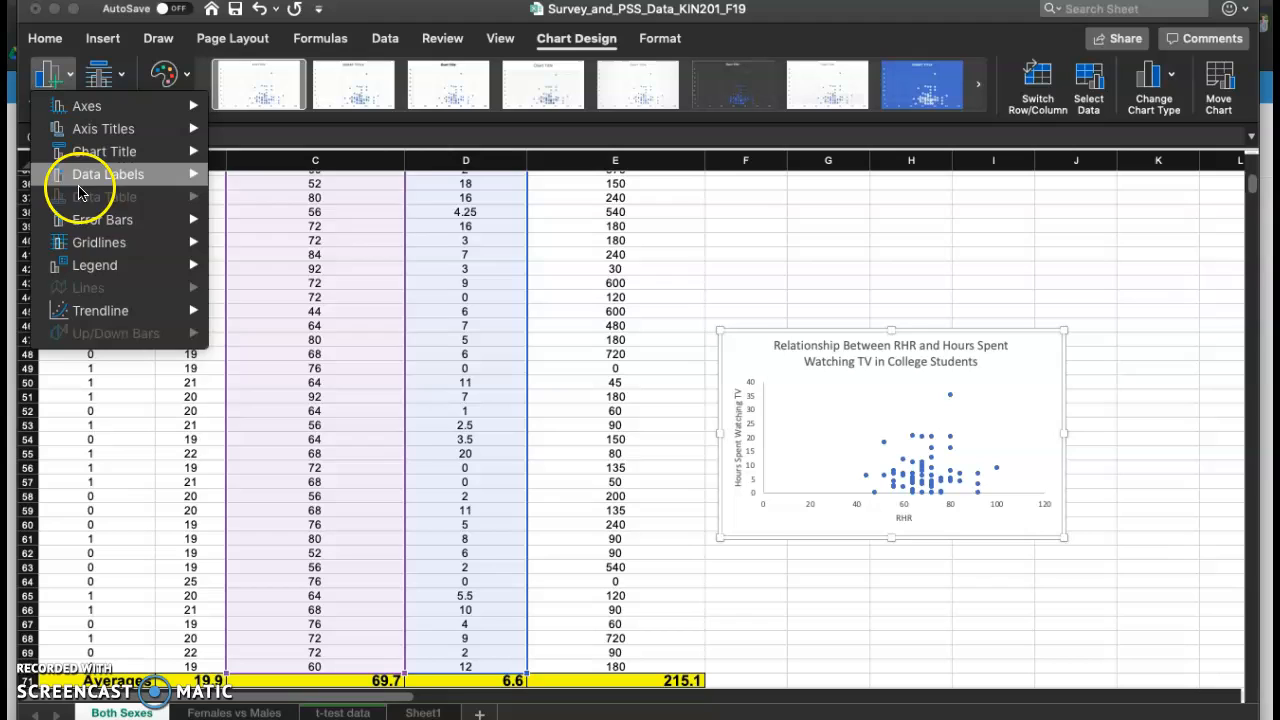
pyautogui.moveTo(100, 310)
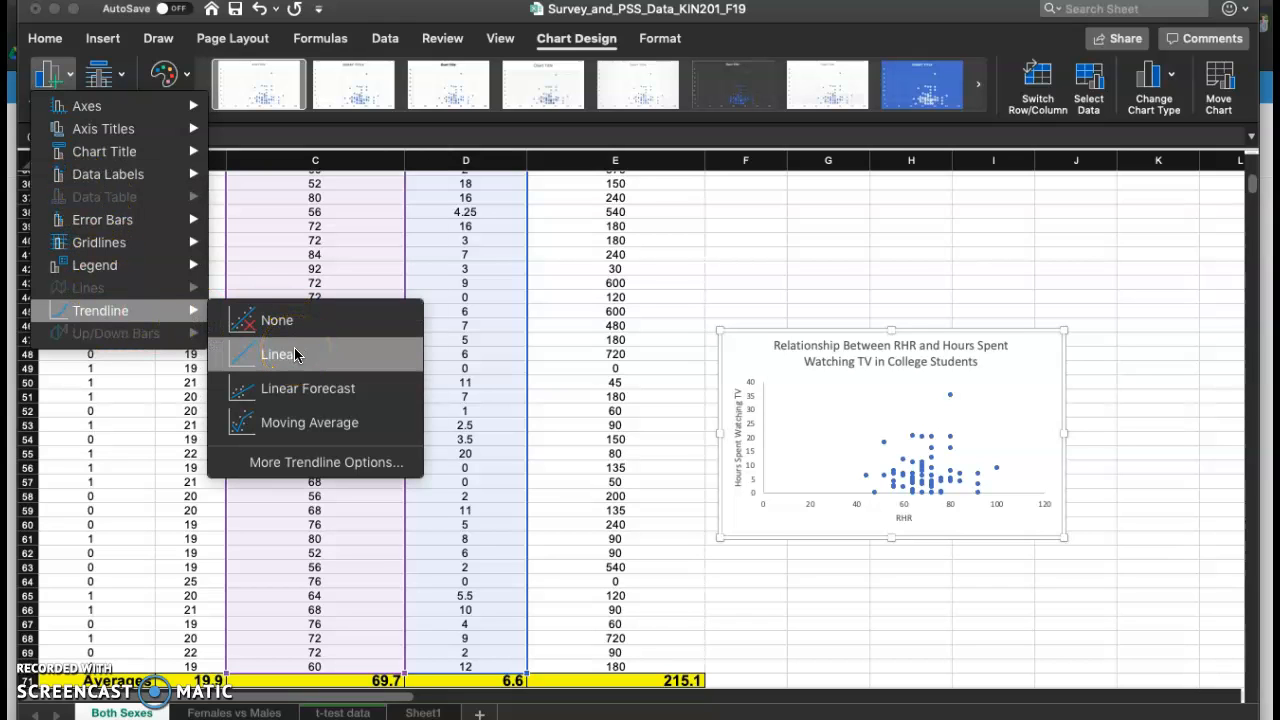
pyautogui.click(279, 354)
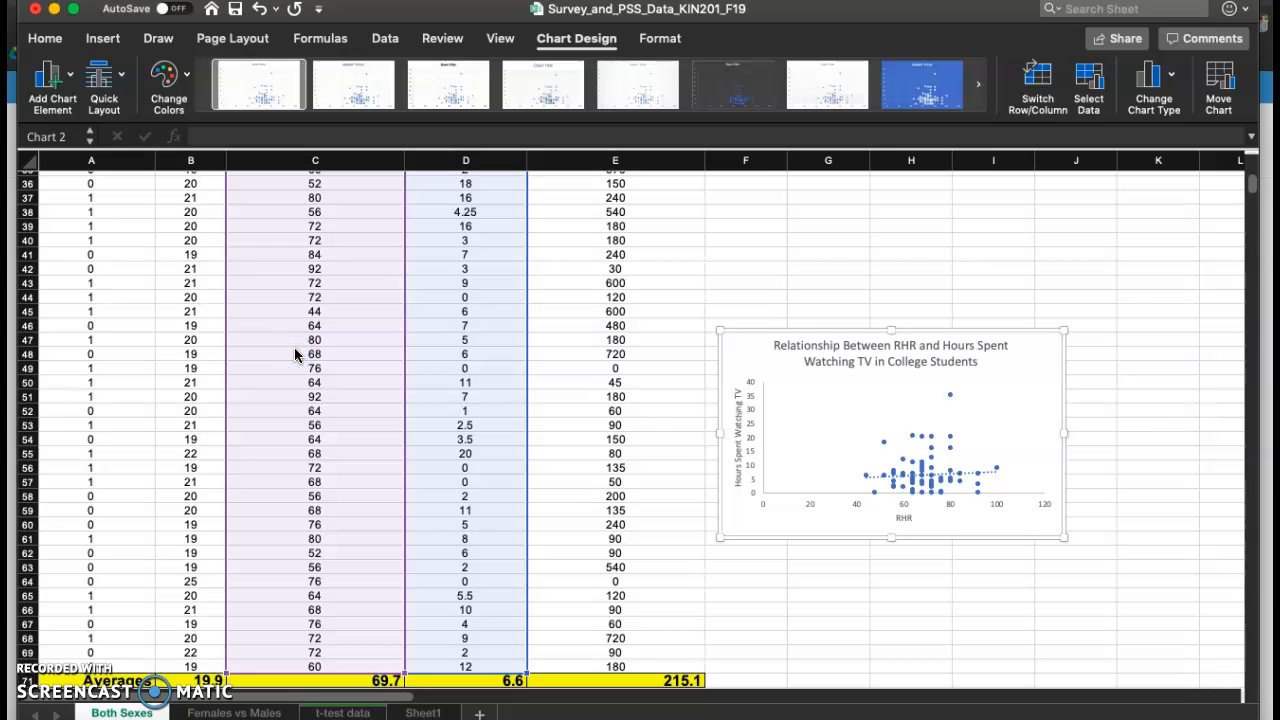
pyautogui.moveTo(700, 503)
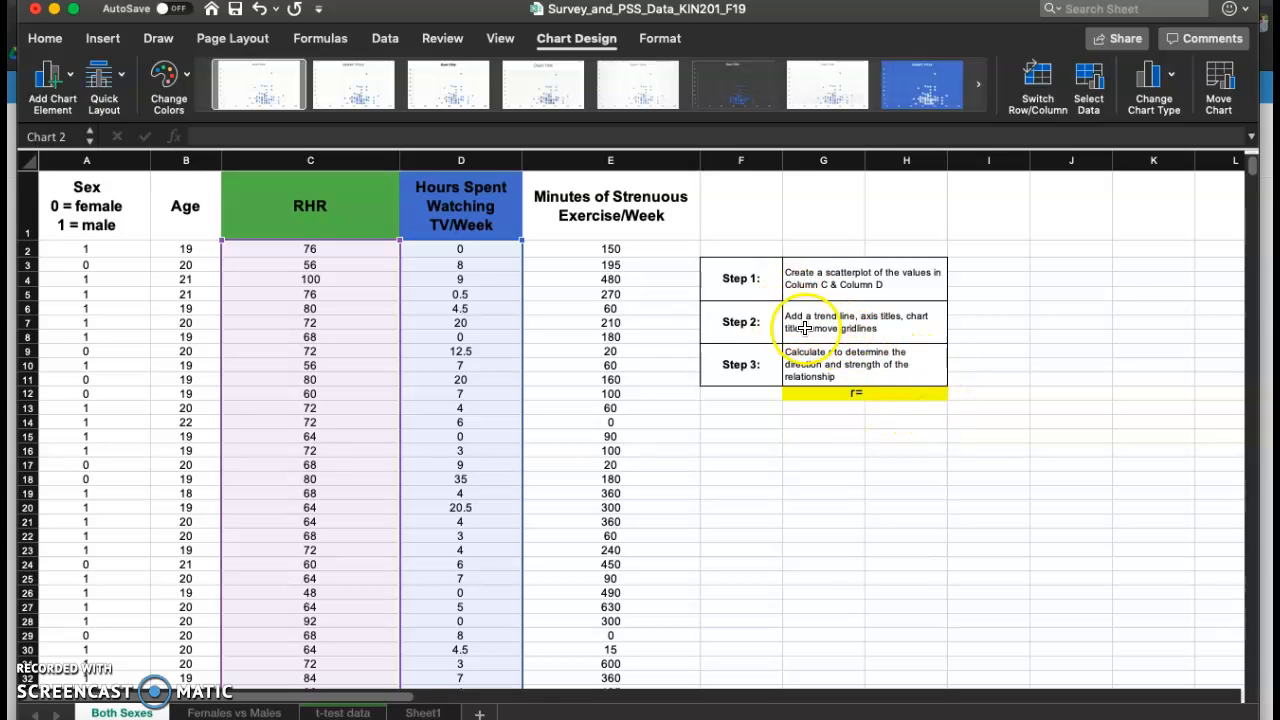
pyautogui.moveTo(913, 400)
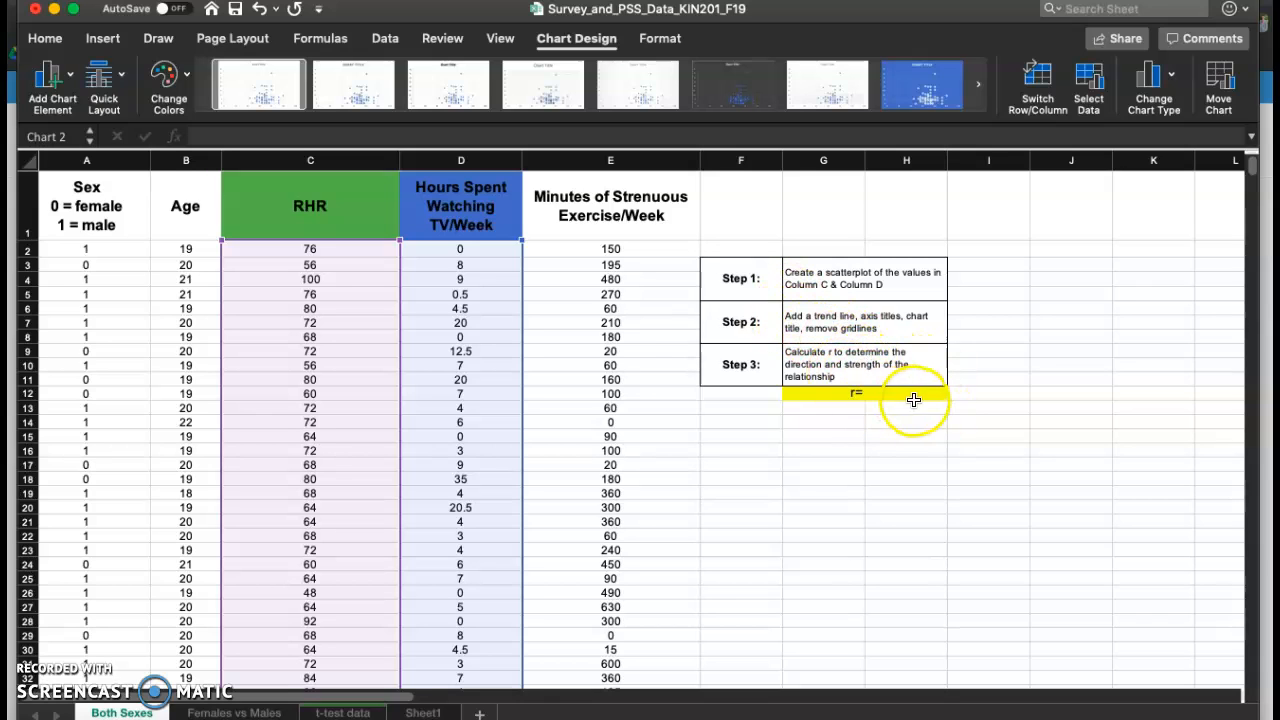
# Step: Enter =CORREL(C2:C70,D2:D70) in H12, giving r of about 0.0602
pyautogui.click(906, 393)
pyautogui.write('=')
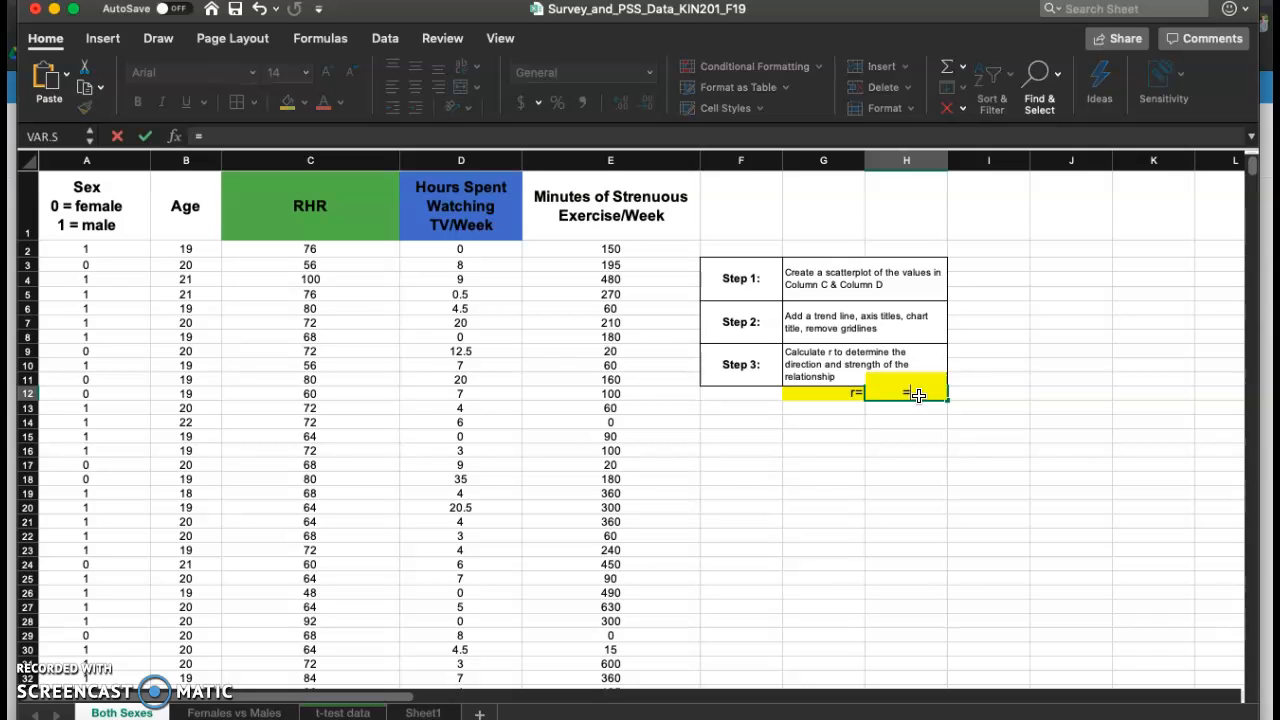
pyautogui.write('cor')
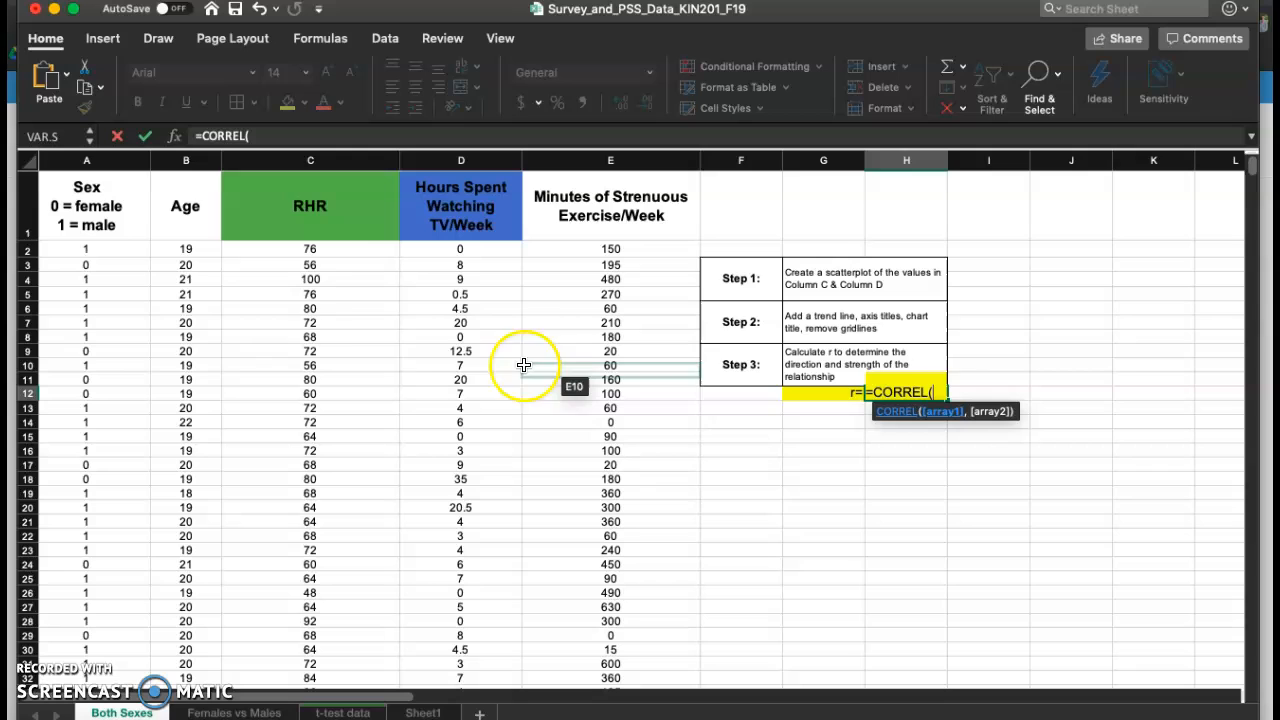
pyautogui.moveTo(310, 248); pyautogui.dragTo(310, 555)
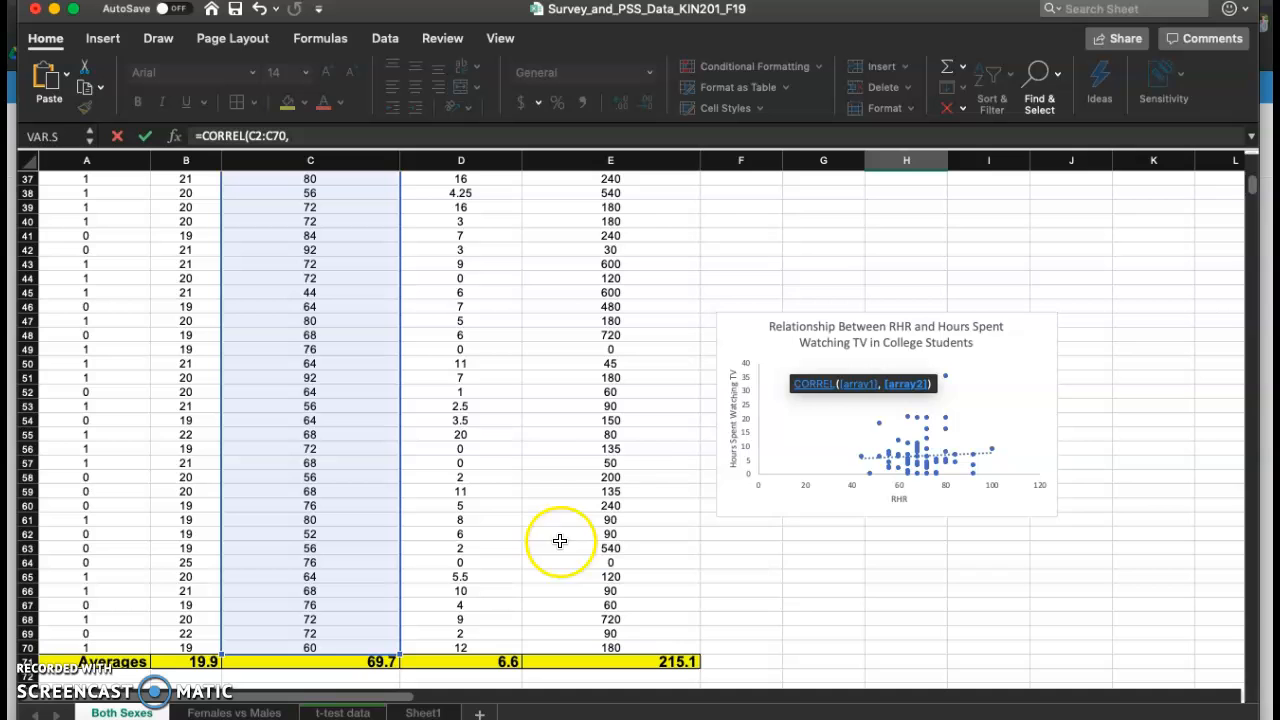
pyautogui.moveTo(450, 647)
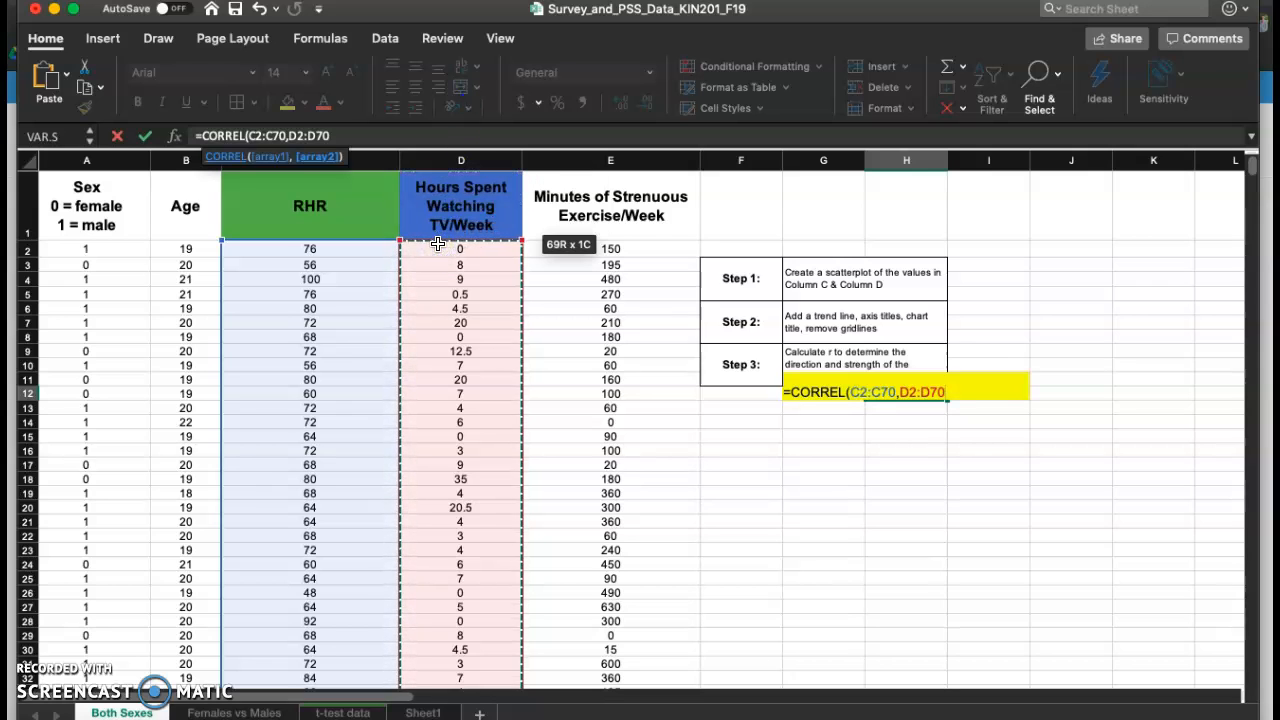
pyautogui.press('enter')
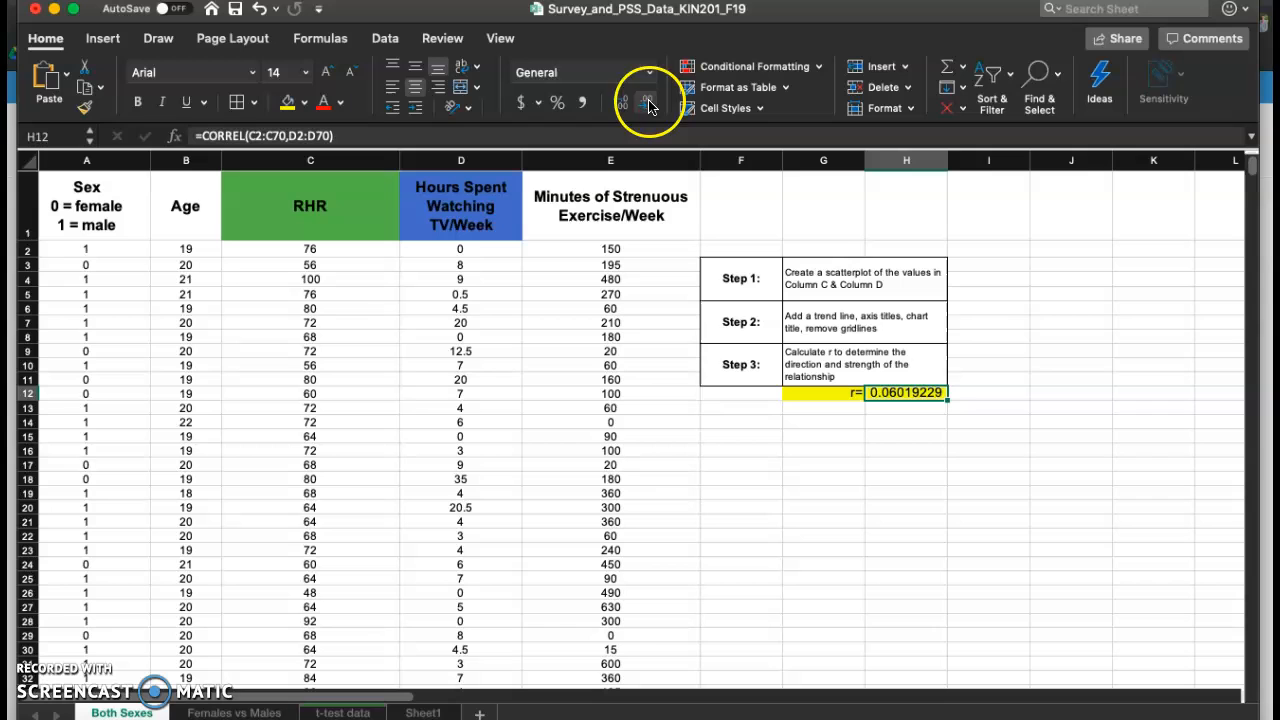
# Step: Round the r value in H12 to 0.06 with Decrease Decimal
pyautogui.click(647, 102)
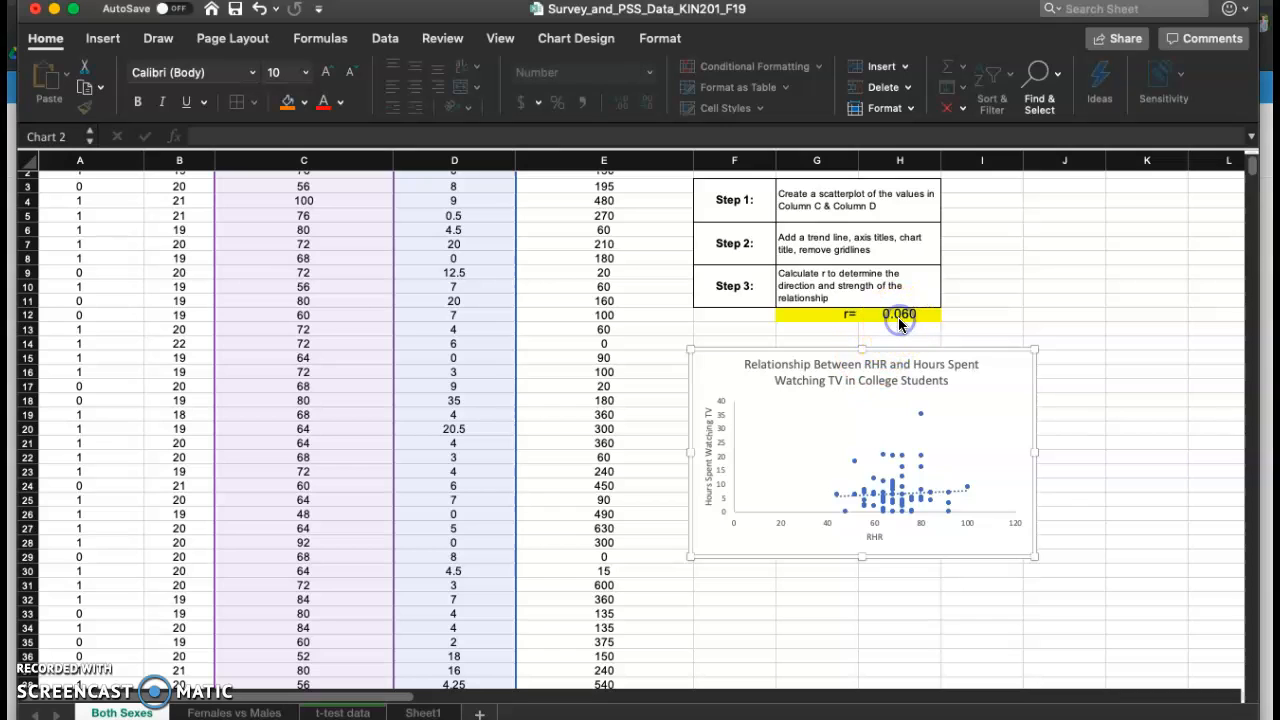
pyautogui.click(899, 314)
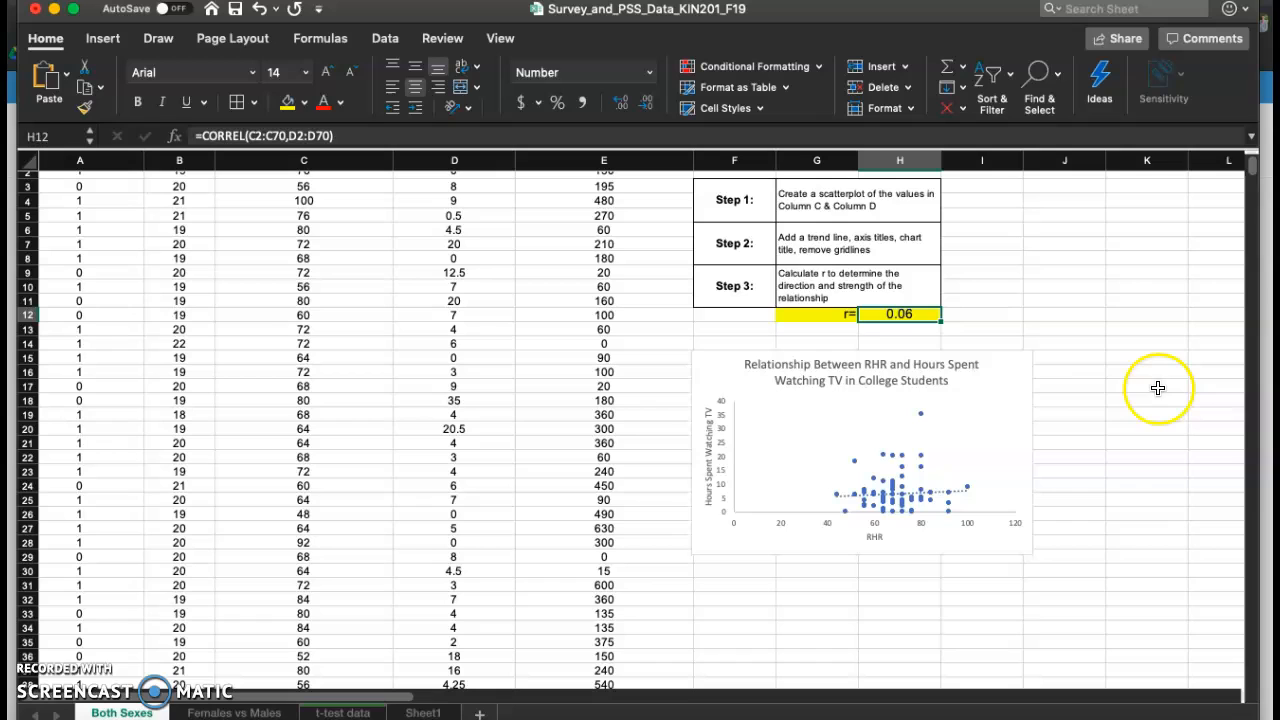
pyautogui.moveTo(899, 314)
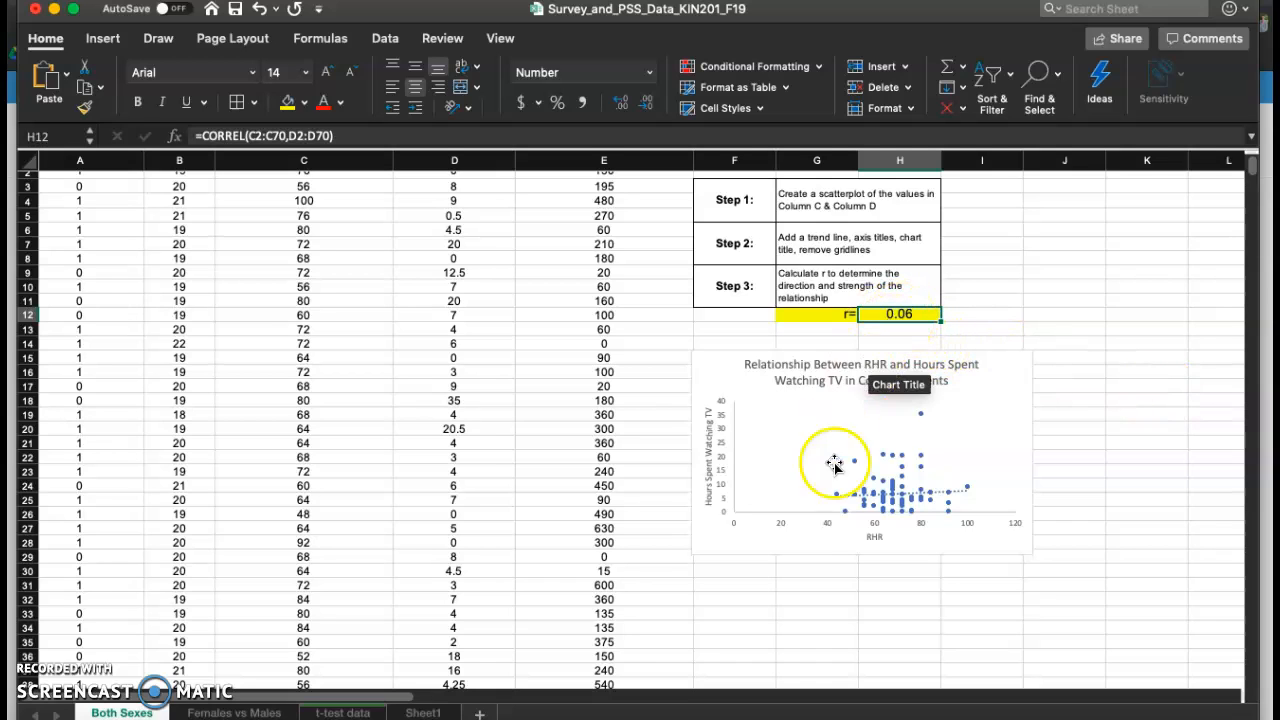
pyautogui.moveTo(973, 419)
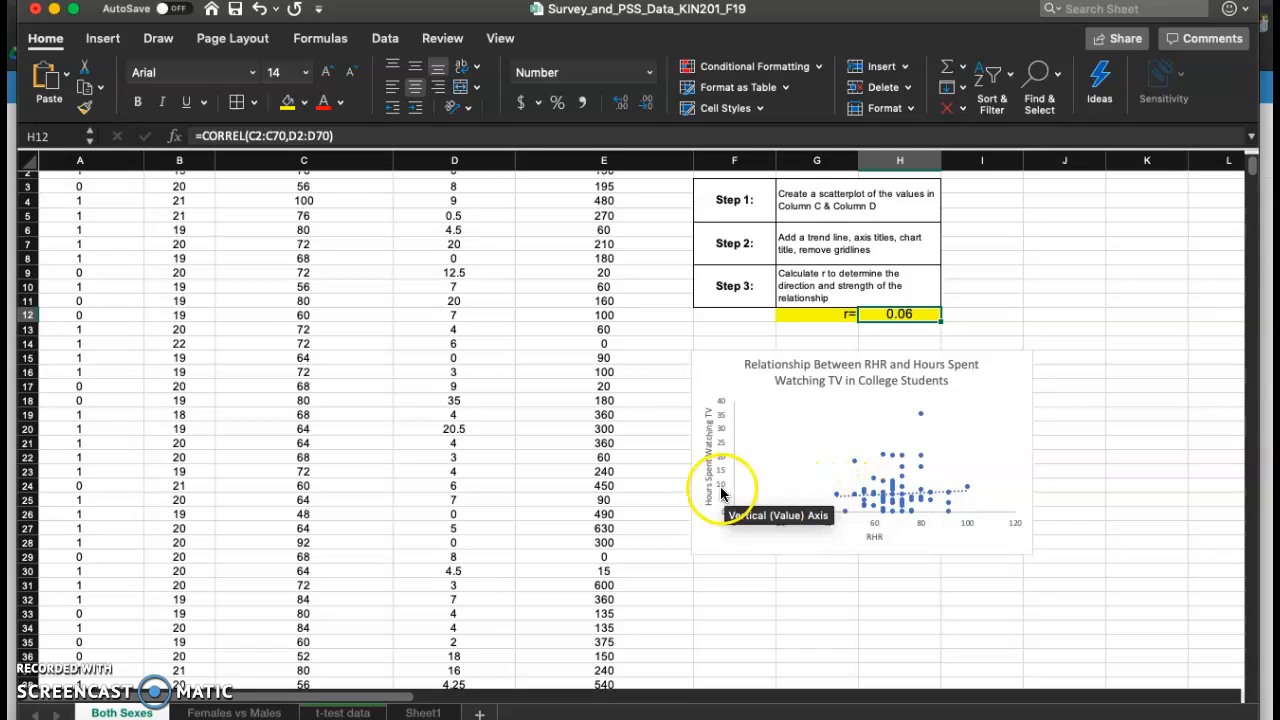
pyautogui.moveTo(948, 557)
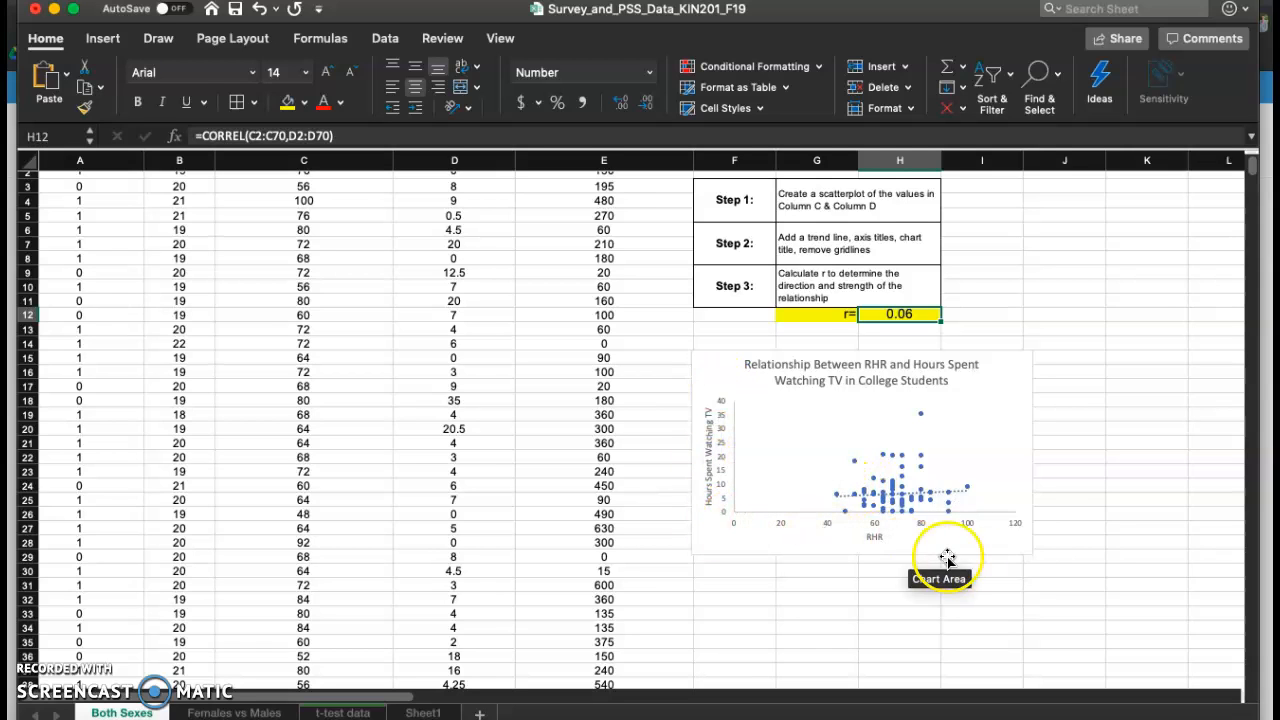
pyautogui.moveTo(910, 515)
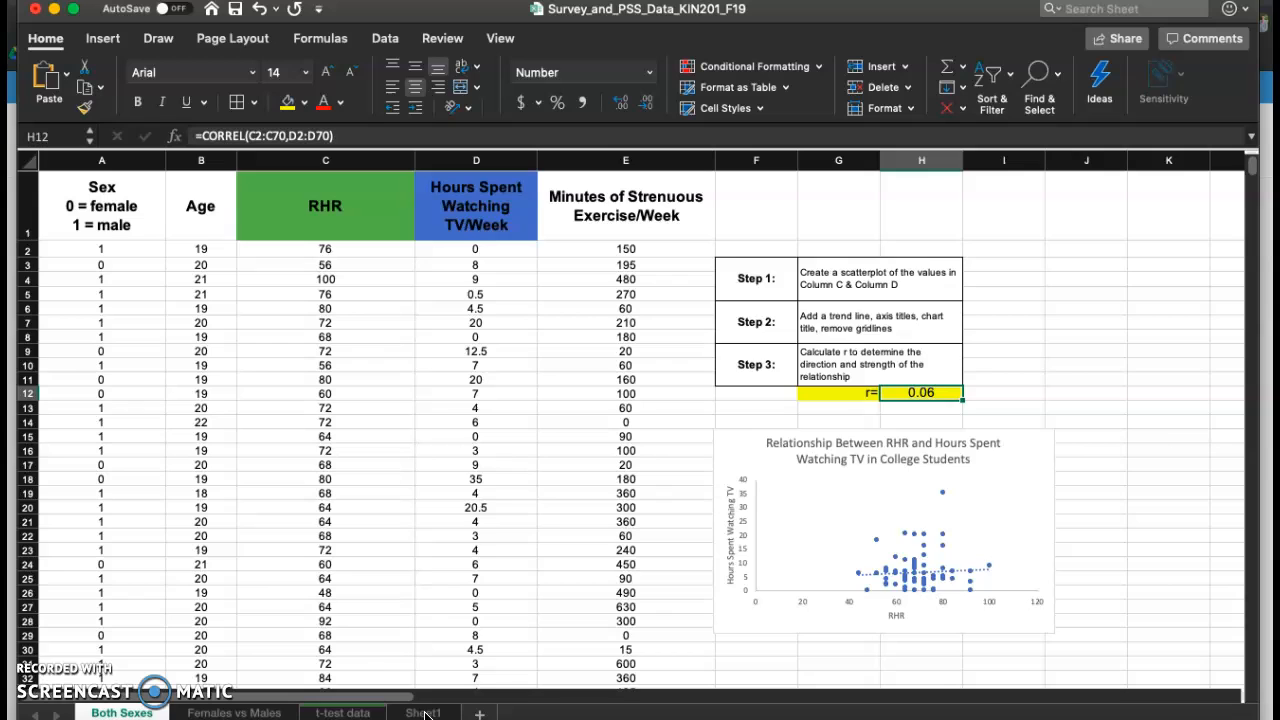
# Step: Pick the scatter plot and 'how to calculate p' tutorial entries, then open Females vs Males
pyautogui.click(421, 712)
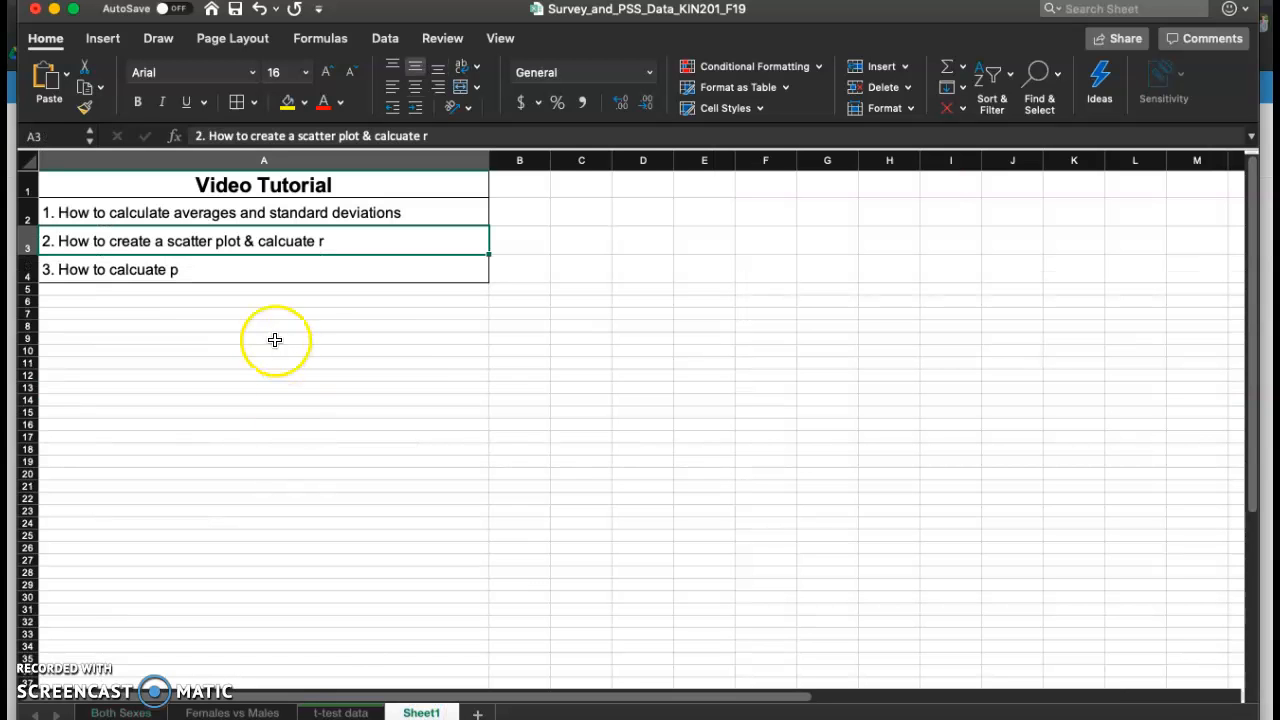
pyautogui.click(224, 269)
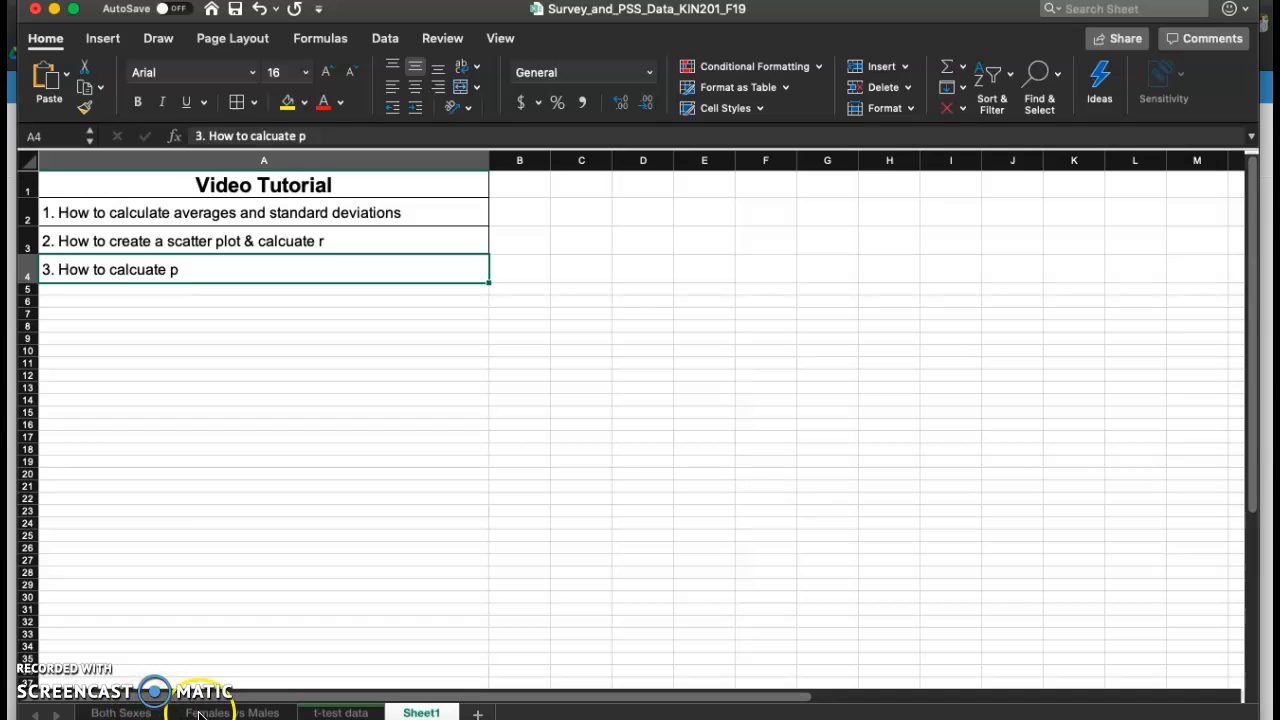
pyautogui.click(233, 712)
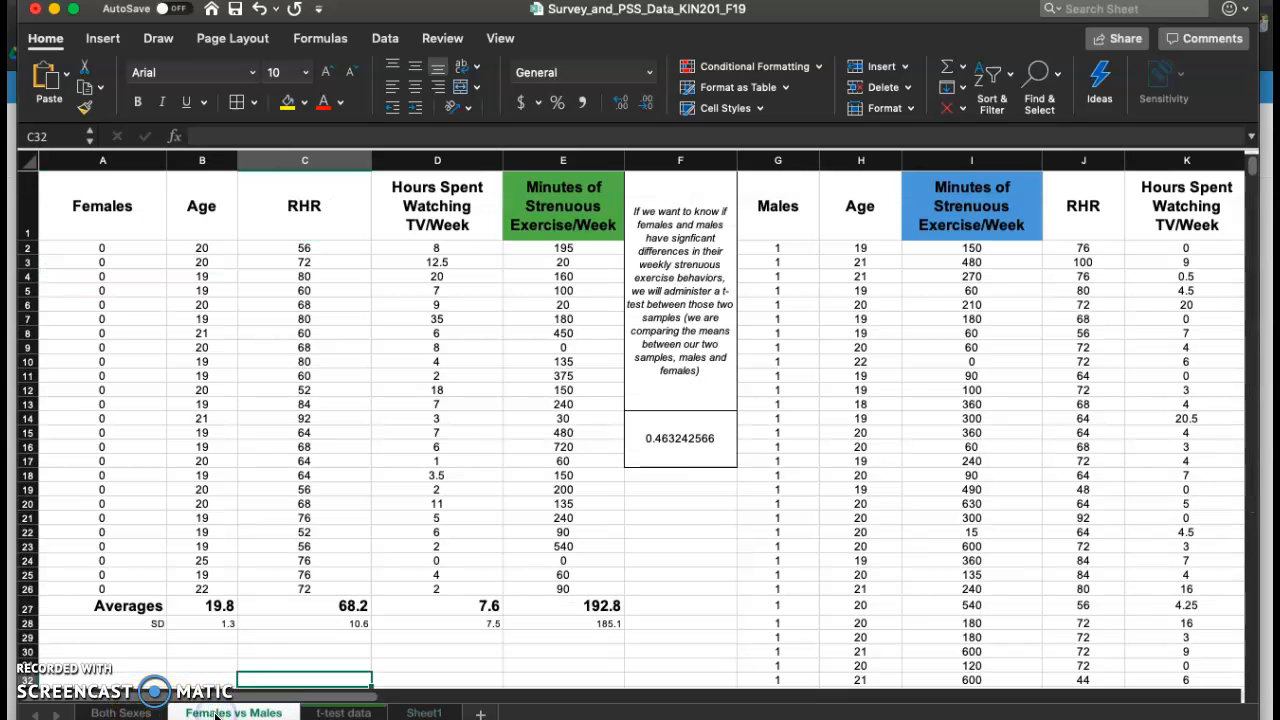
pyautogui.moveTo(573, 517)
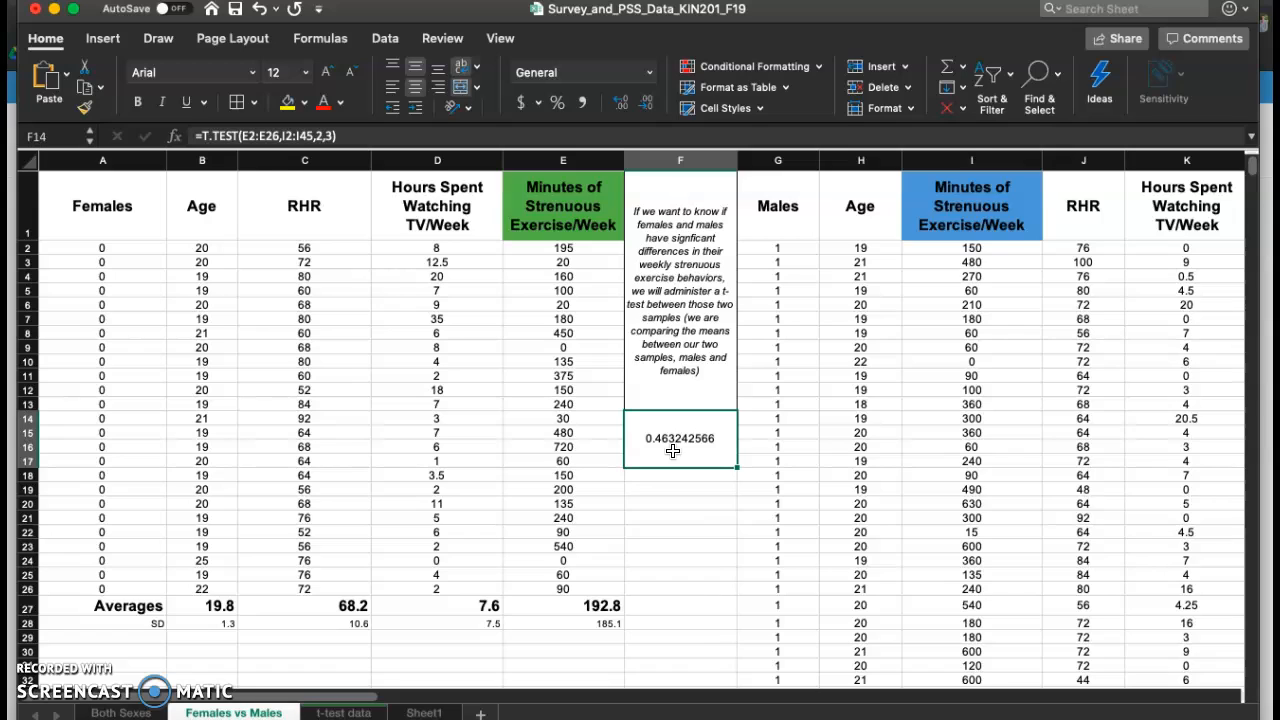
# Step: Re-enter F14 as =T.TEST( with female exercise minutes E2:E26 as the first sample
pyautogui.press('Delete')
pyautogui.write('=')
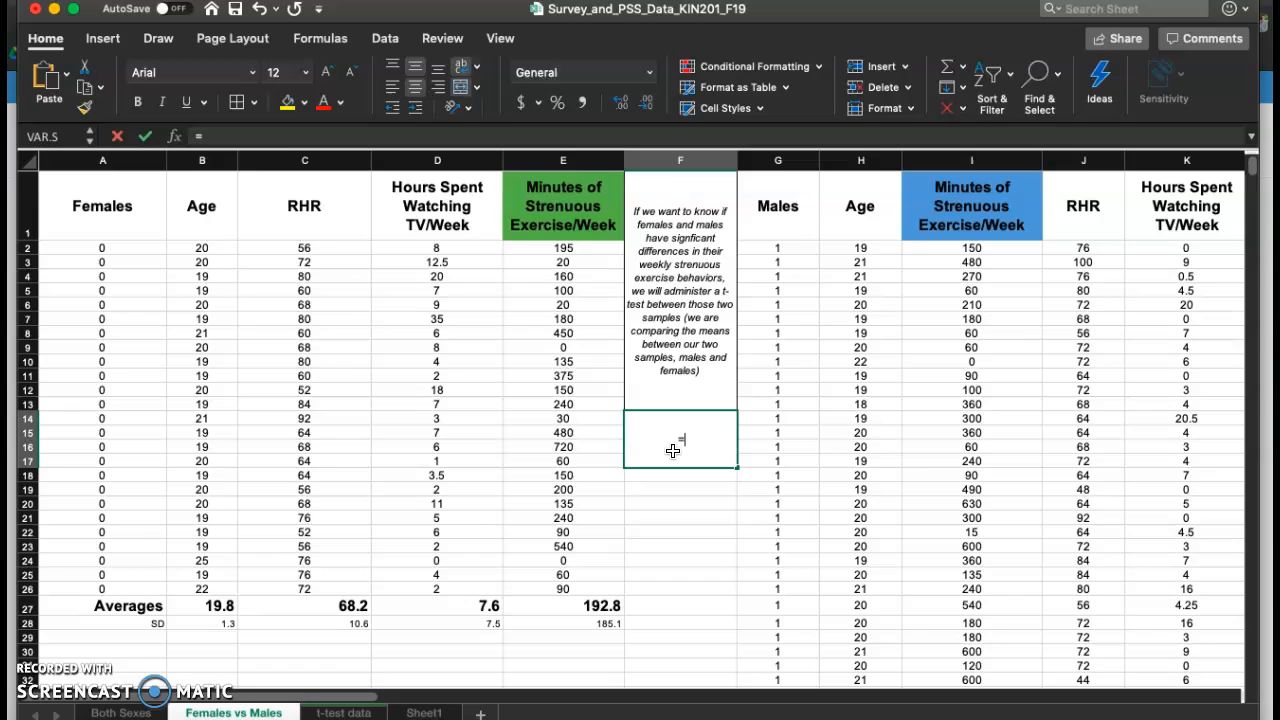
pyautogui.write('t')
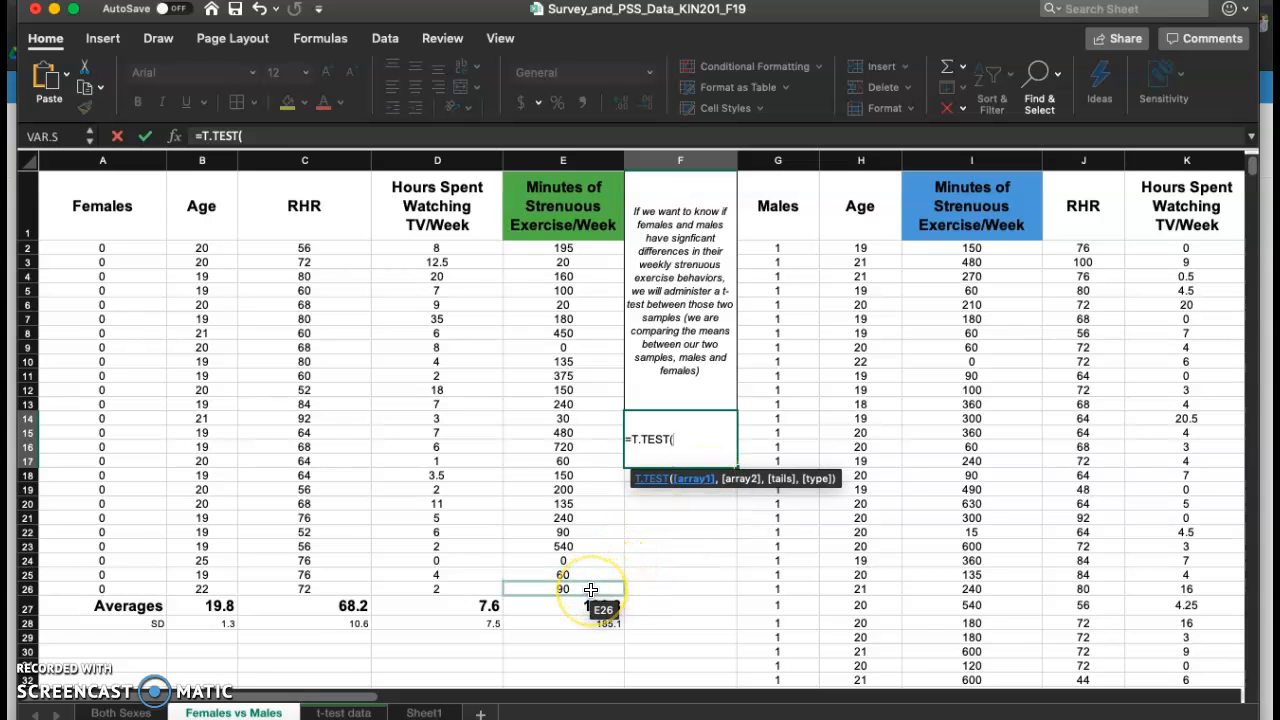
pyautogui.moveTo(563, 262); pyautogui.dragTo(563, 589)
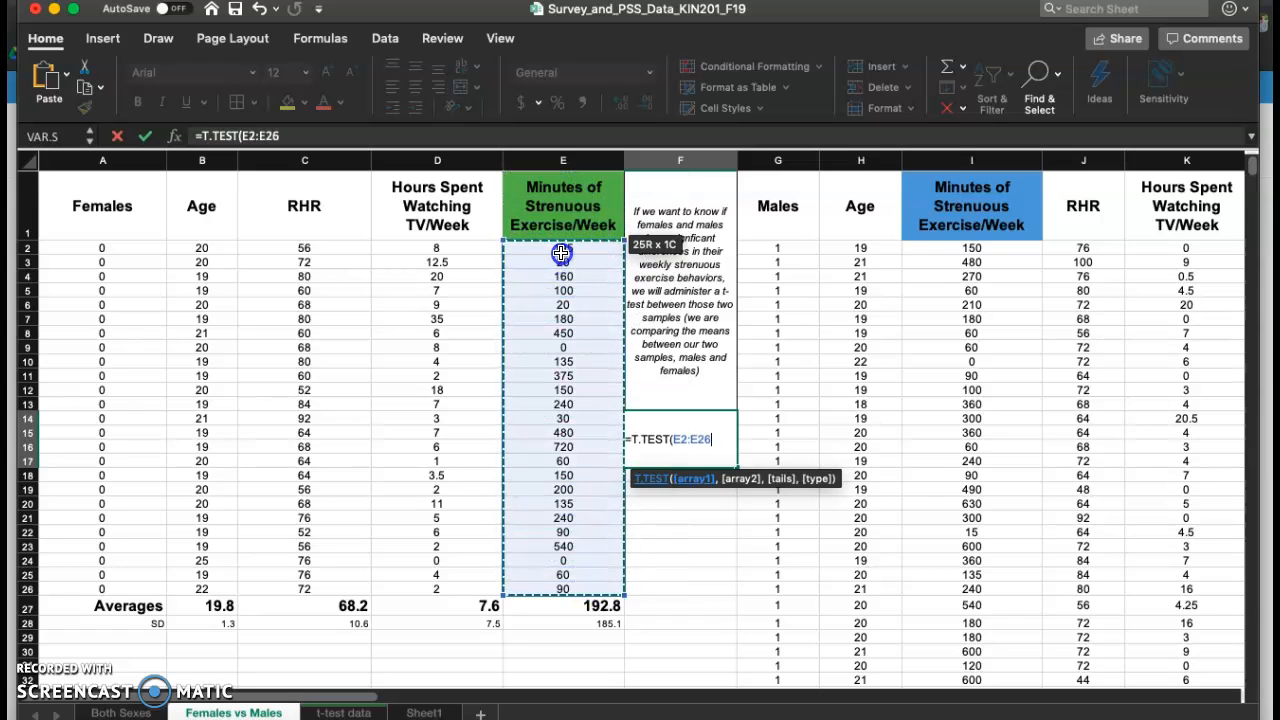
pyautogui.write(',I2:I45,')
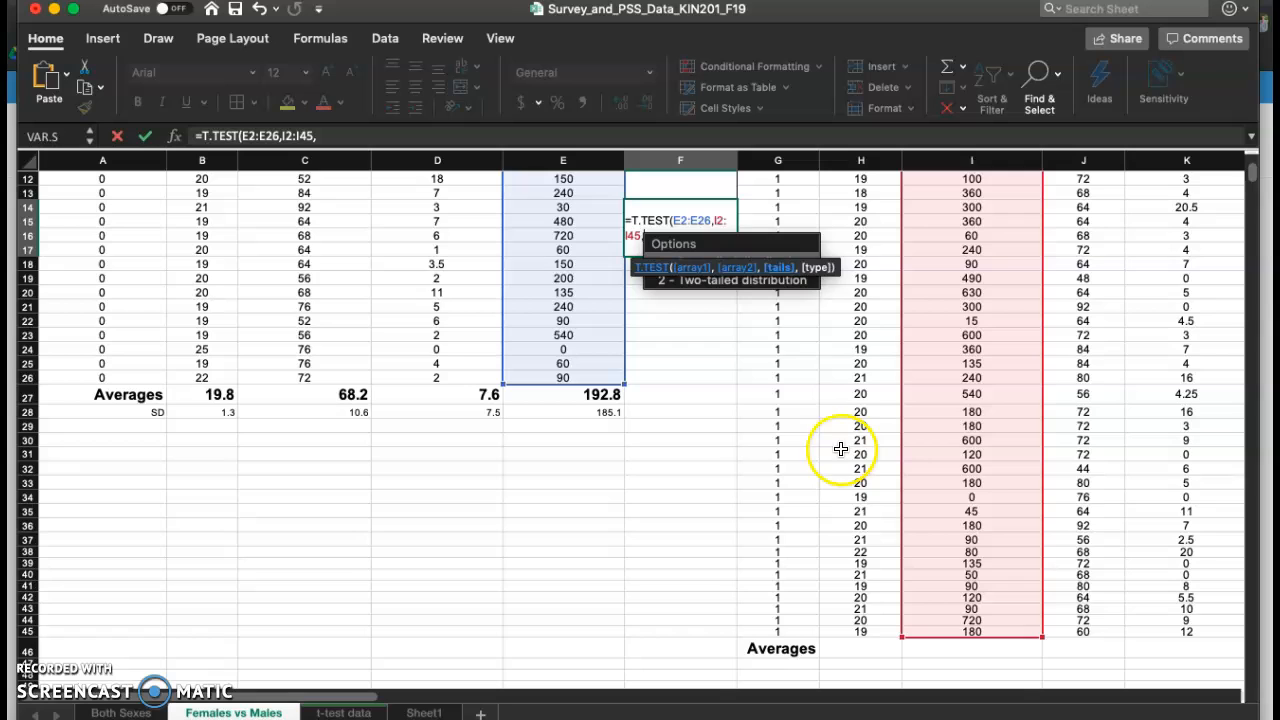
pyautogui.moveTo(790, 300)
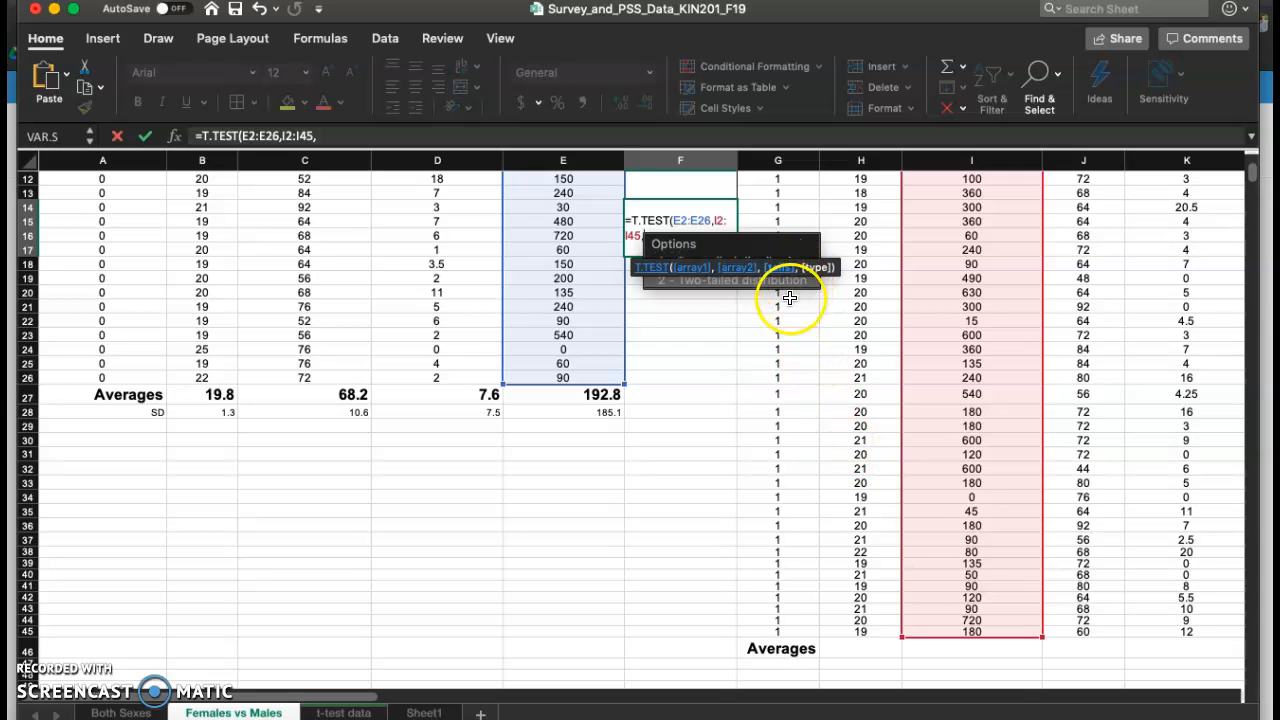
pyautogui.moveTo(760, 70)
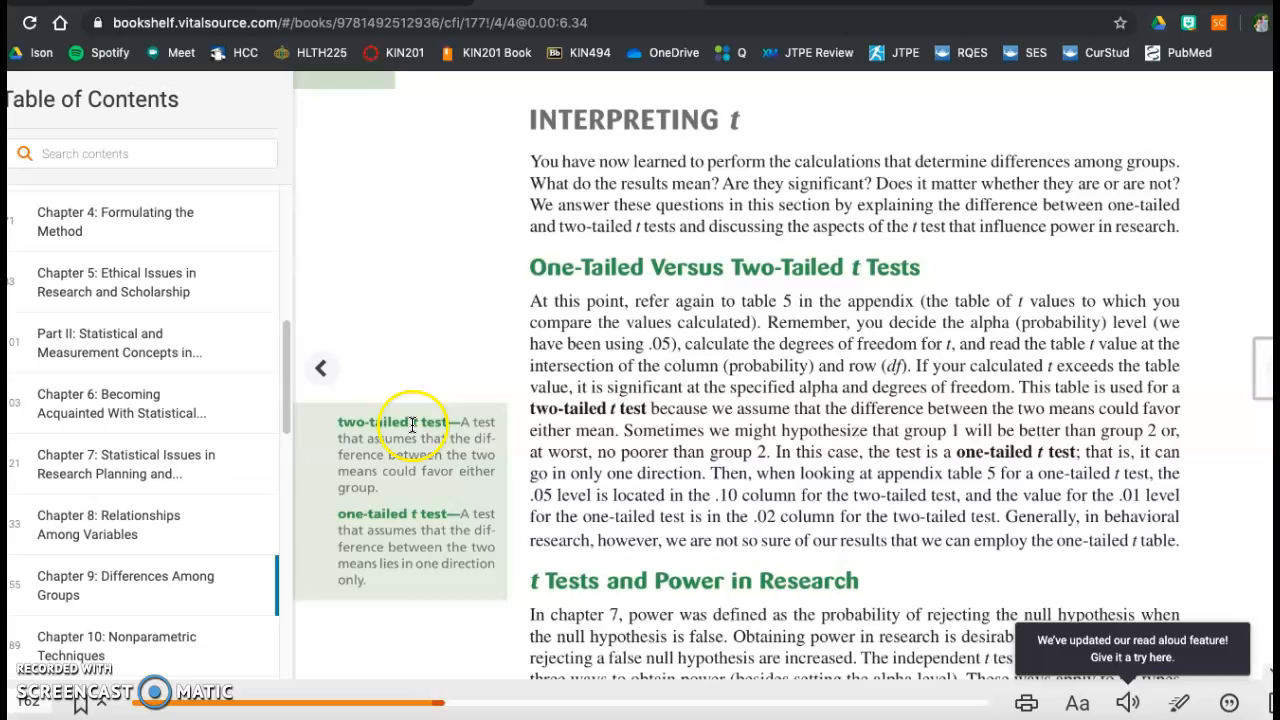
pyautogui.moveTo(446, 357)
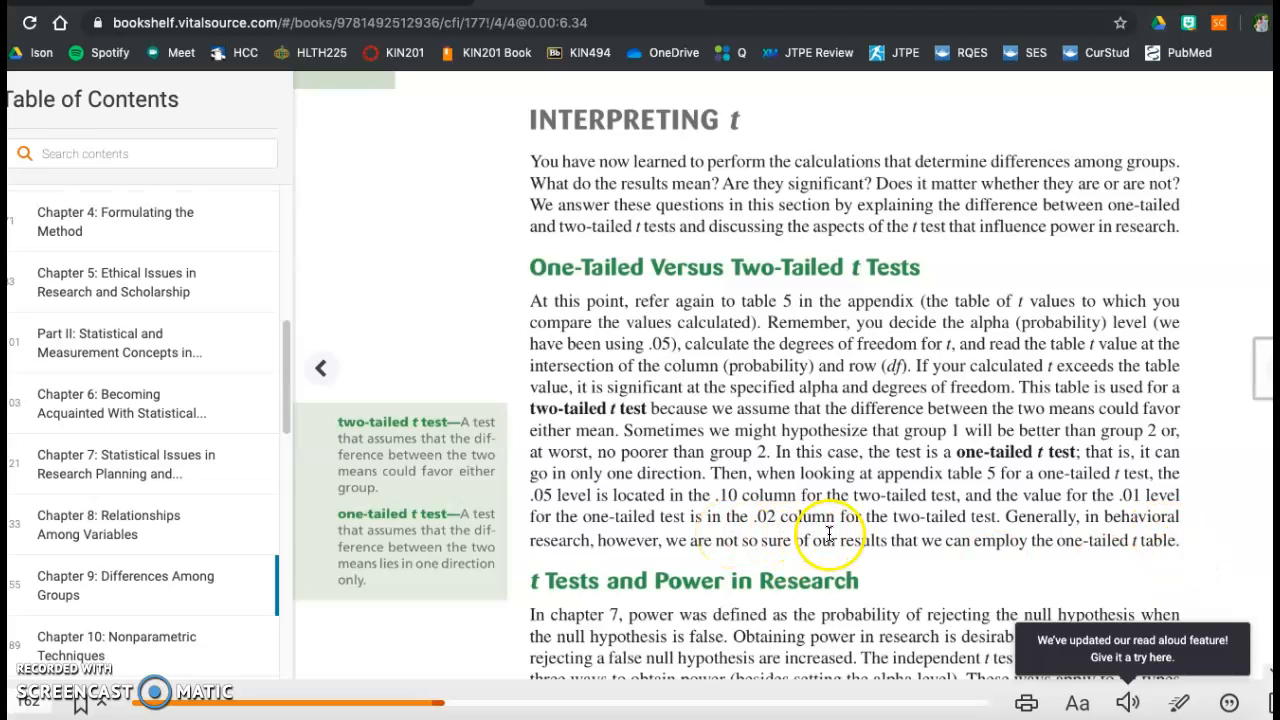
pyautogui.moveTo(958, 542)
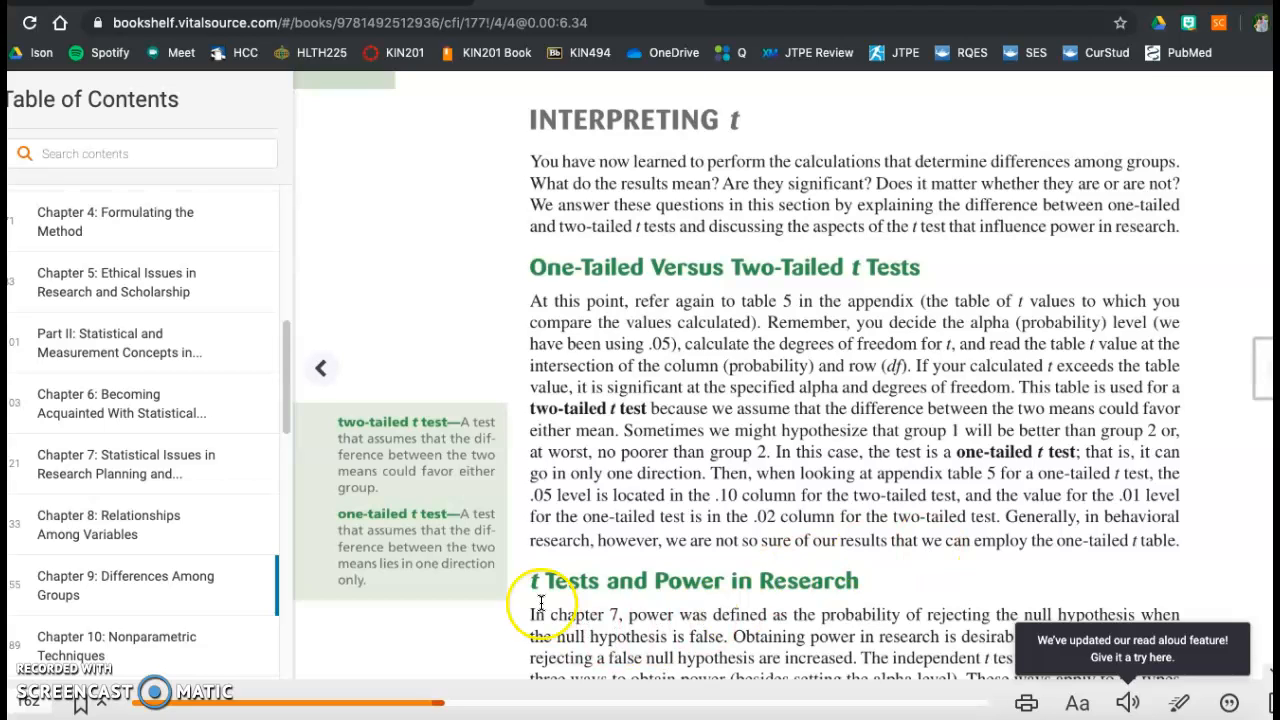
pyautogui.moveTo(473, 495)
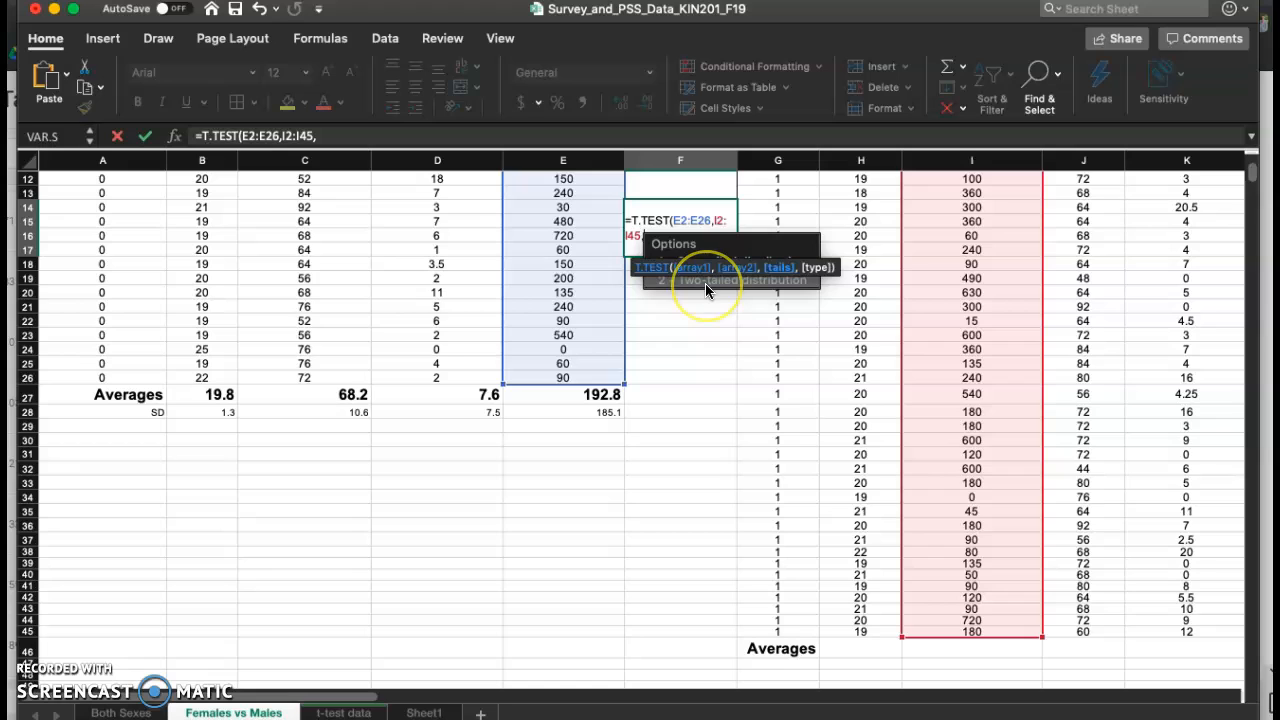
# Step: Complete the T.TEST with tails 2 and type 3, returning p = 0.463242566
pyautogui.write('2')
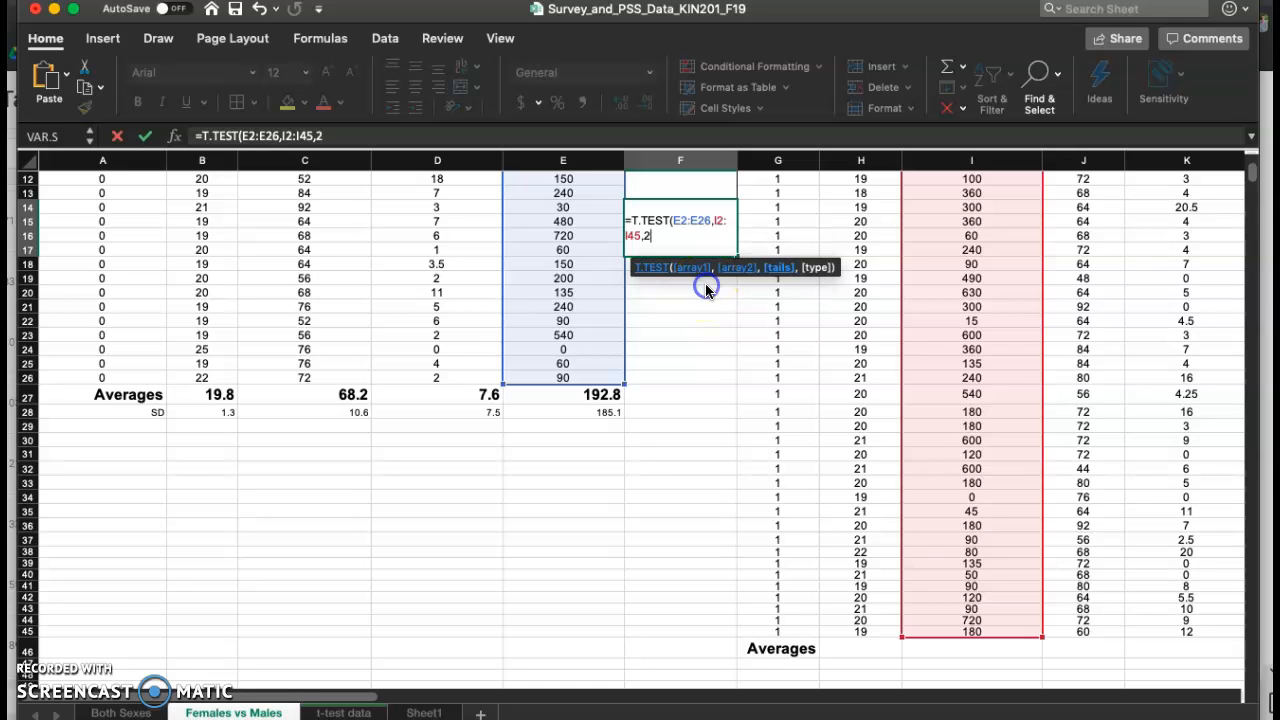
pyautogui.write(',')
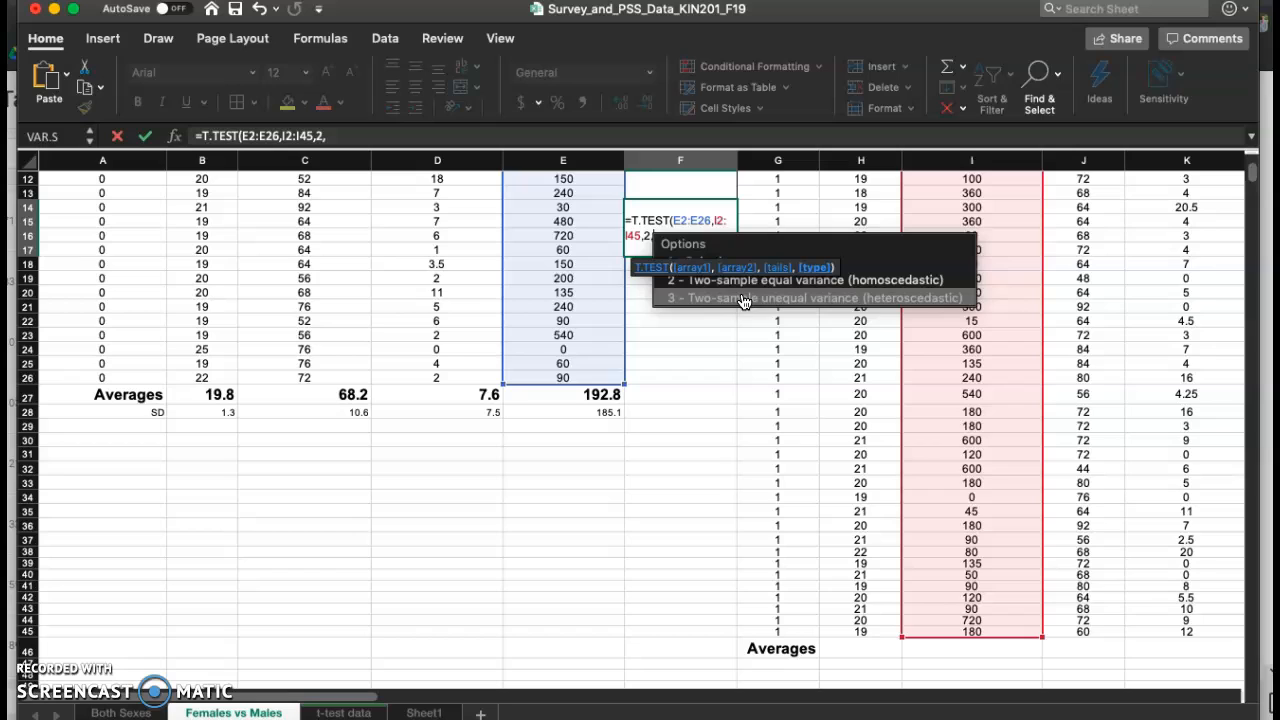
pyautogui.moveTo(773, 305)
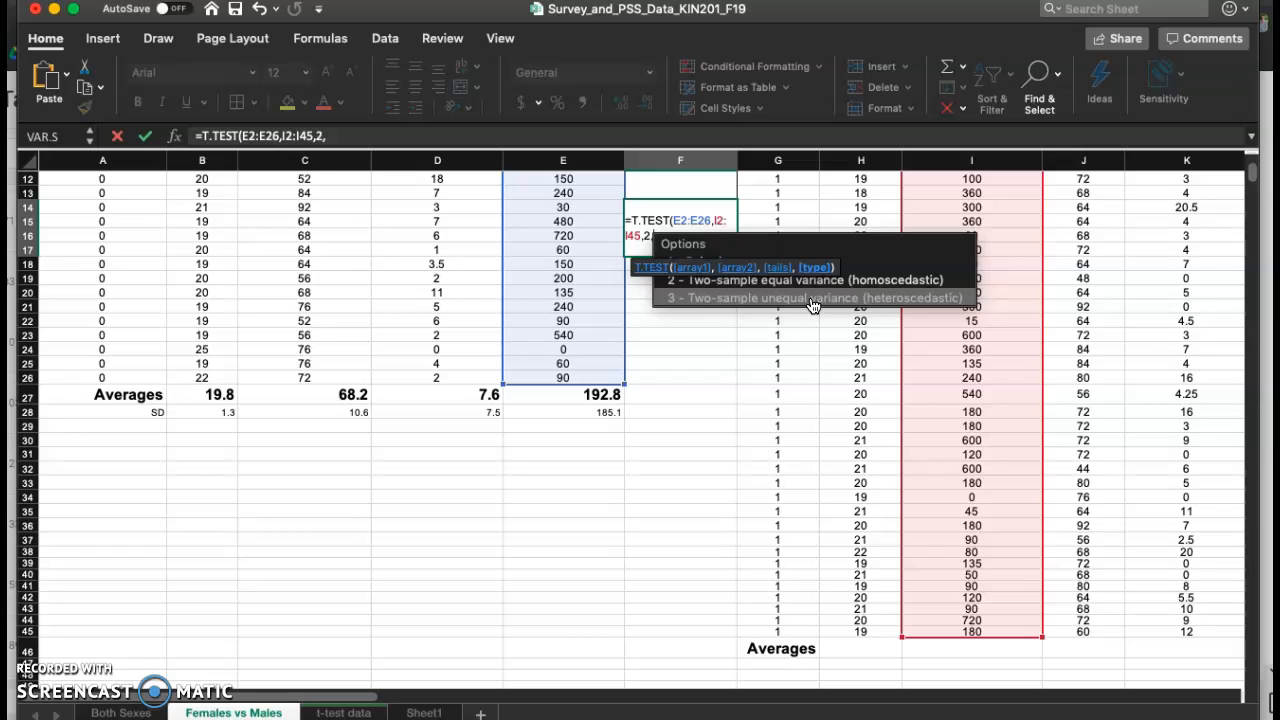
pyautogui.write('3')
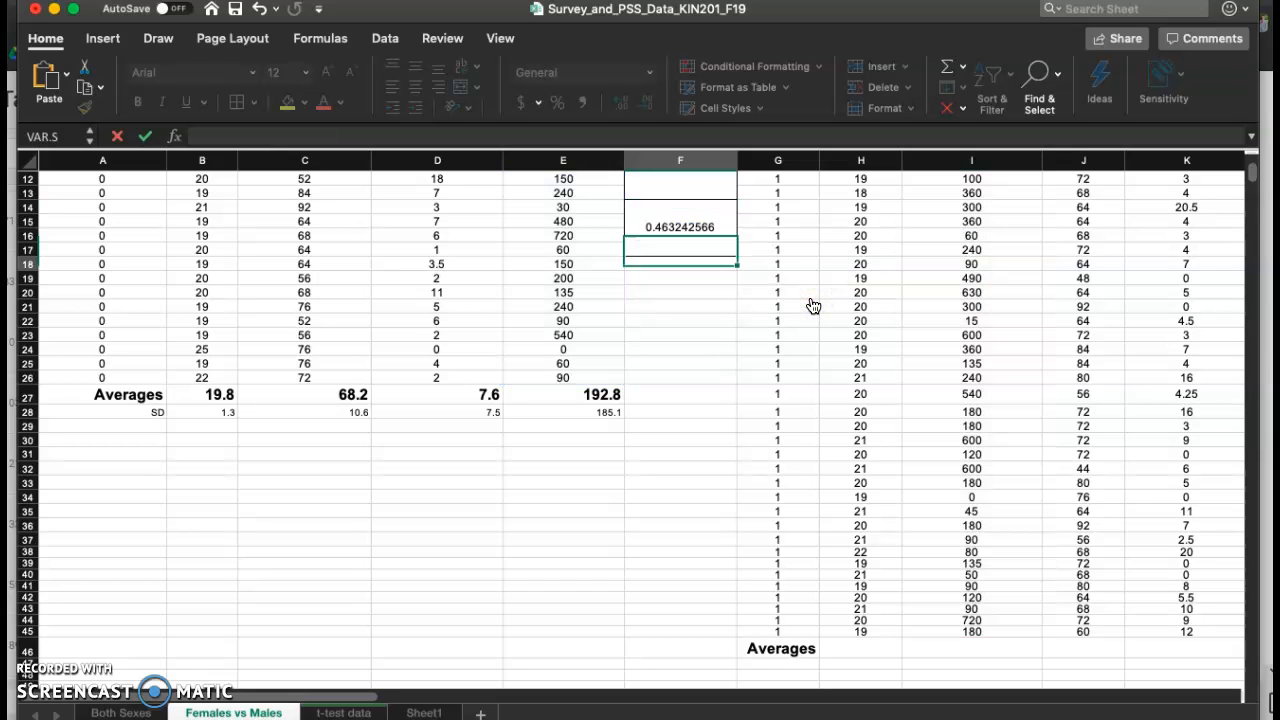
# Step: Trim the F14 p-value to two decimals so it reads 0.46
pyautogui.click(680, 227)
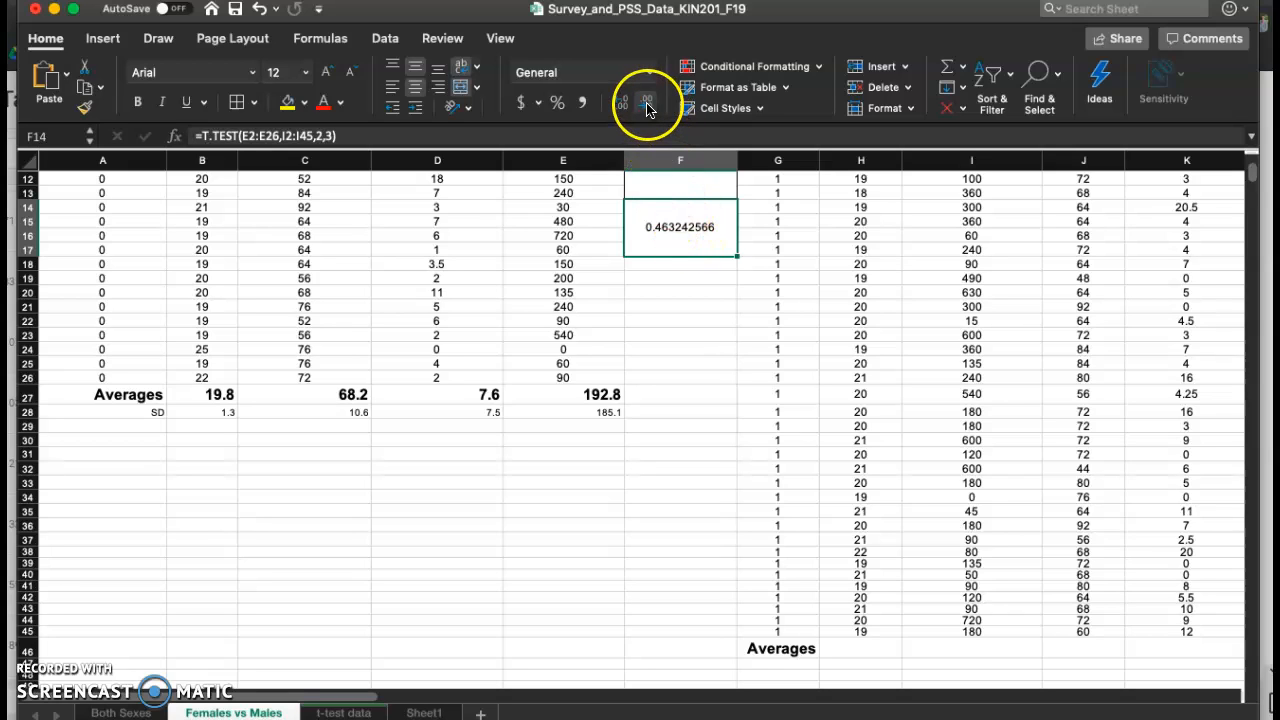
pyautogui.click(646, 102)
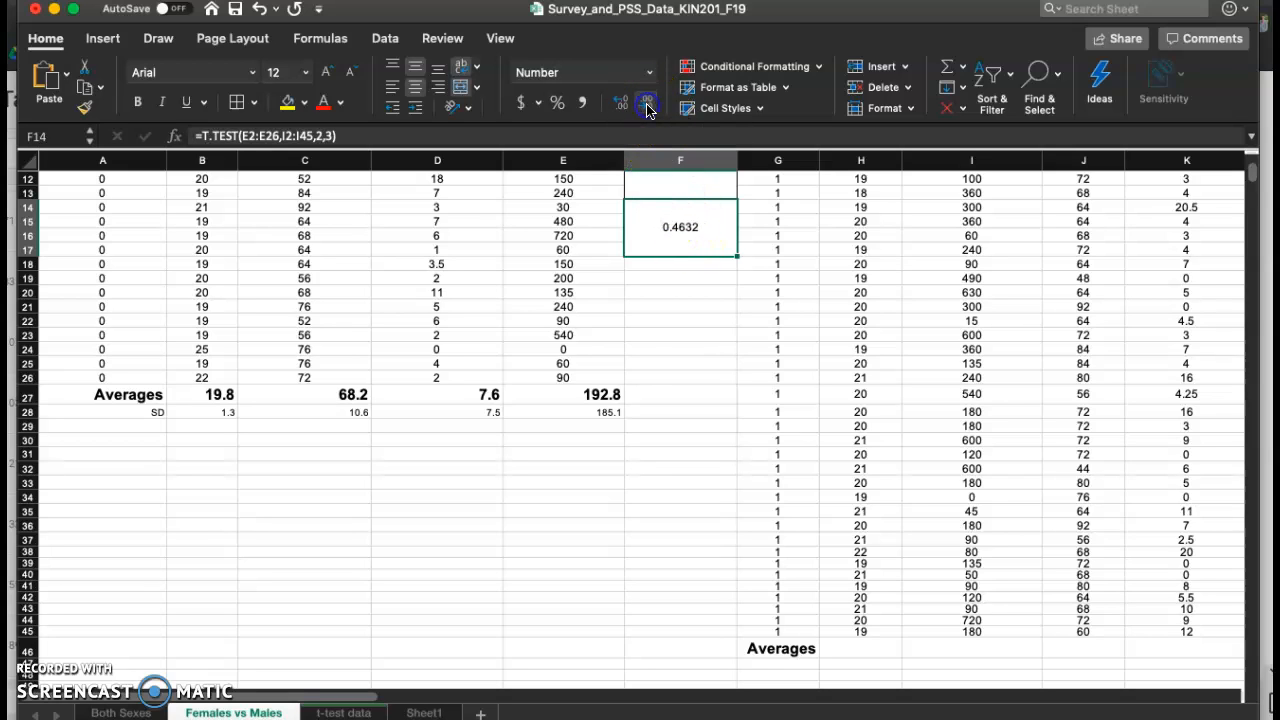
pyautogui.click(647, 101)
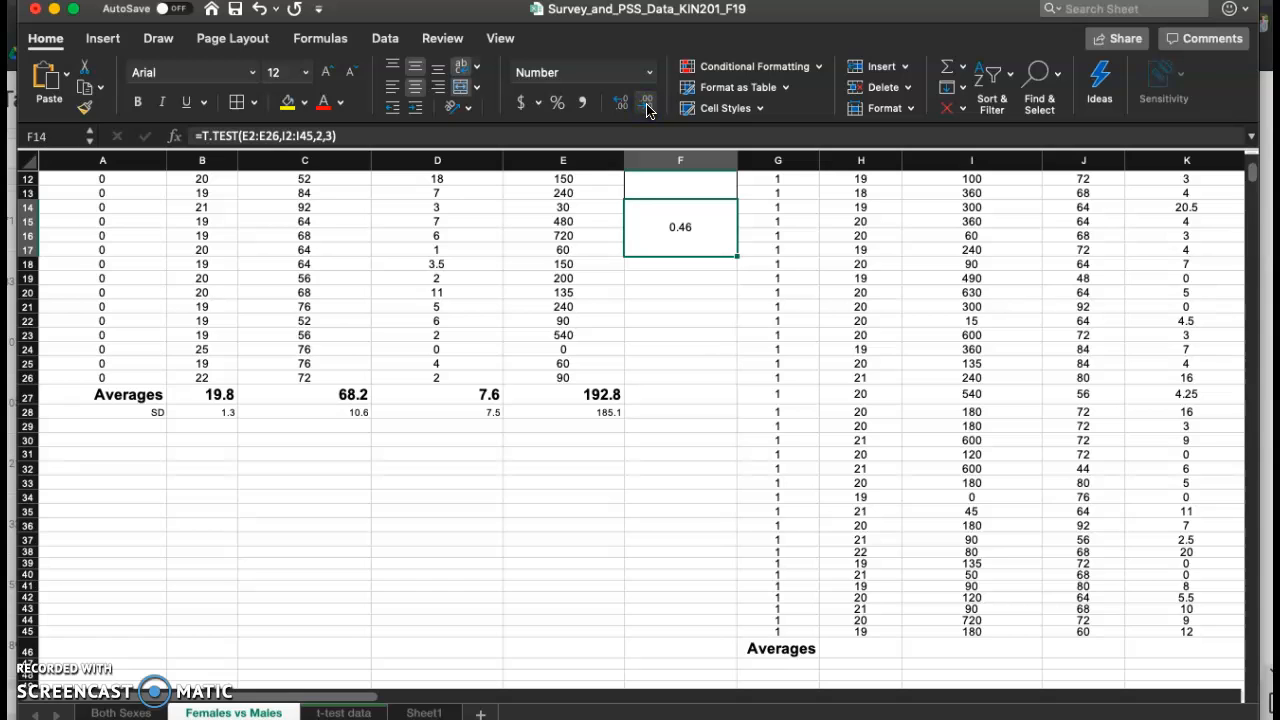
pyautogui.scroll(-3)
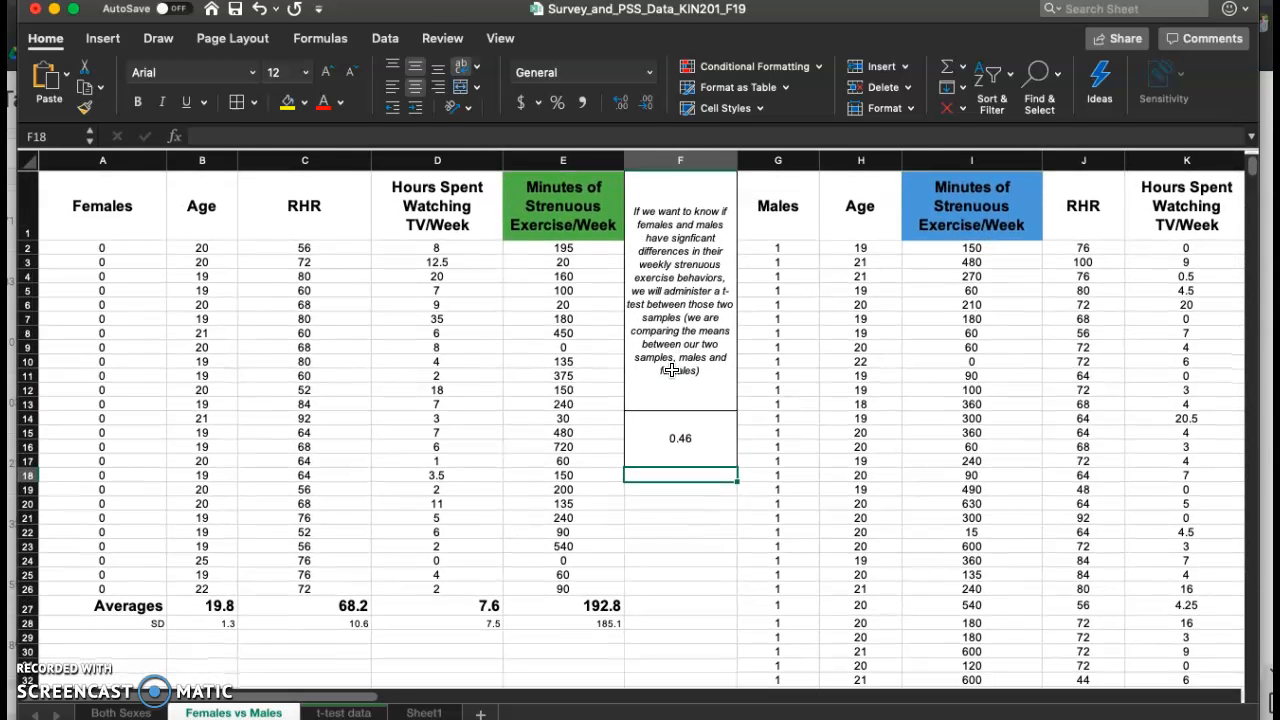
pyautogui.moveTo(590, 225)
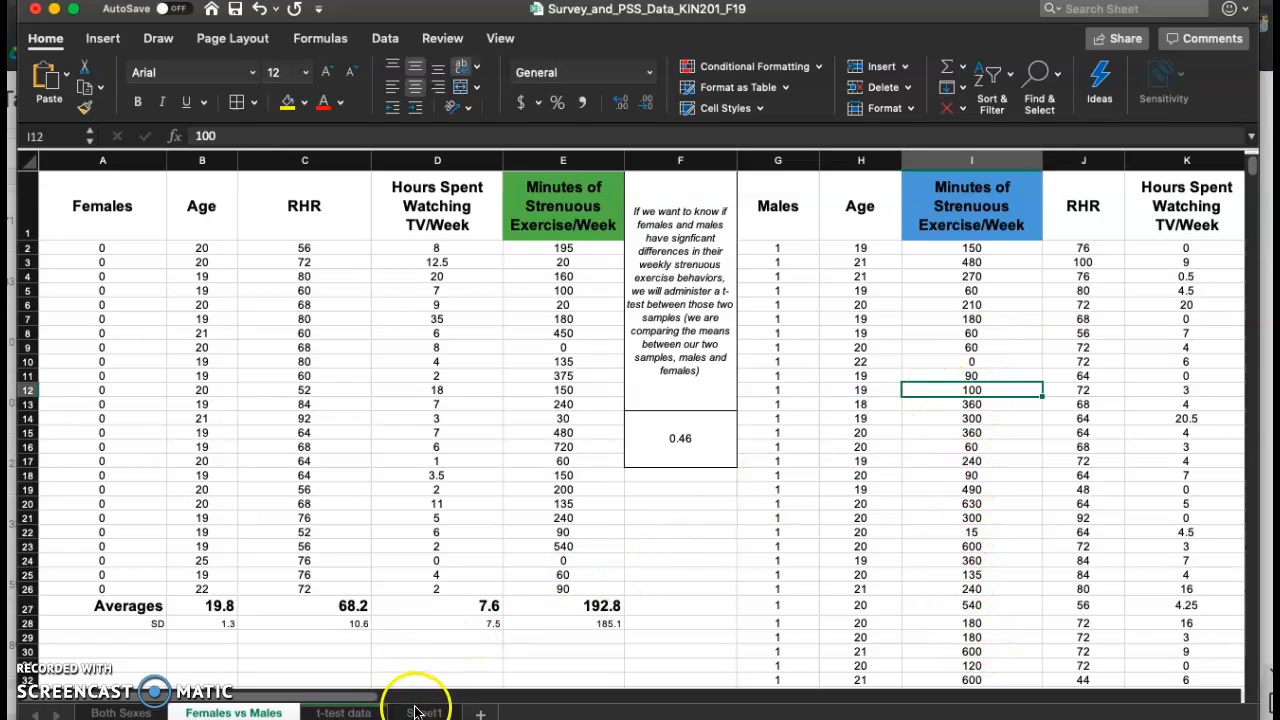
# Step: Return to the Sheet1 Video Tutorial contents list
pyautogui.click(421, 712)
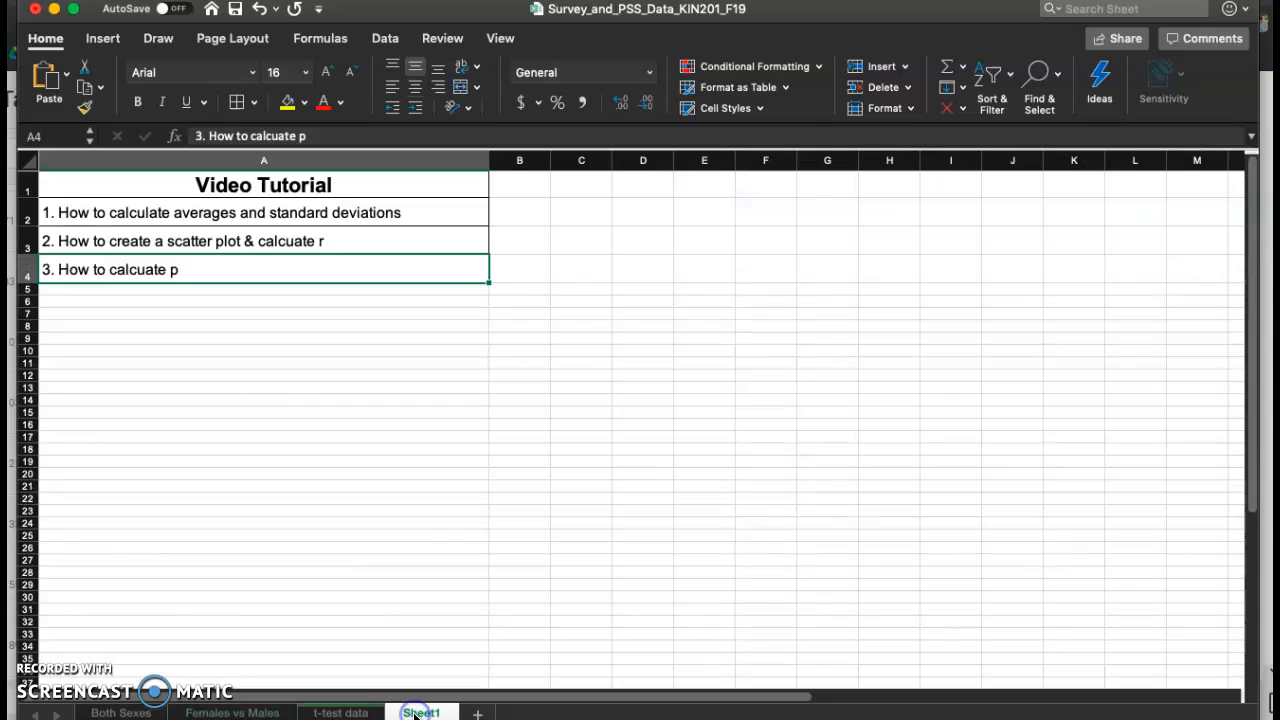